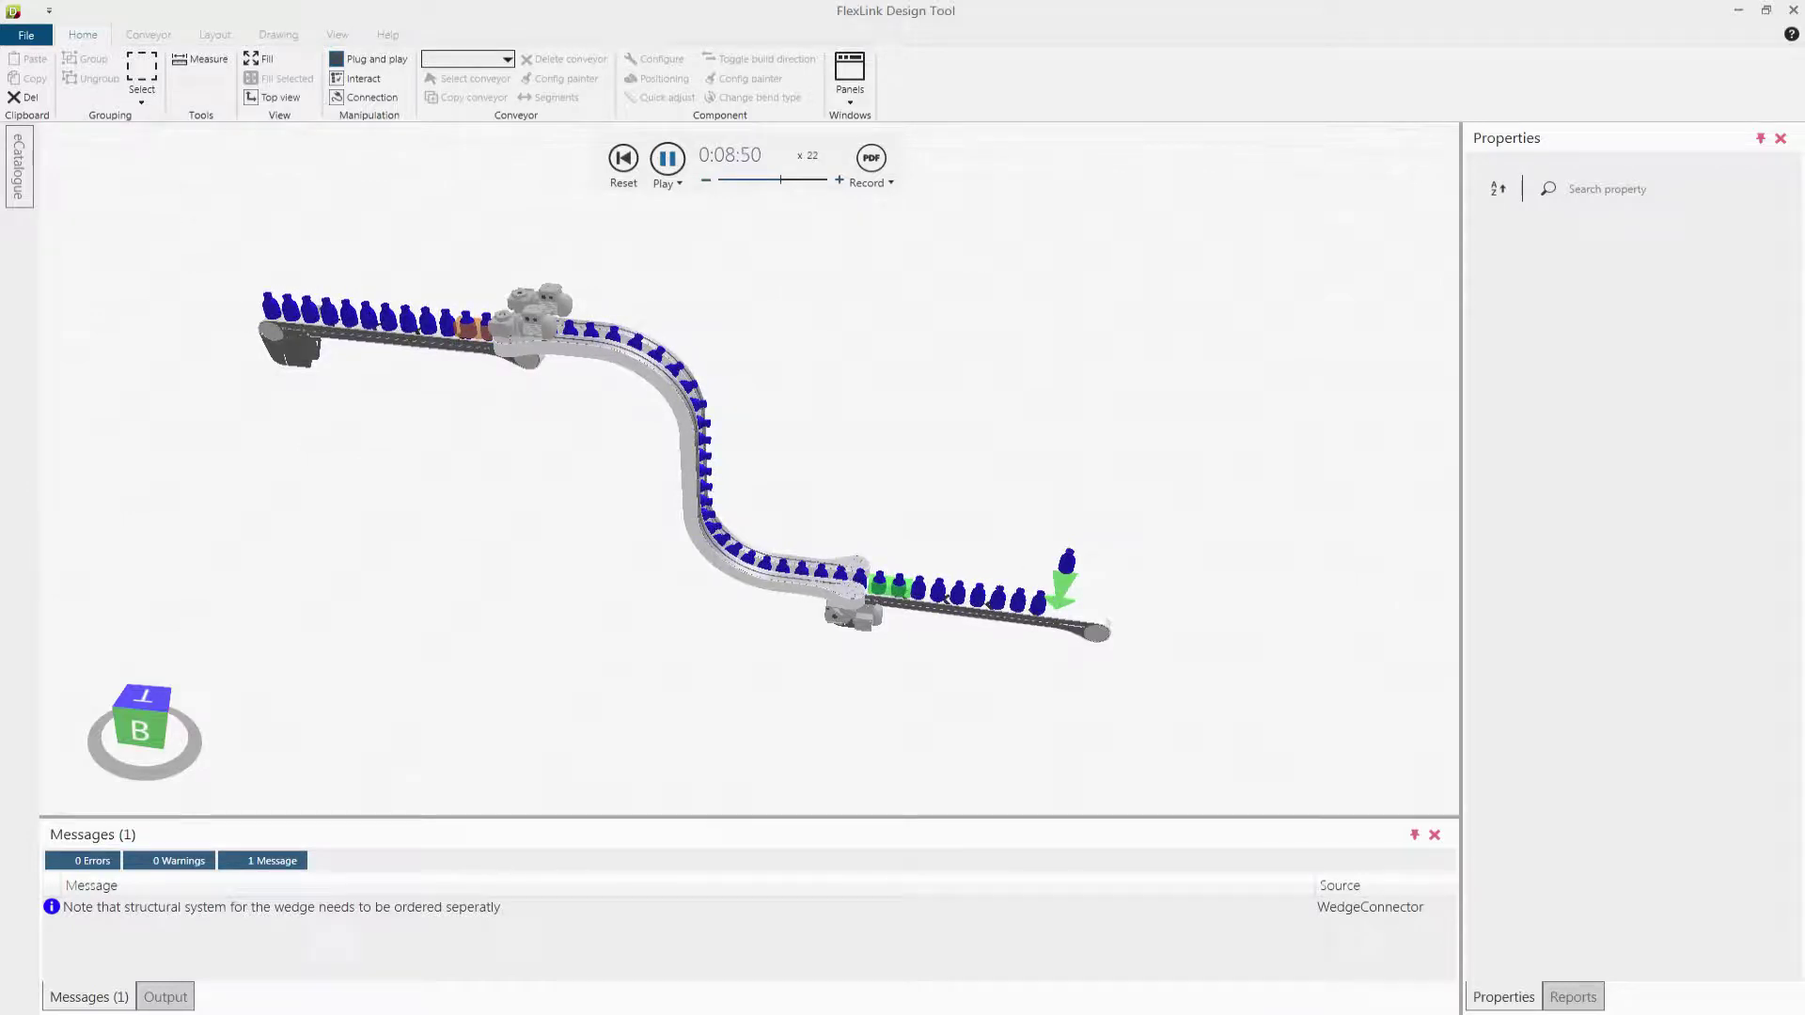
Step: Pause and reset the running simulation, then start a new empty layout
click(667, 158)
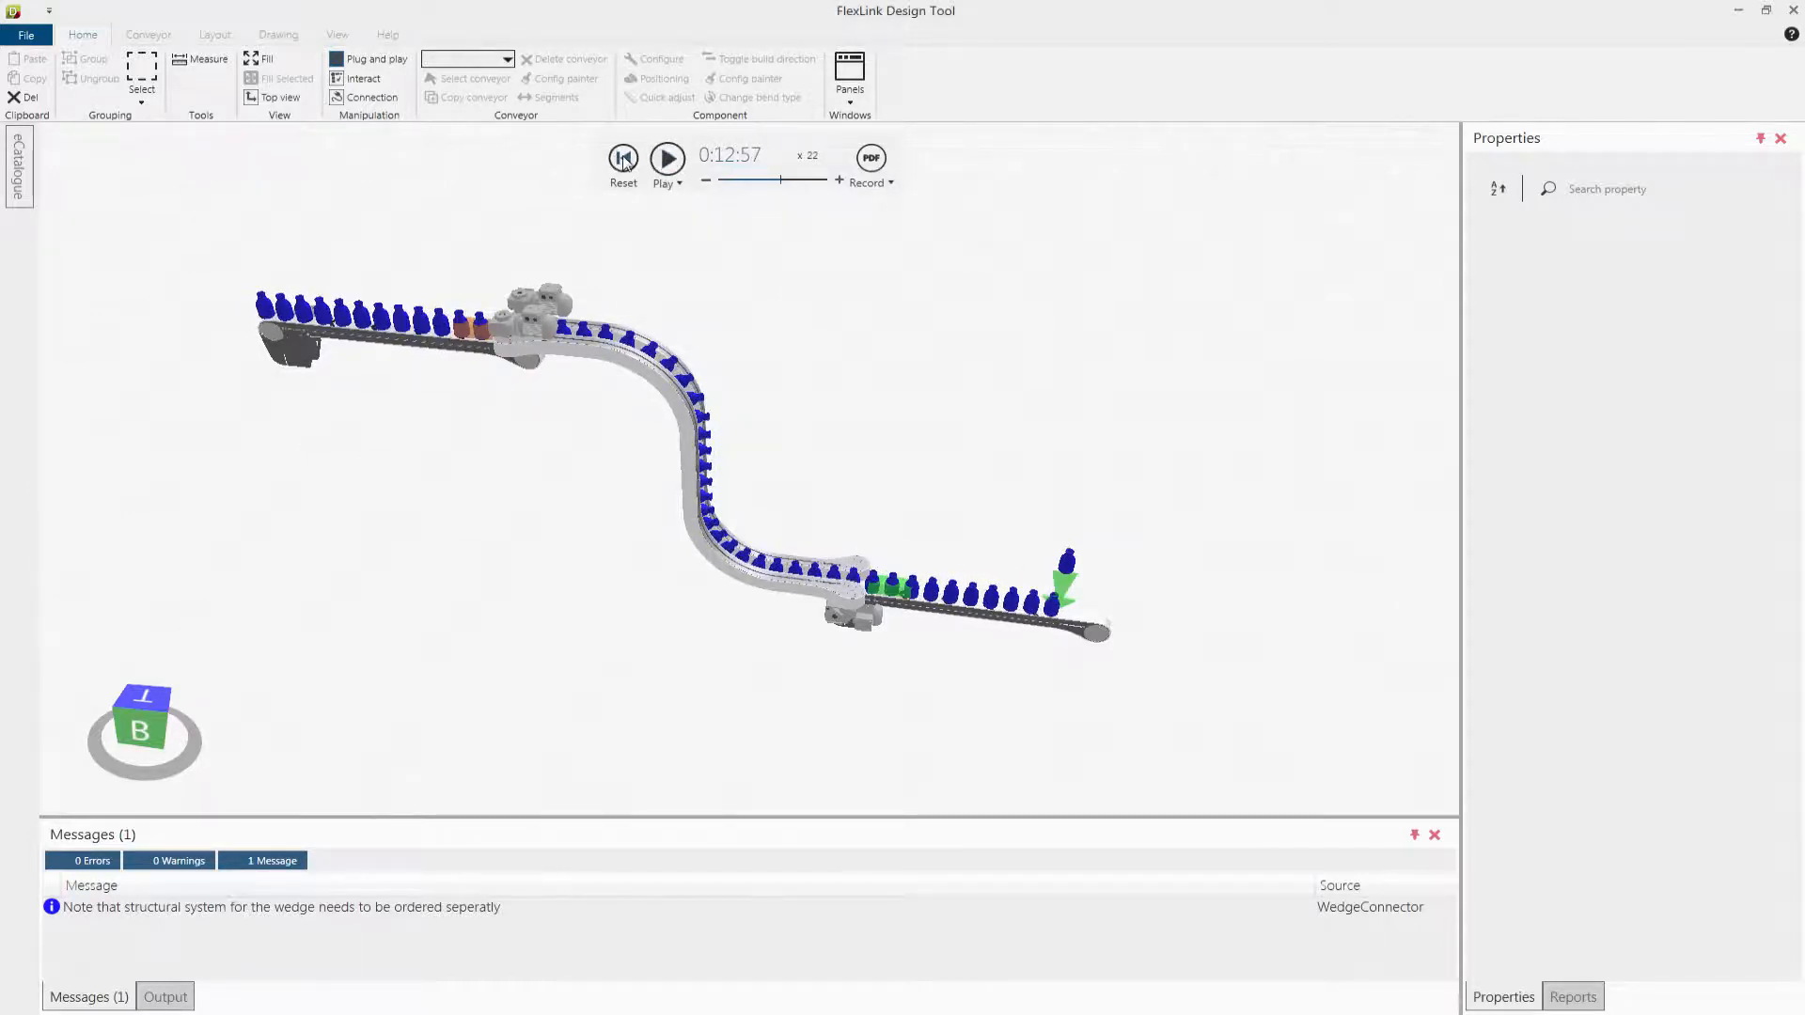
click(621, 158)
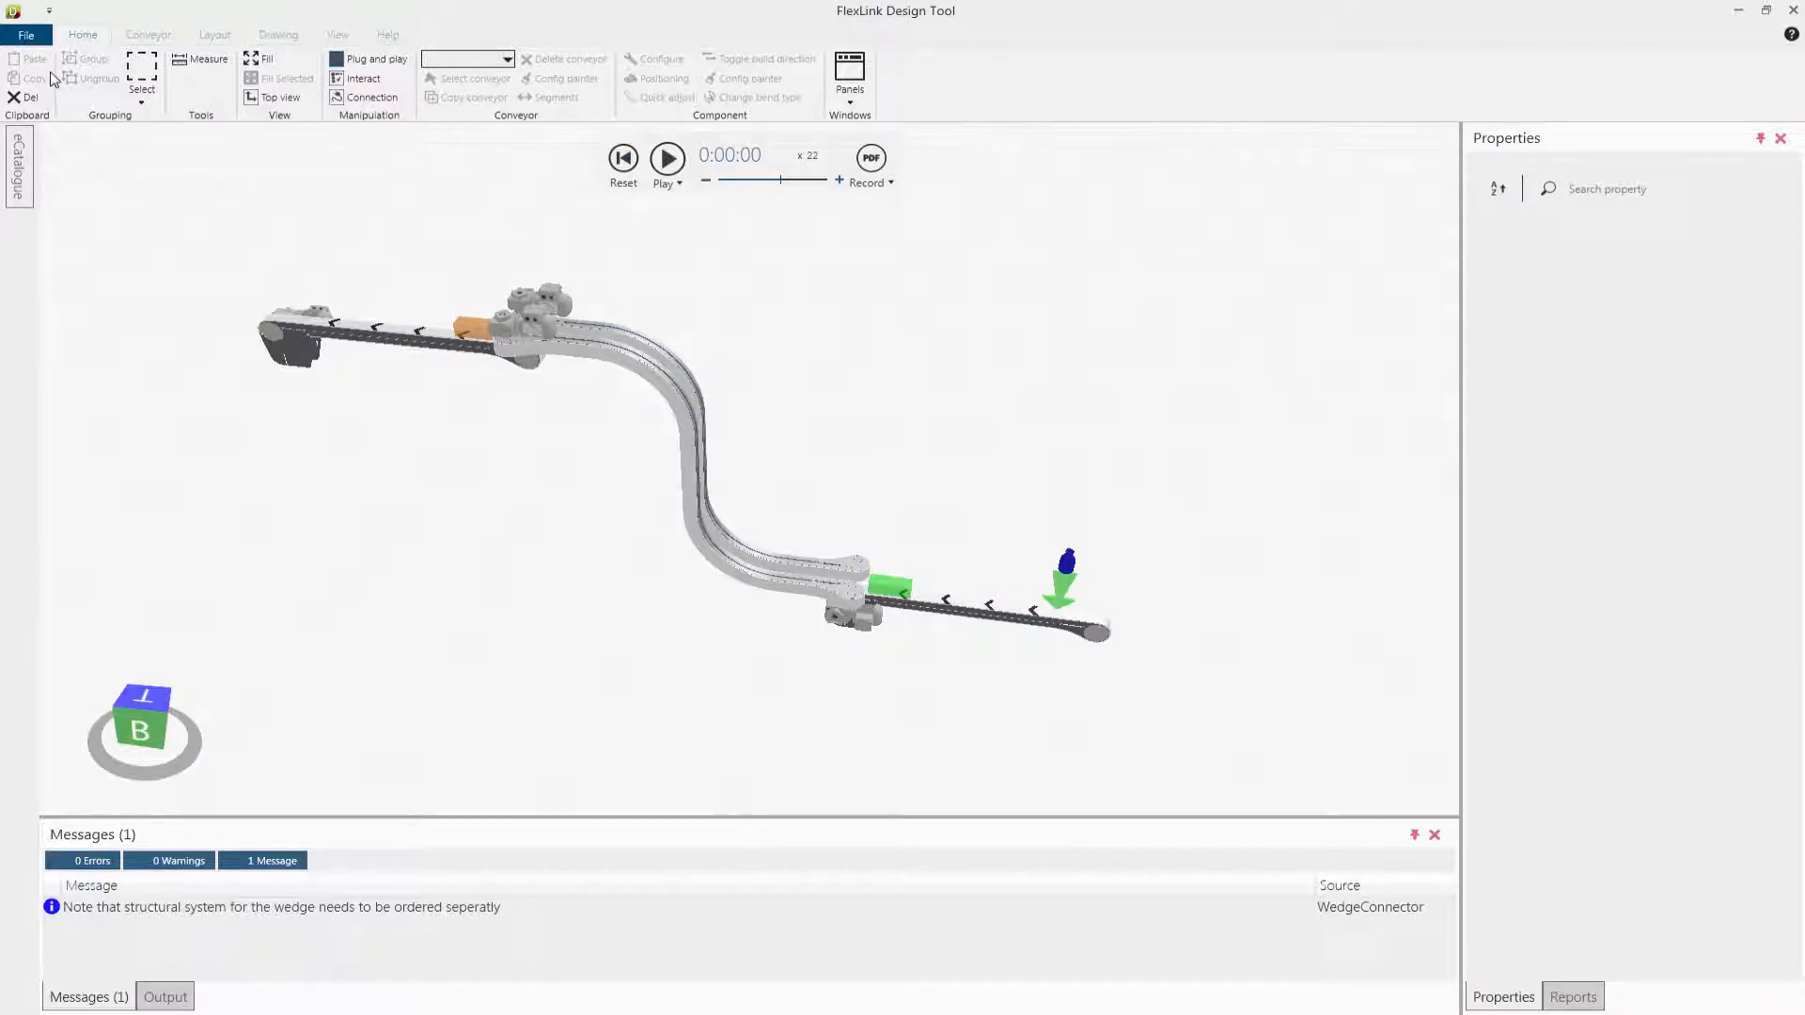
click(25, 35)
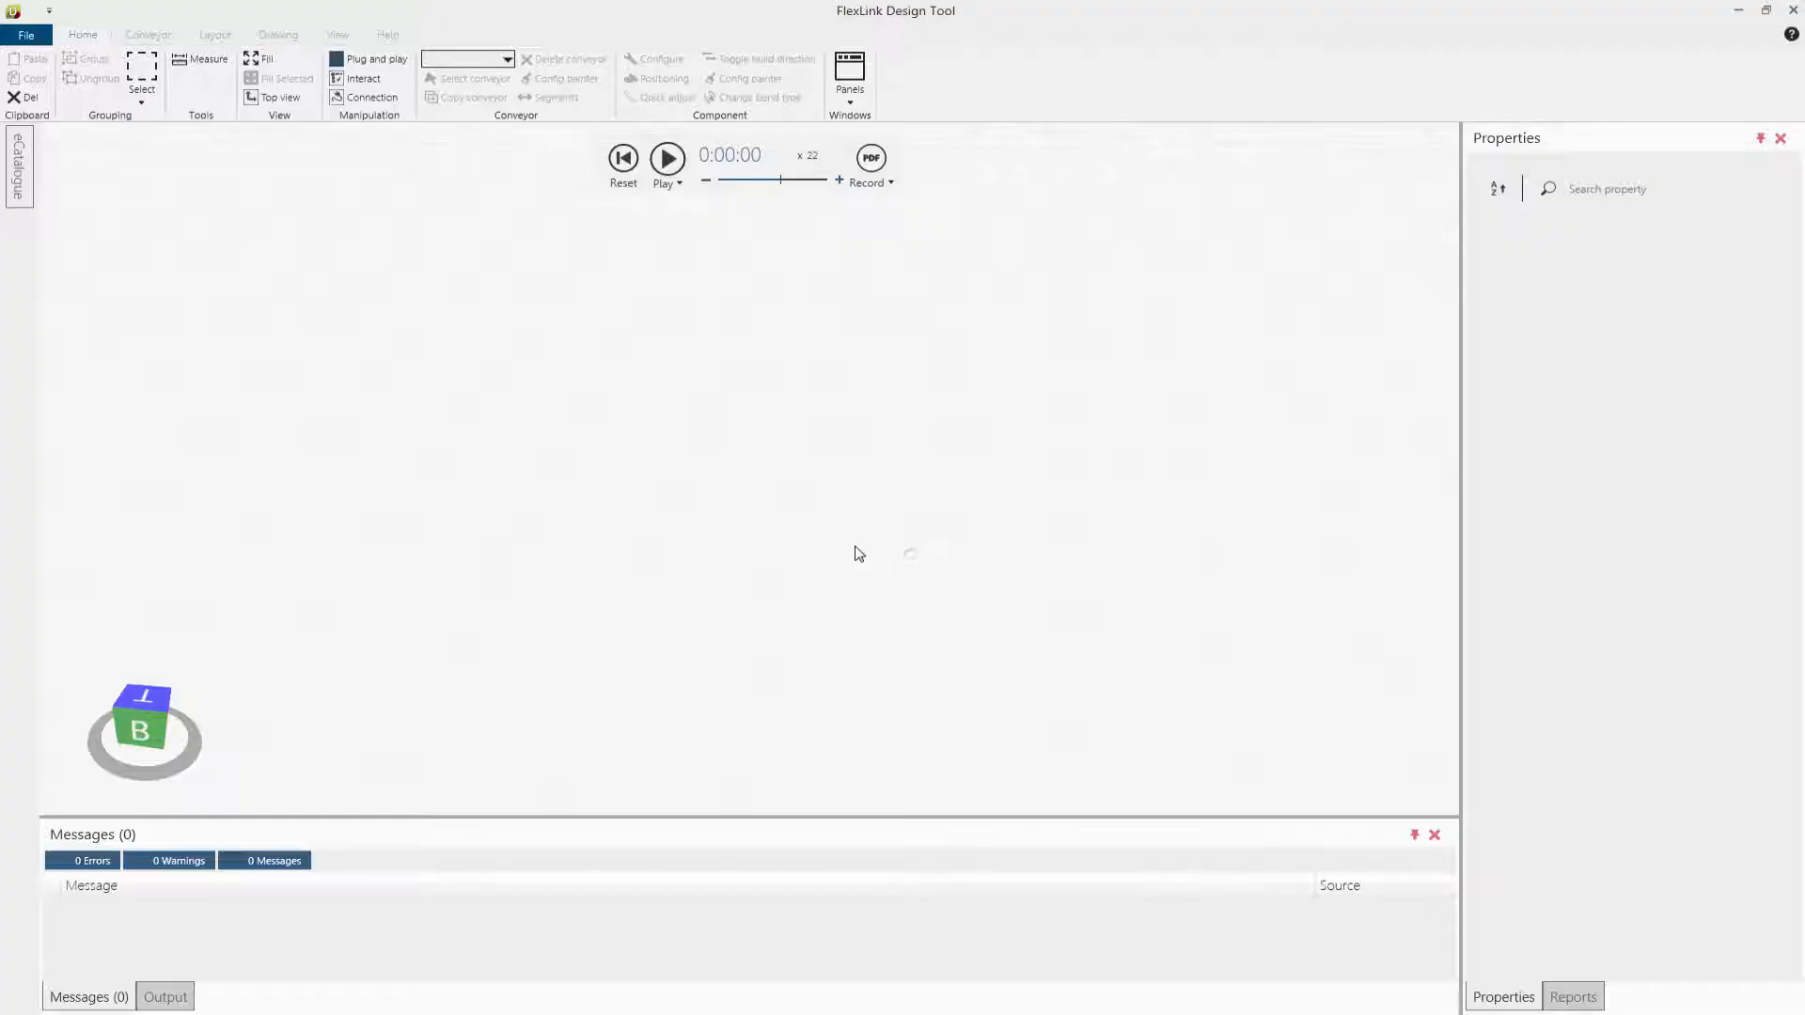
mouse_move(842, 552)
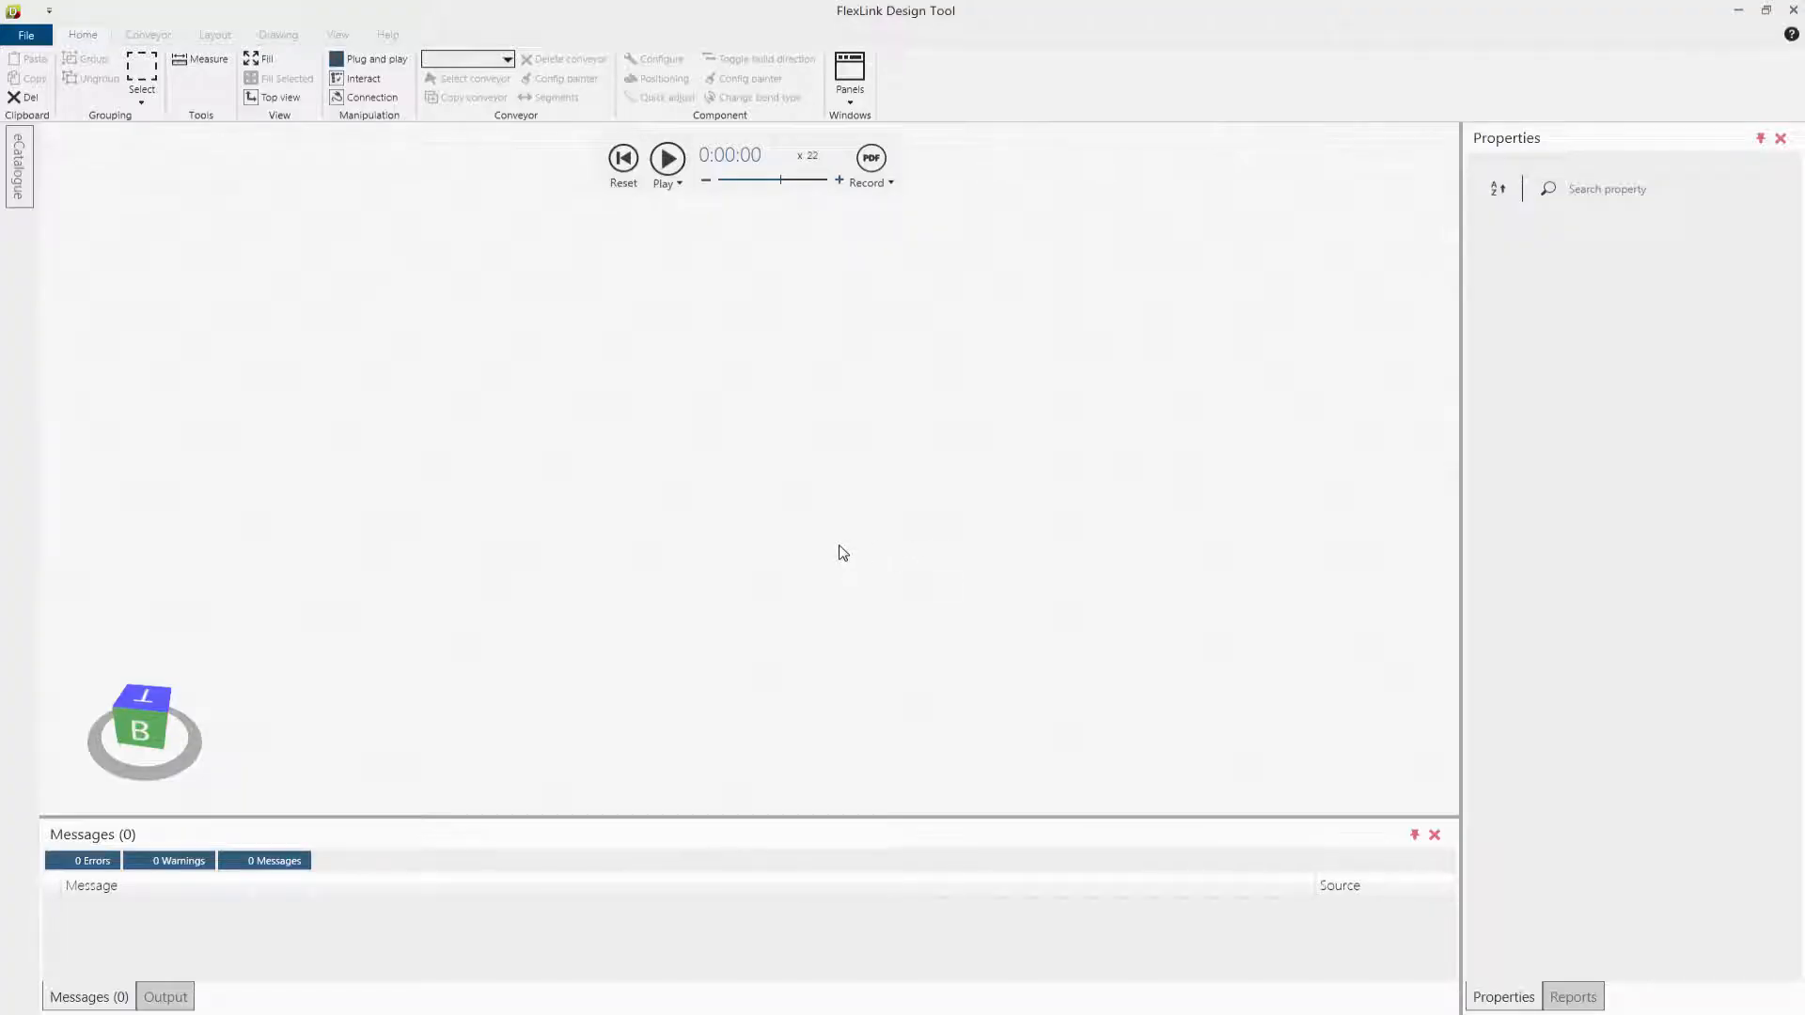
Step: Add an X85 straight conveyor from the eCatalogue and configure its end drive
click(16, 168)
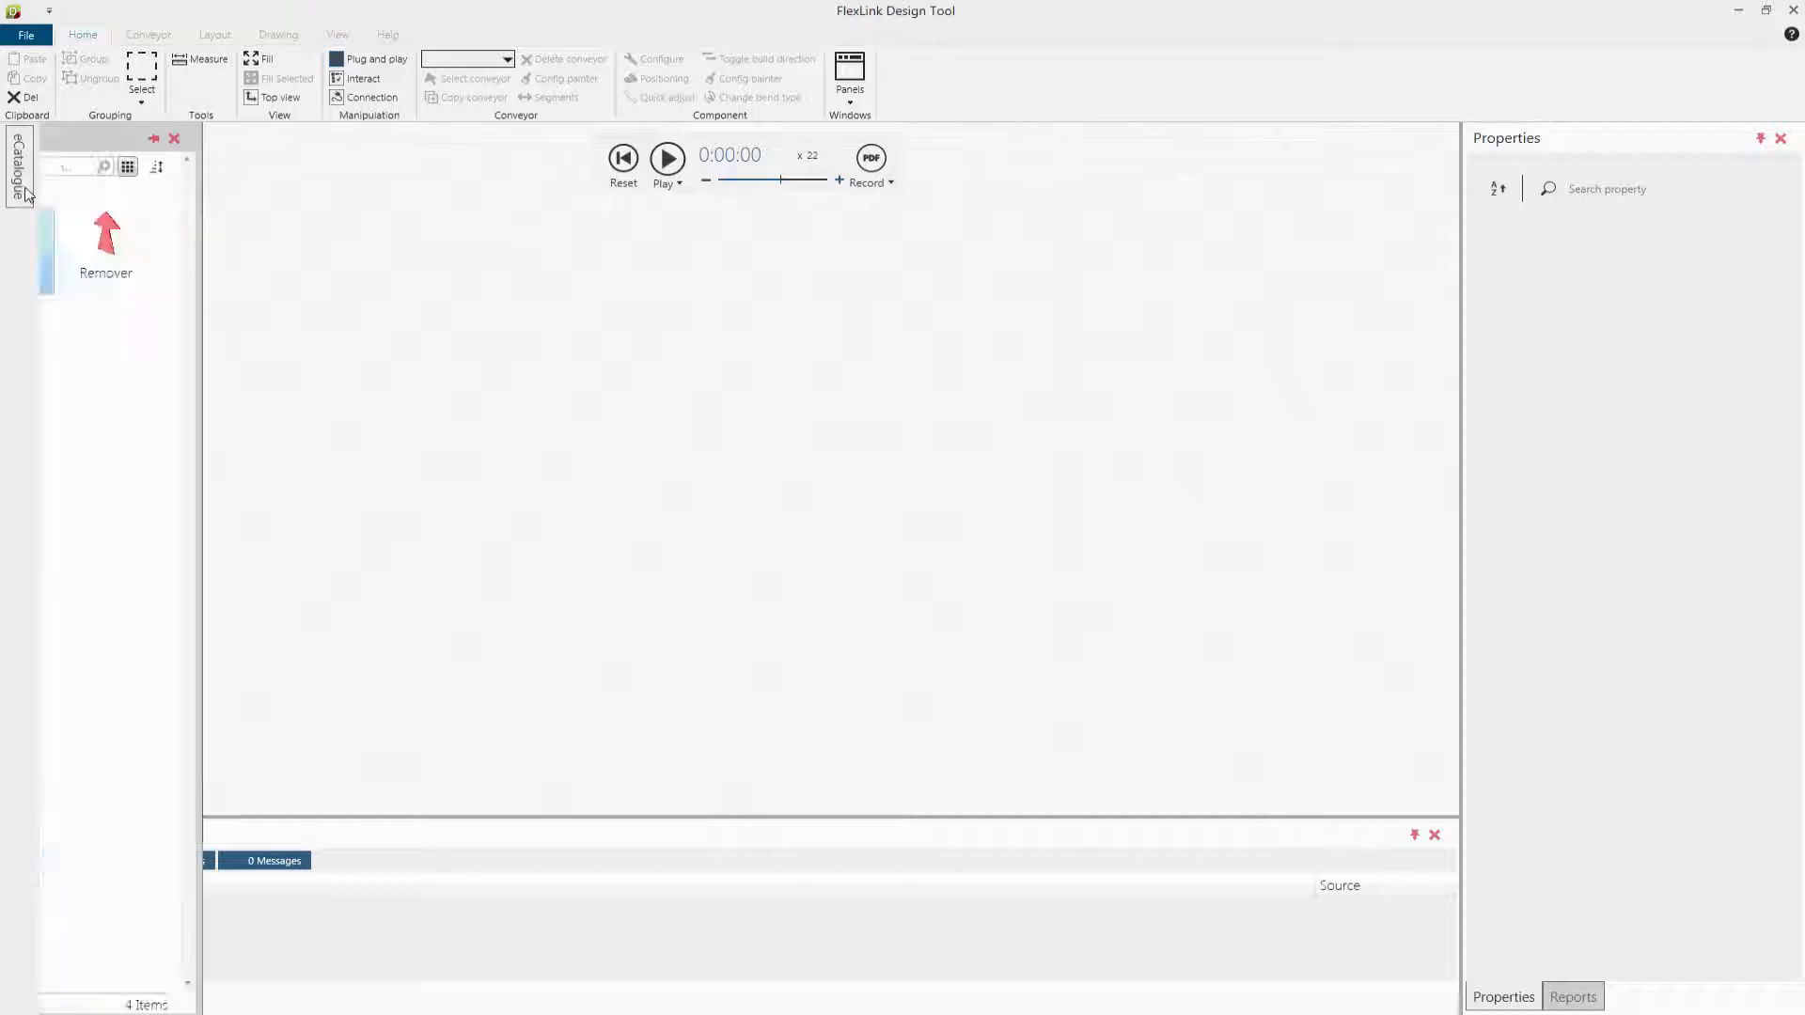
click(16, 161)
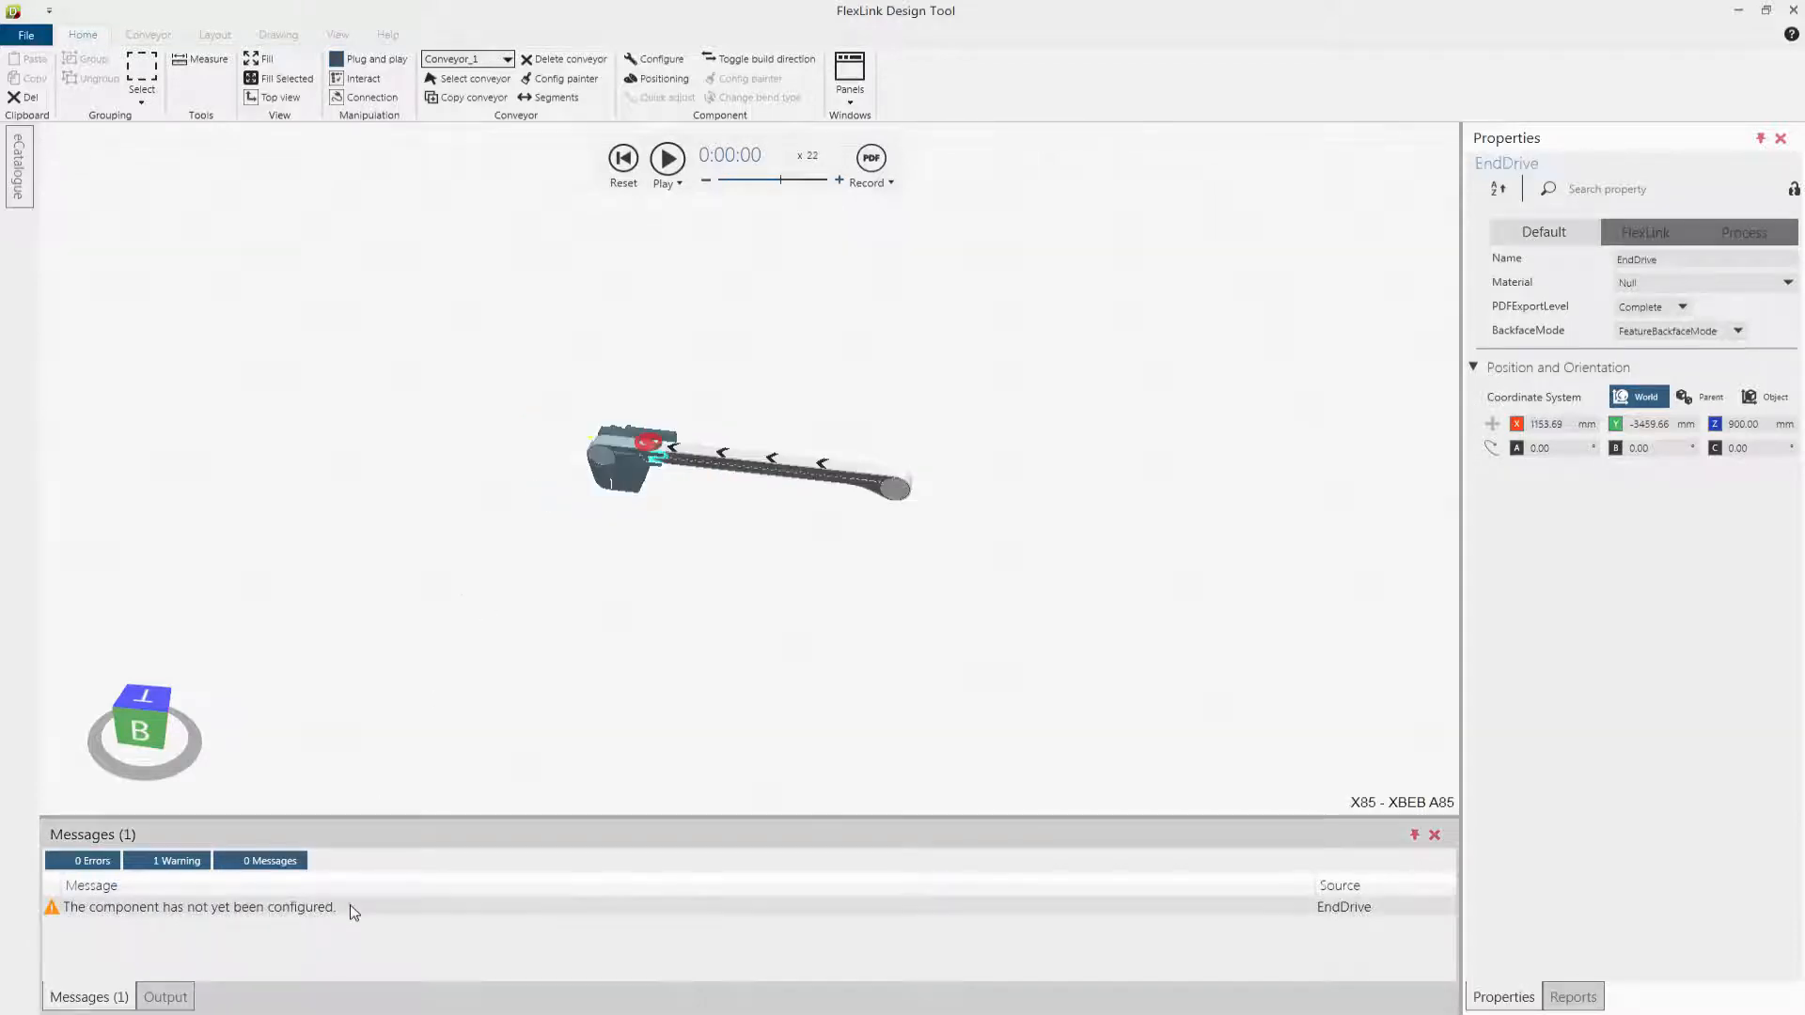
click(655, 59)
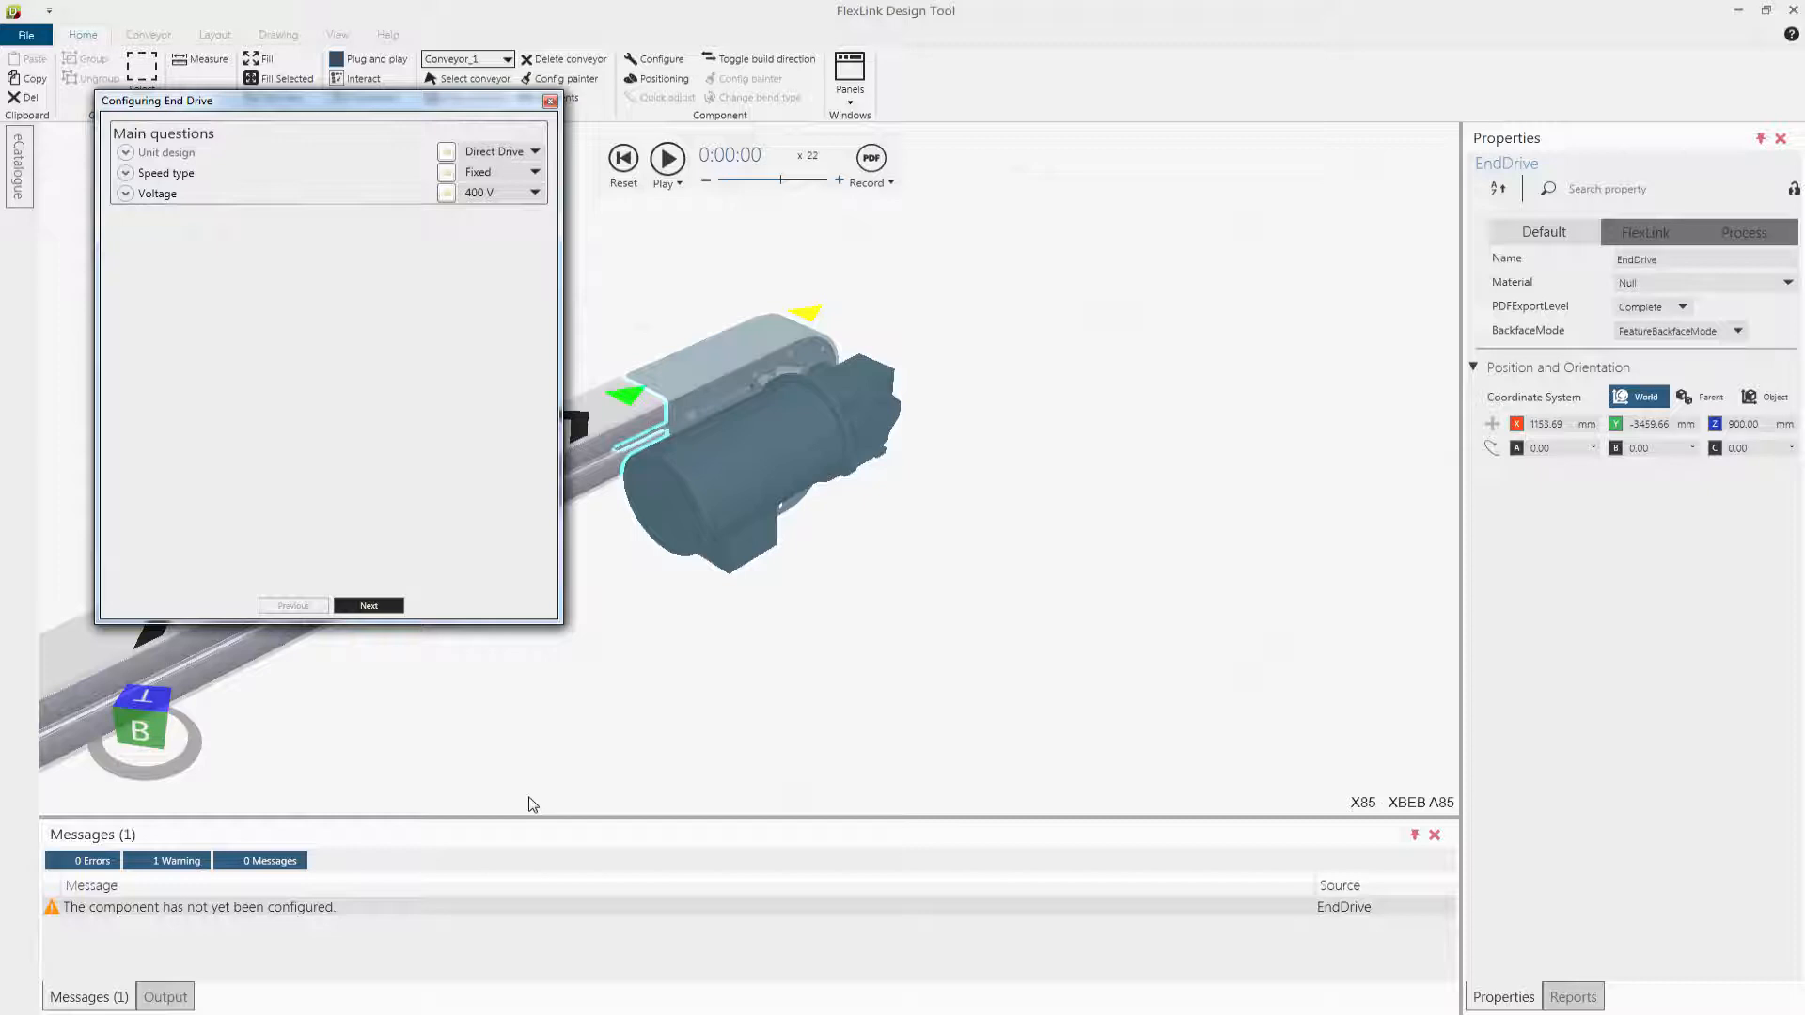
click(550, 101)
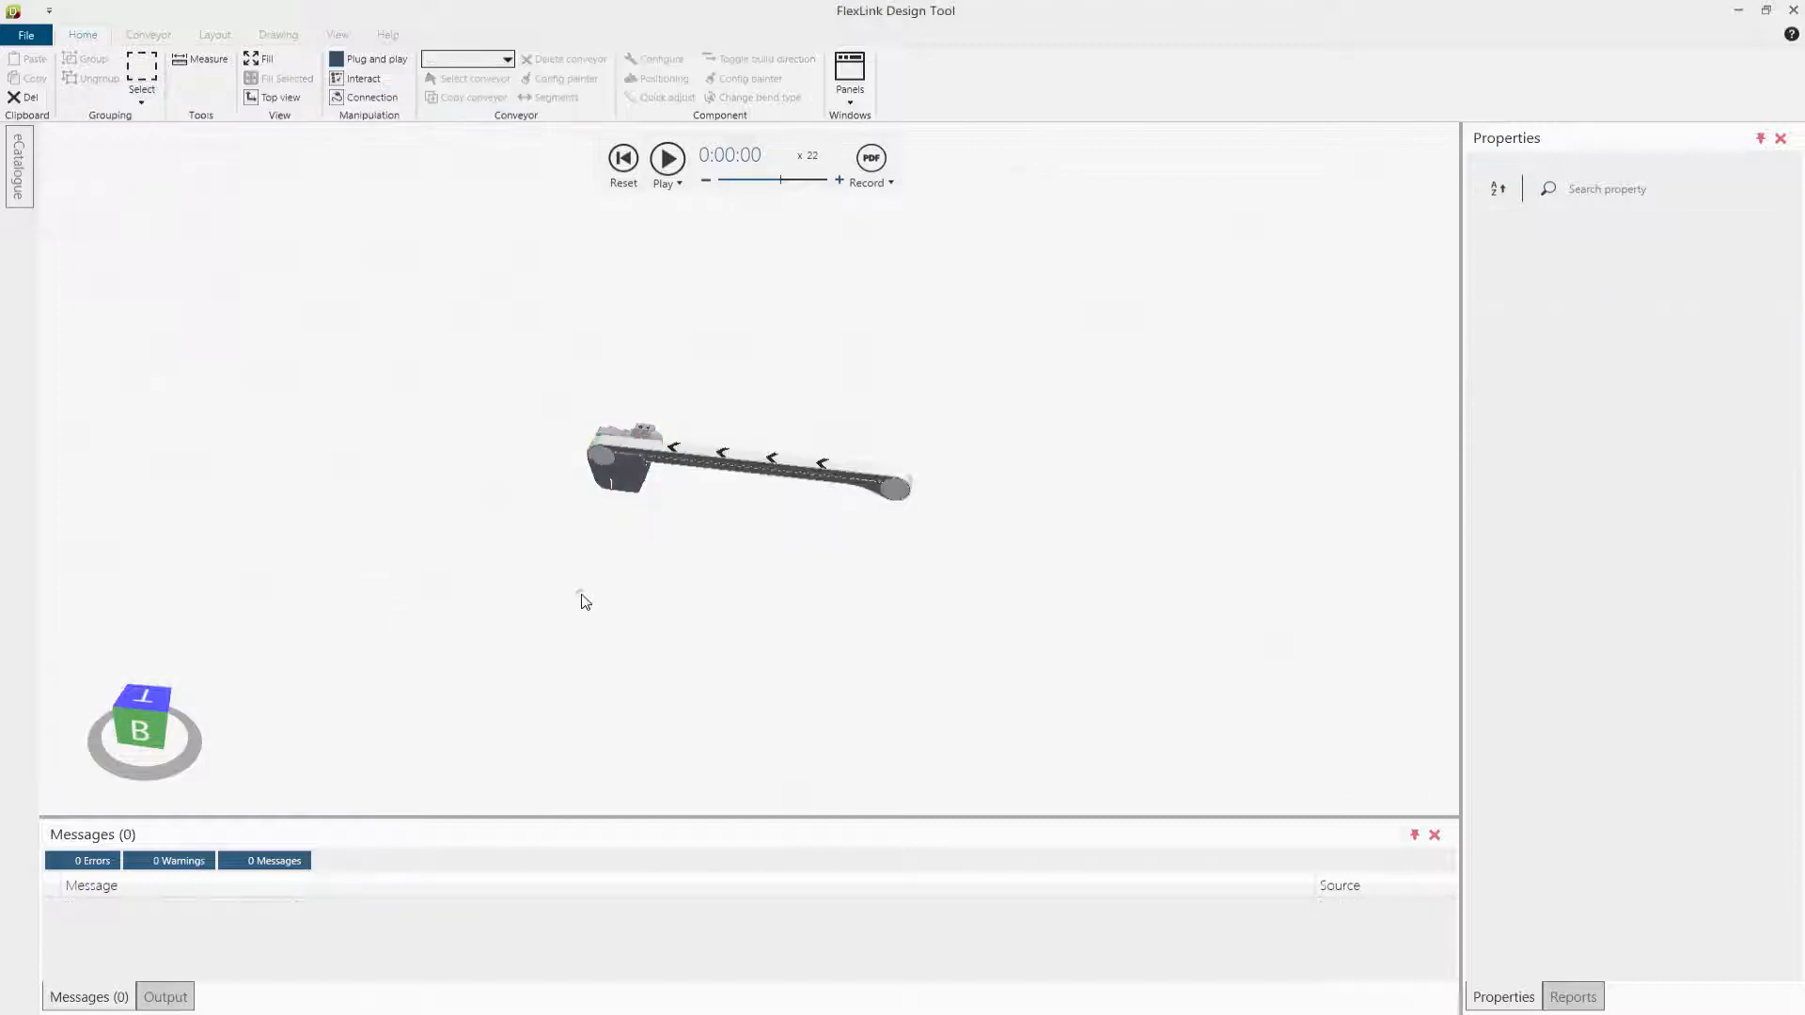
Step: Copy the conveyor and place the copy below the first one
click(749, 461)
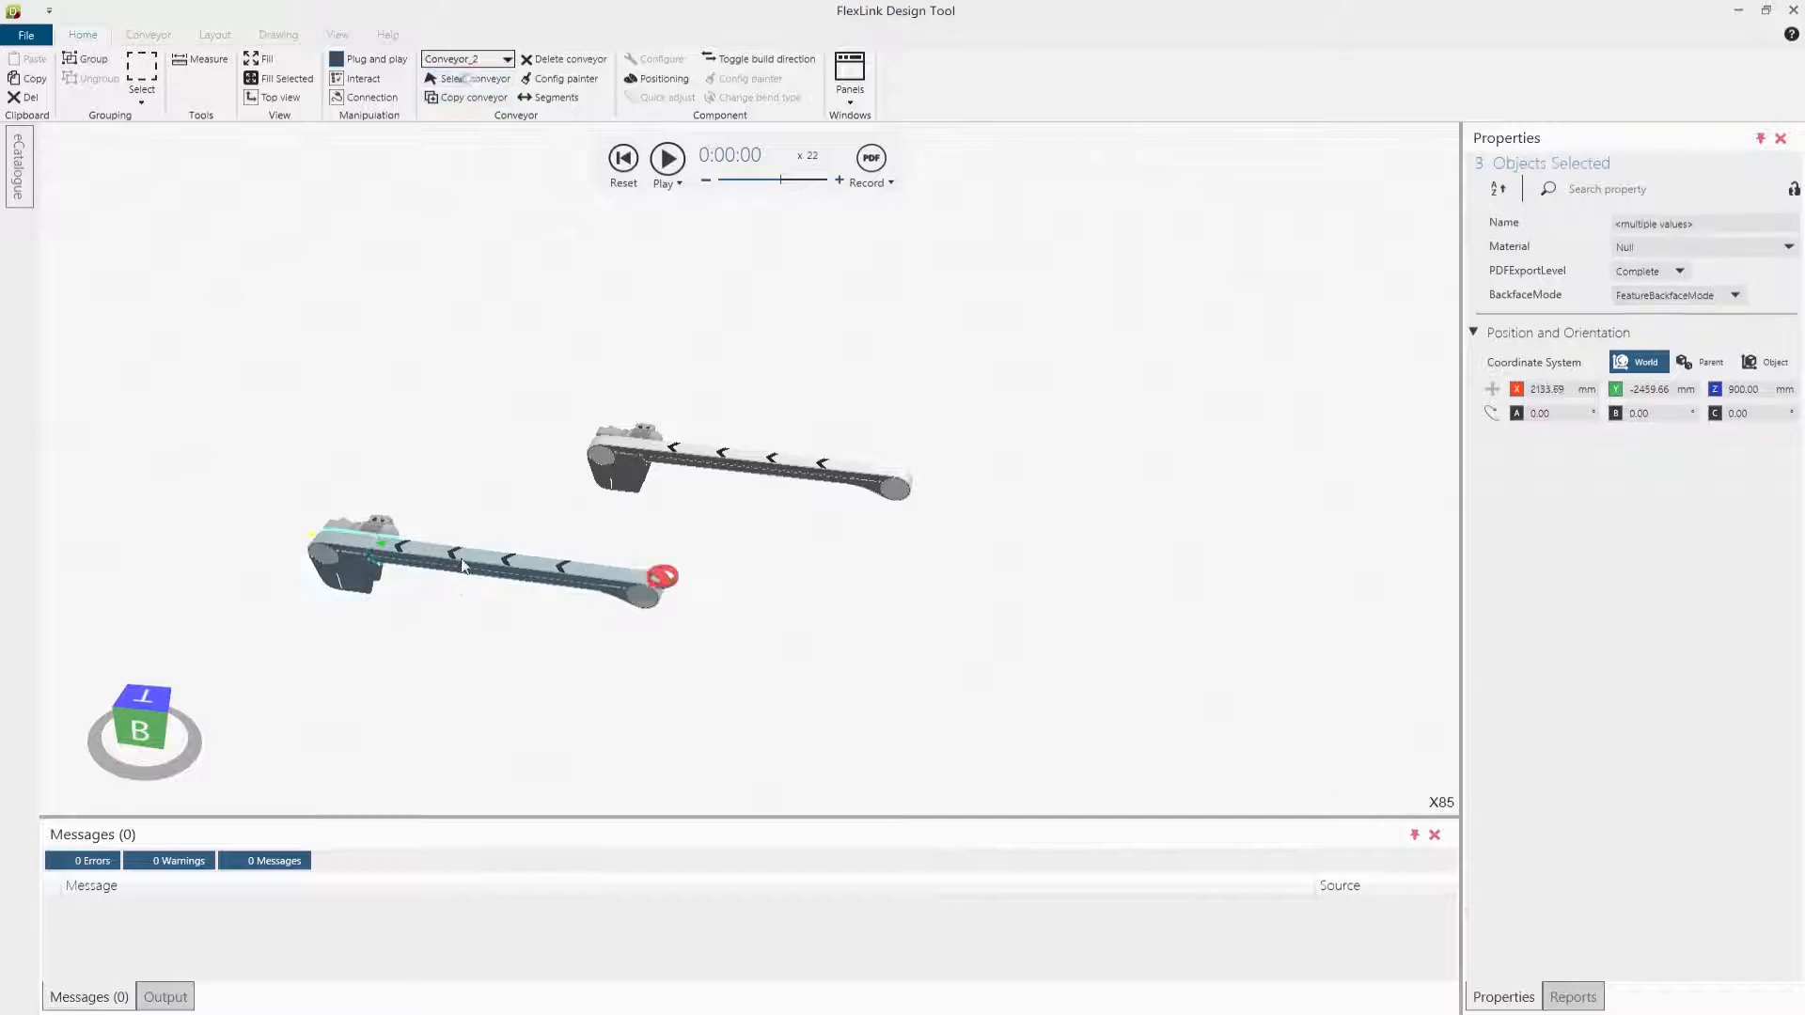
click(517, 585)
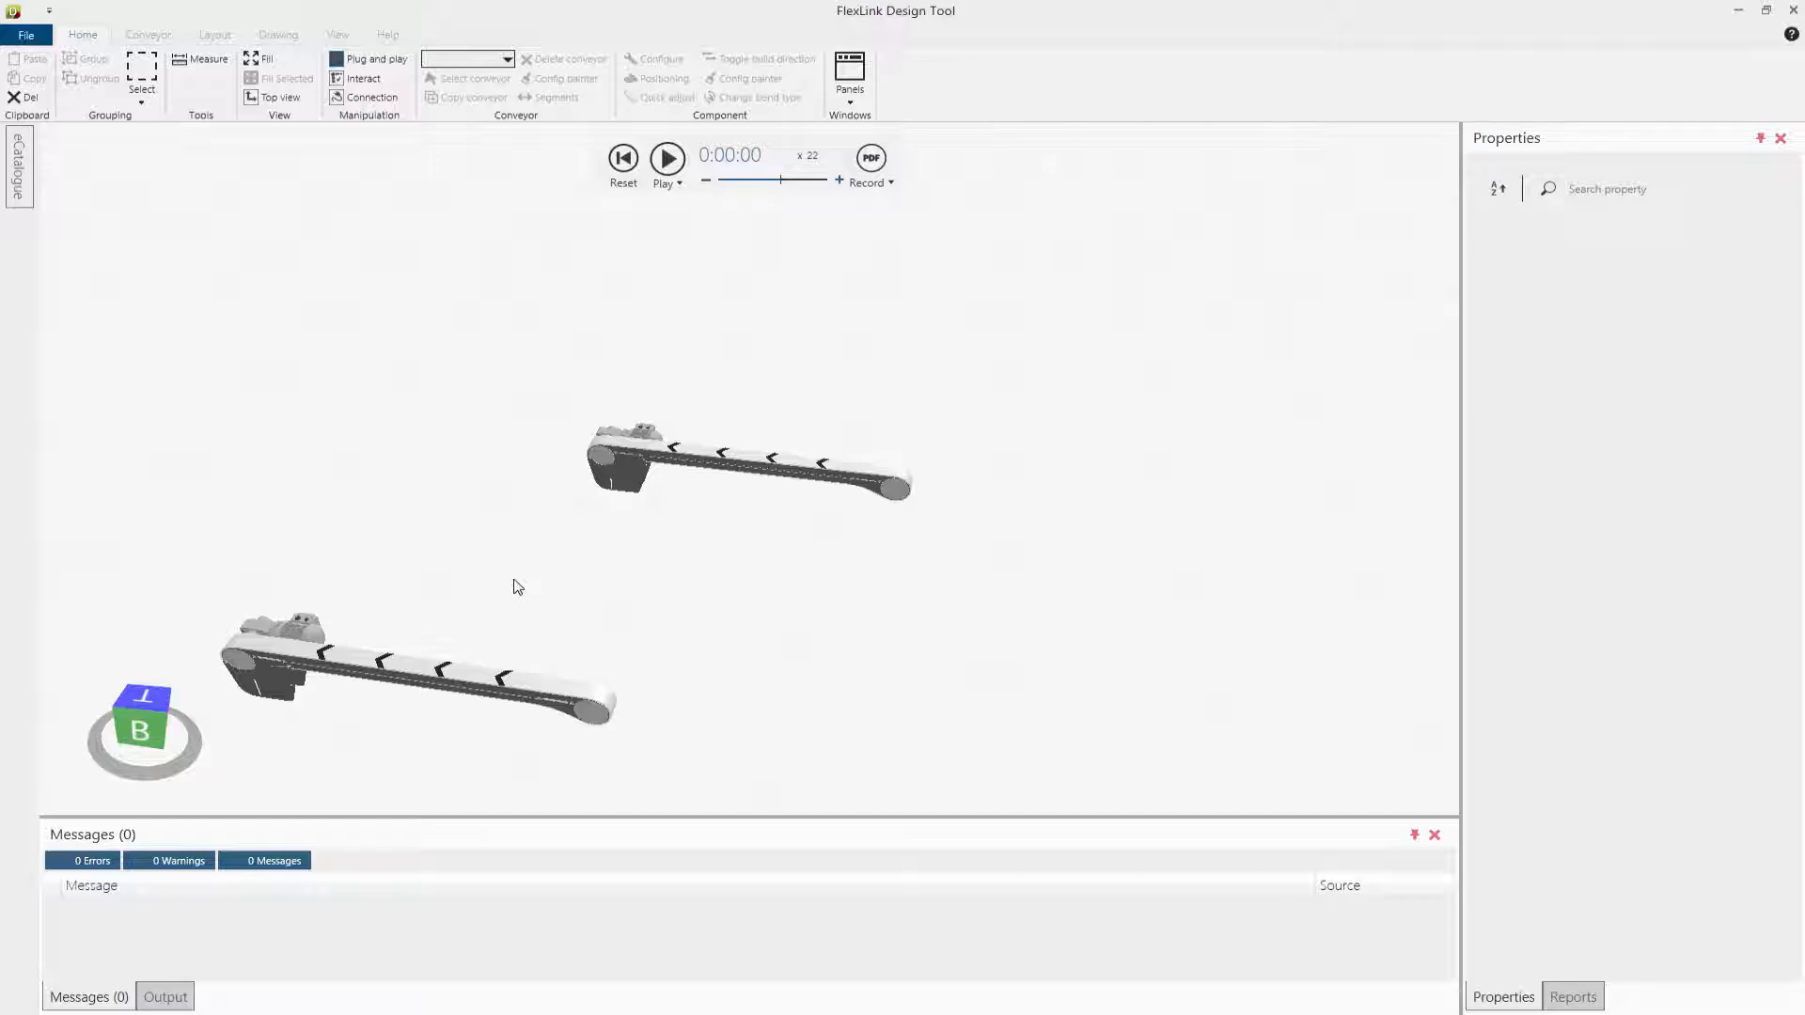
mouse_move(405, 529)
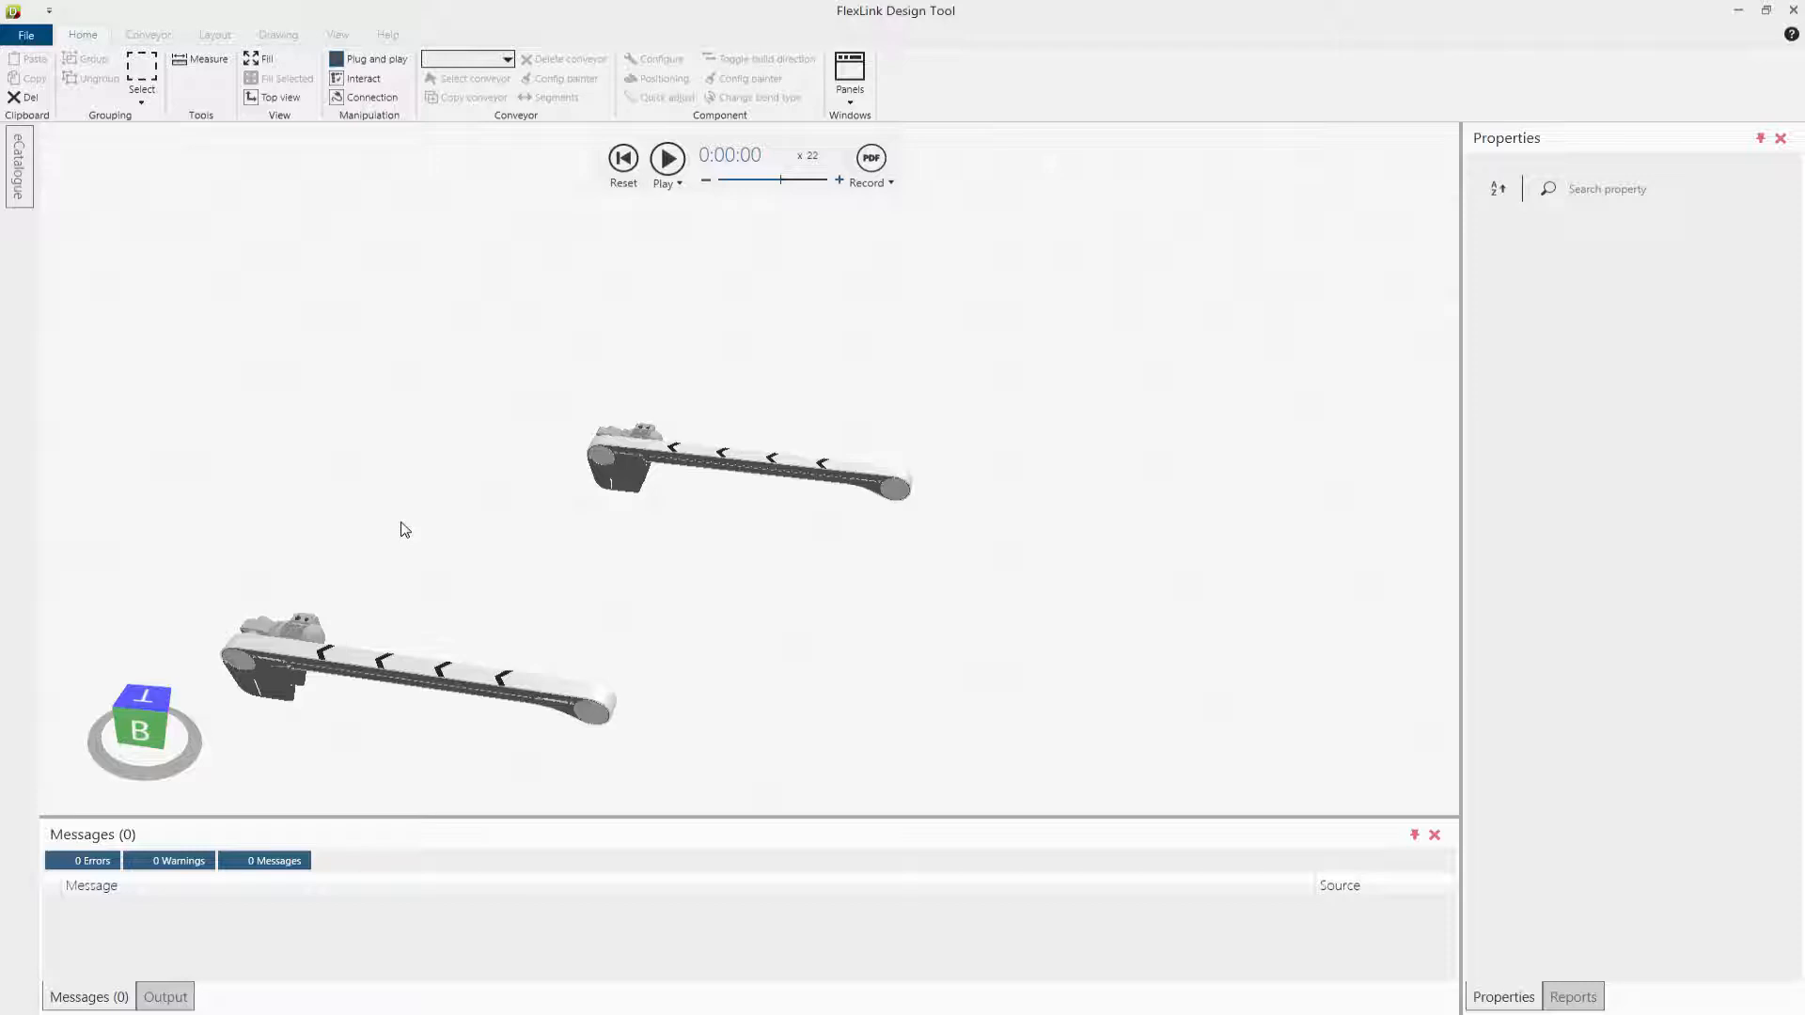
mouse_move(32, 188)
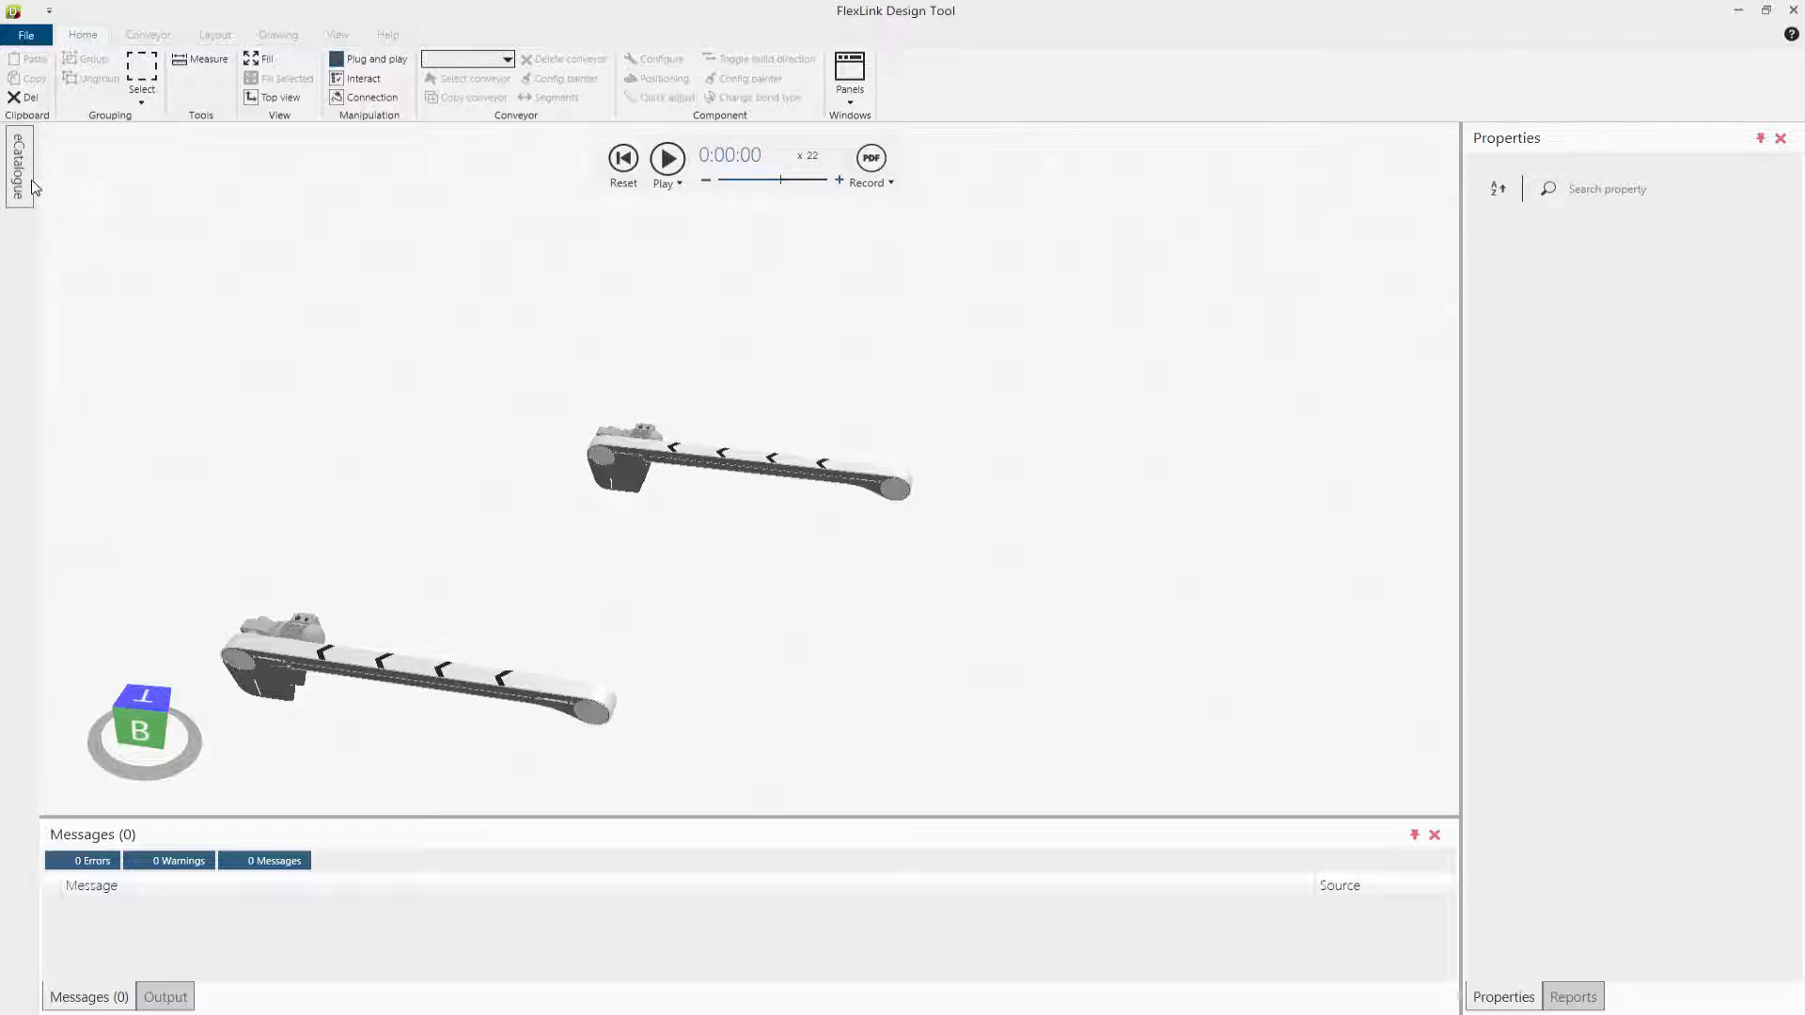
Step: Place a Wedge connector from the X85 Accessories collection between the two conveyors
click(17, 161)
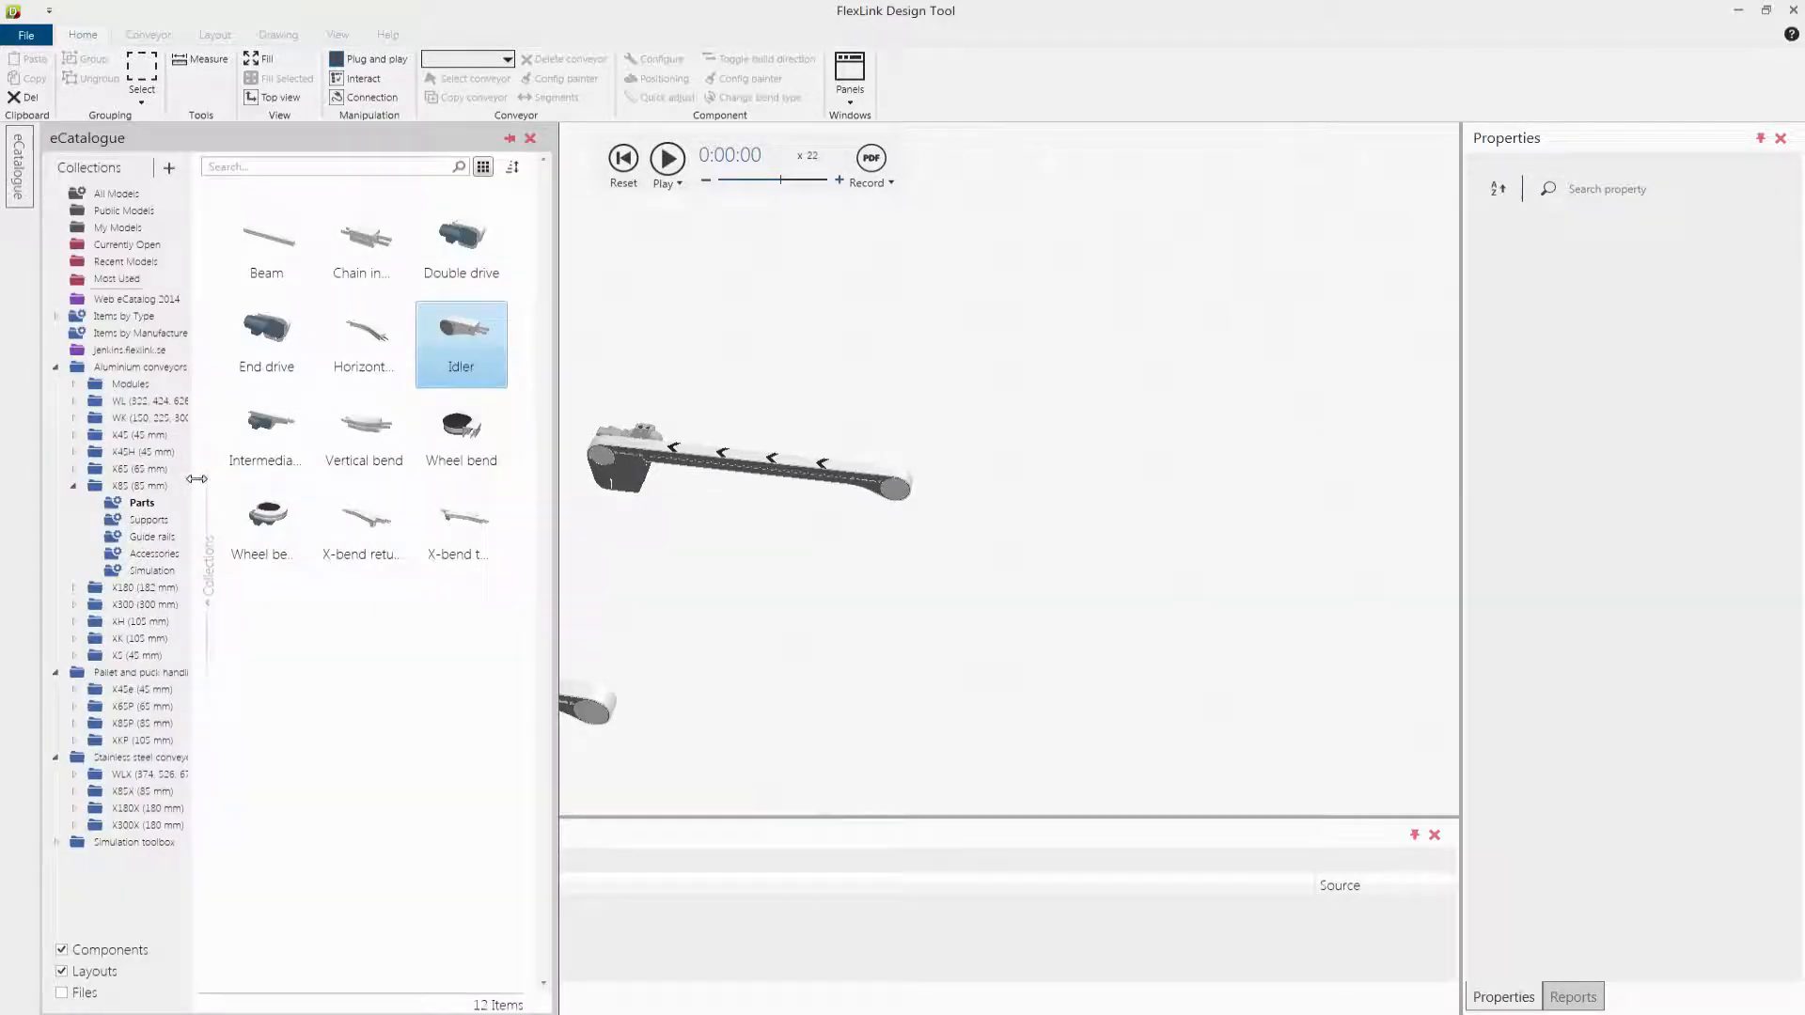
click(155, 554)
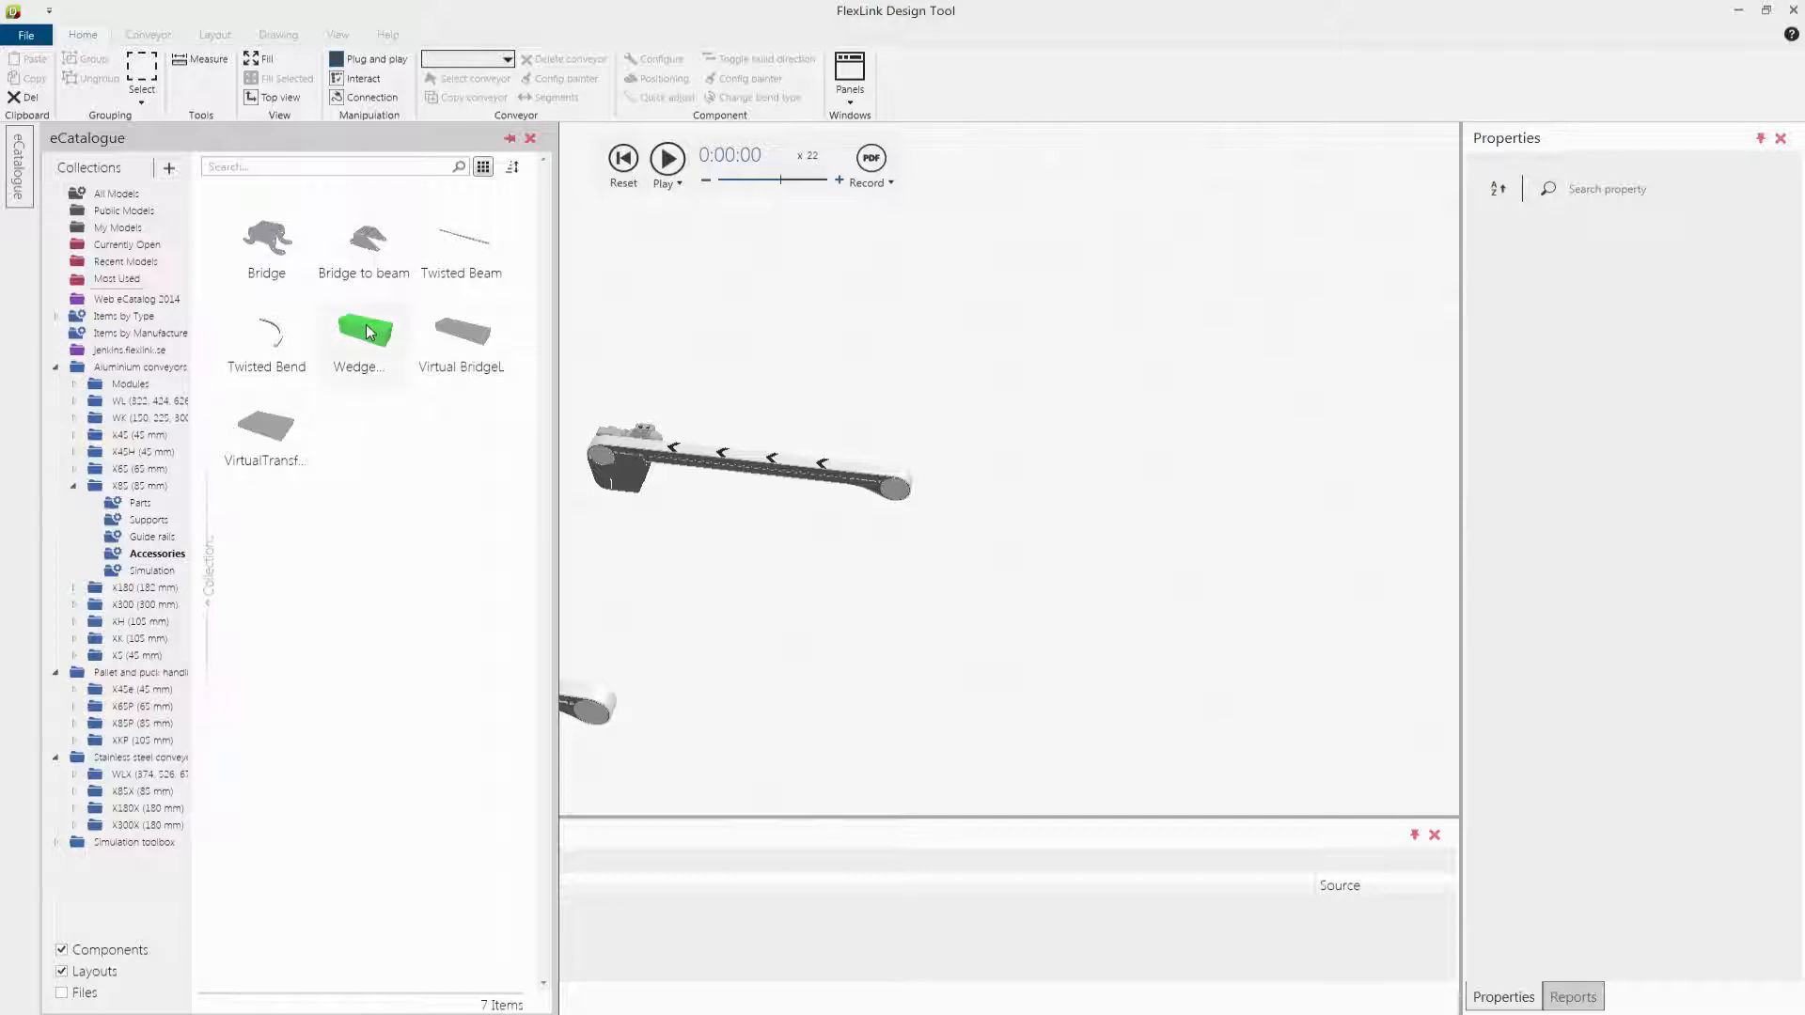
click(363, 333)
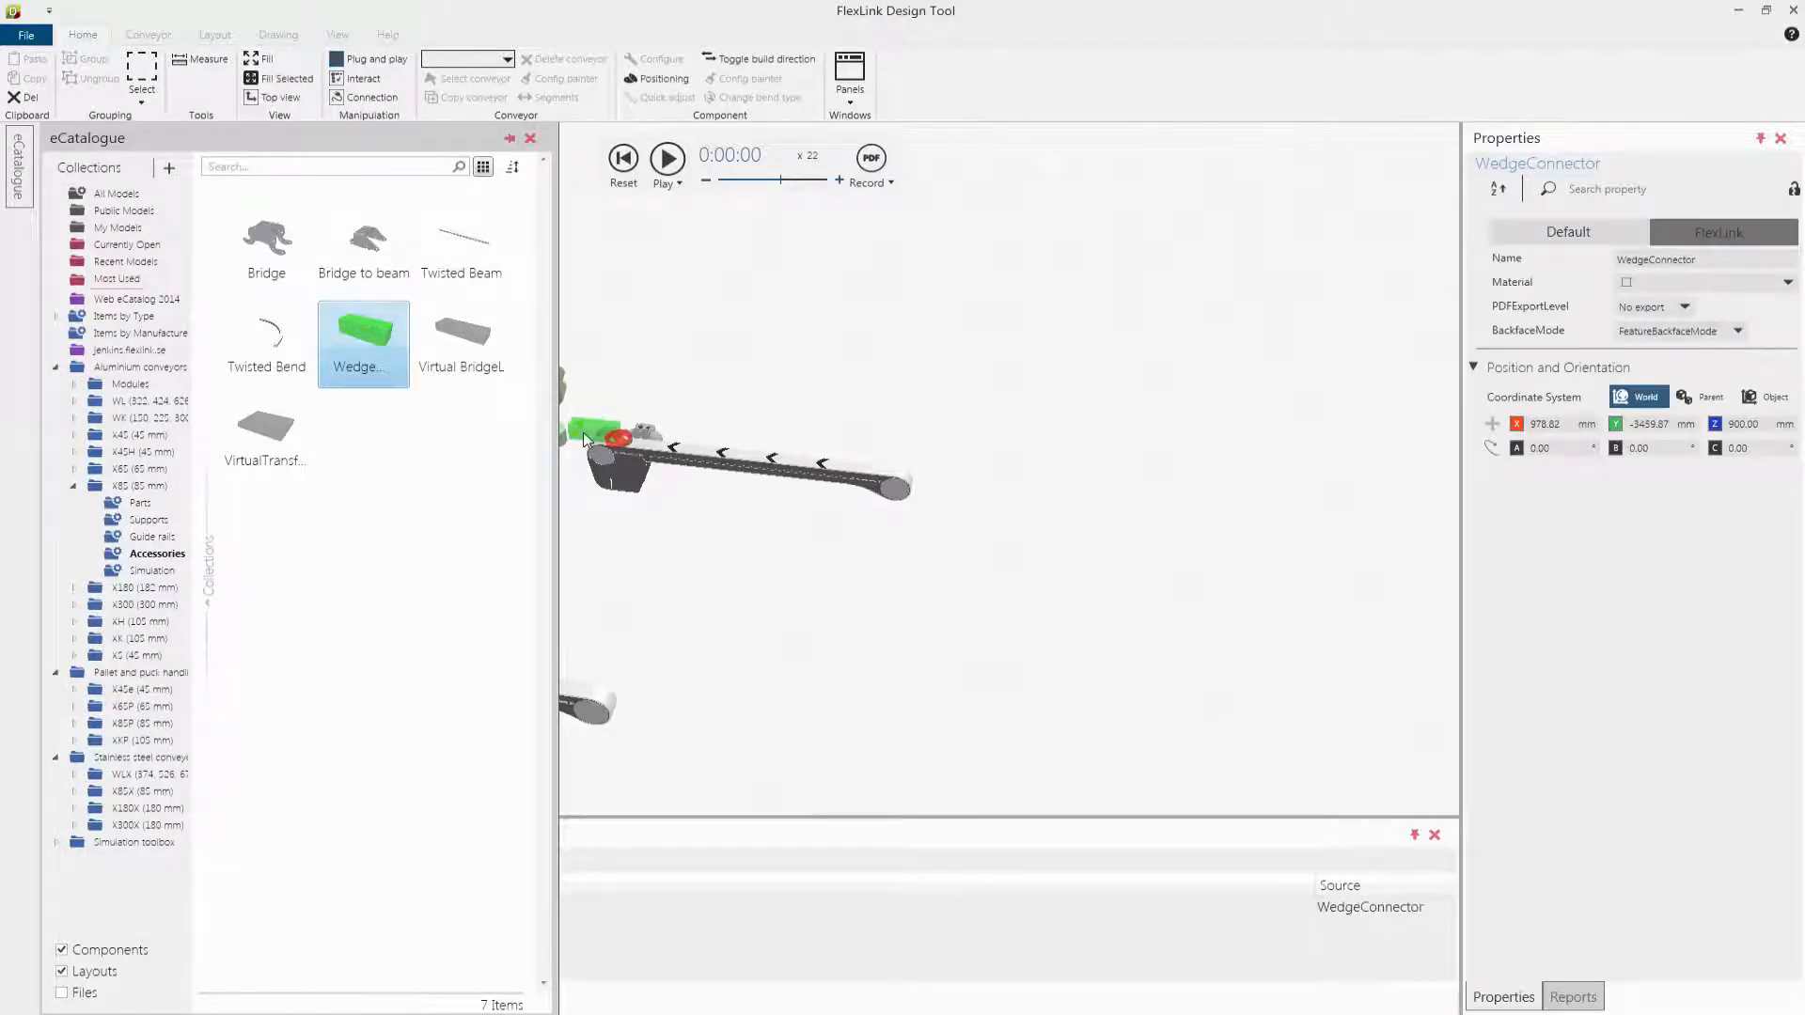
click(530, 138)
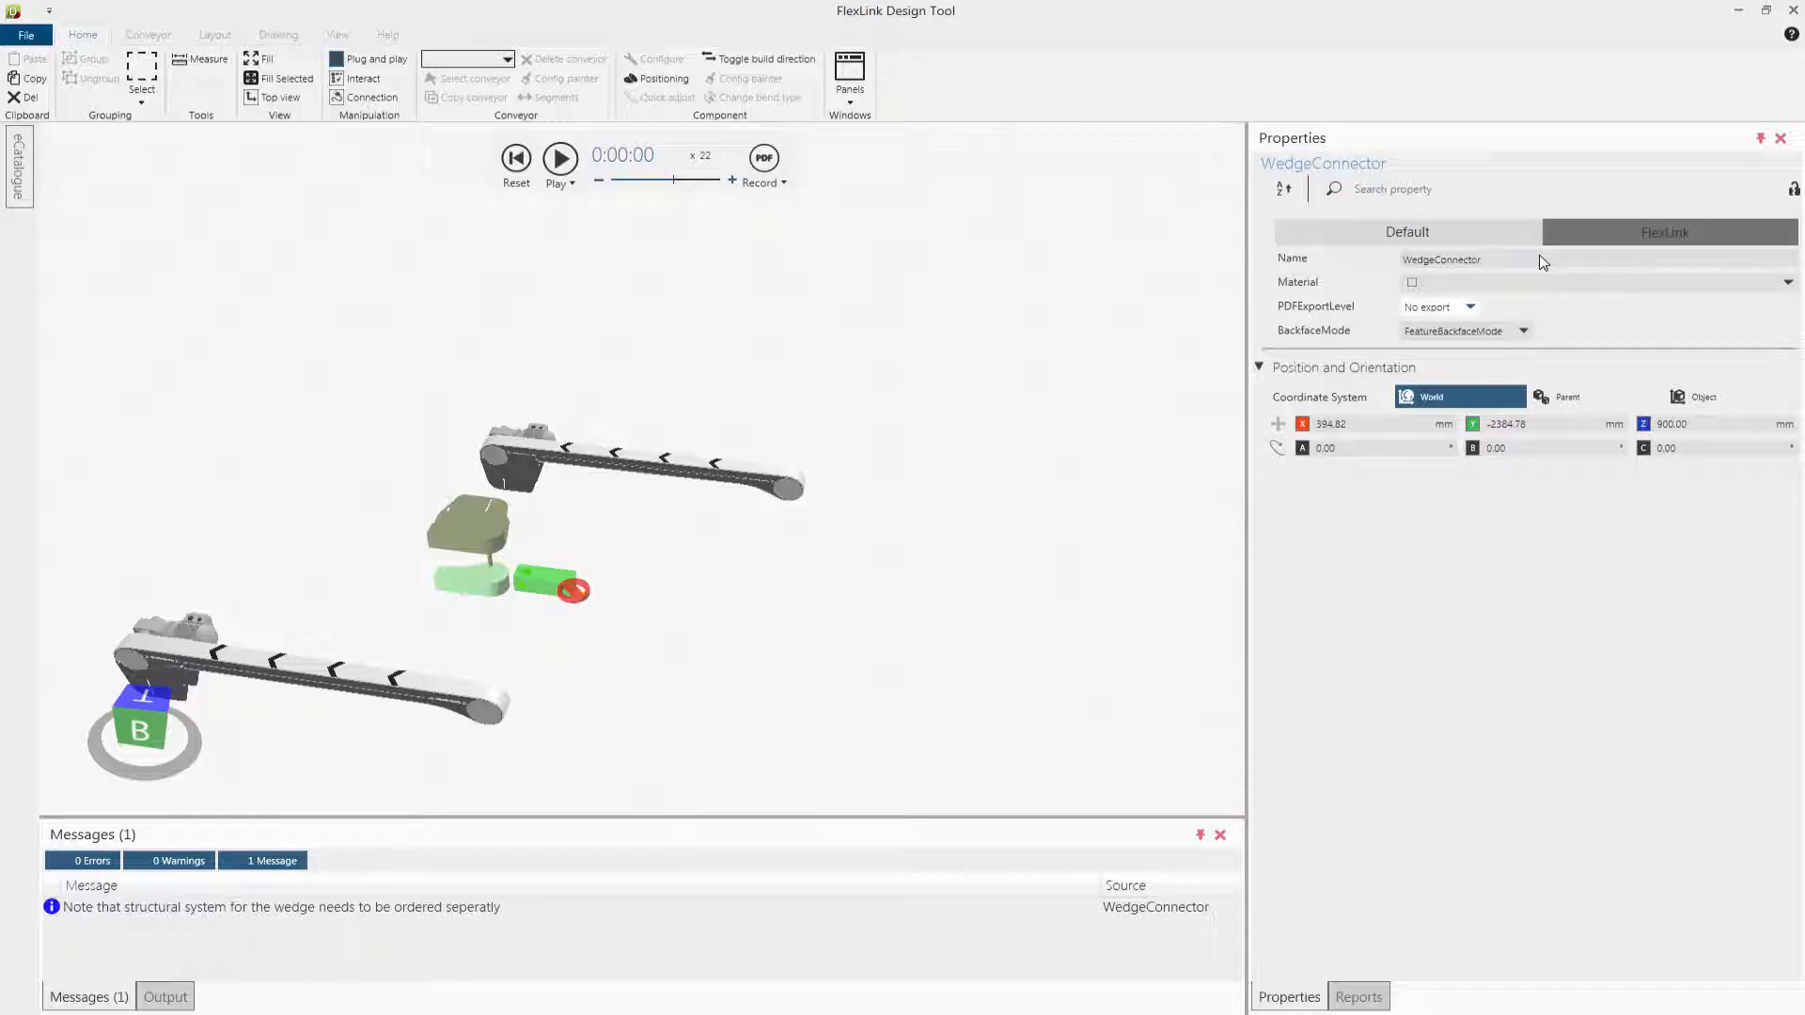
Step: Set the connector to ConnectMode ToWedge, ProductWidth 60 and HeightOffset 10, checking the X85 platform
click(1403, 231)
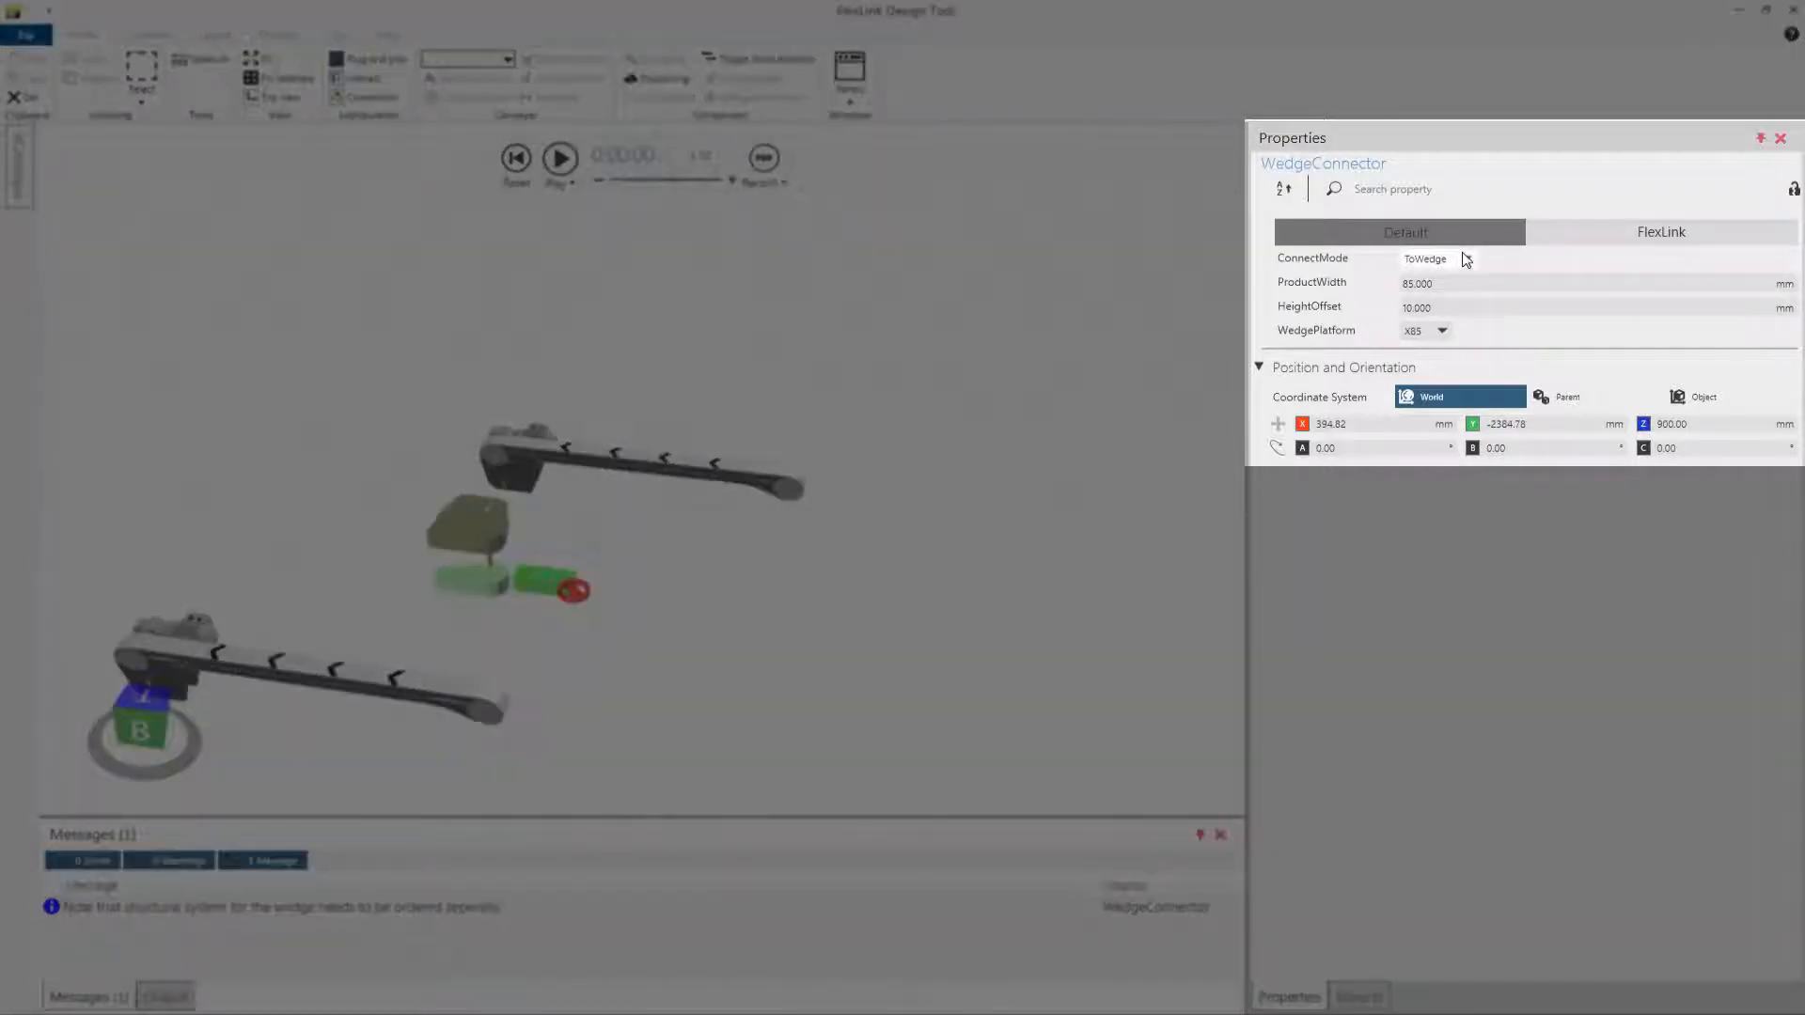
click(1437, 257)
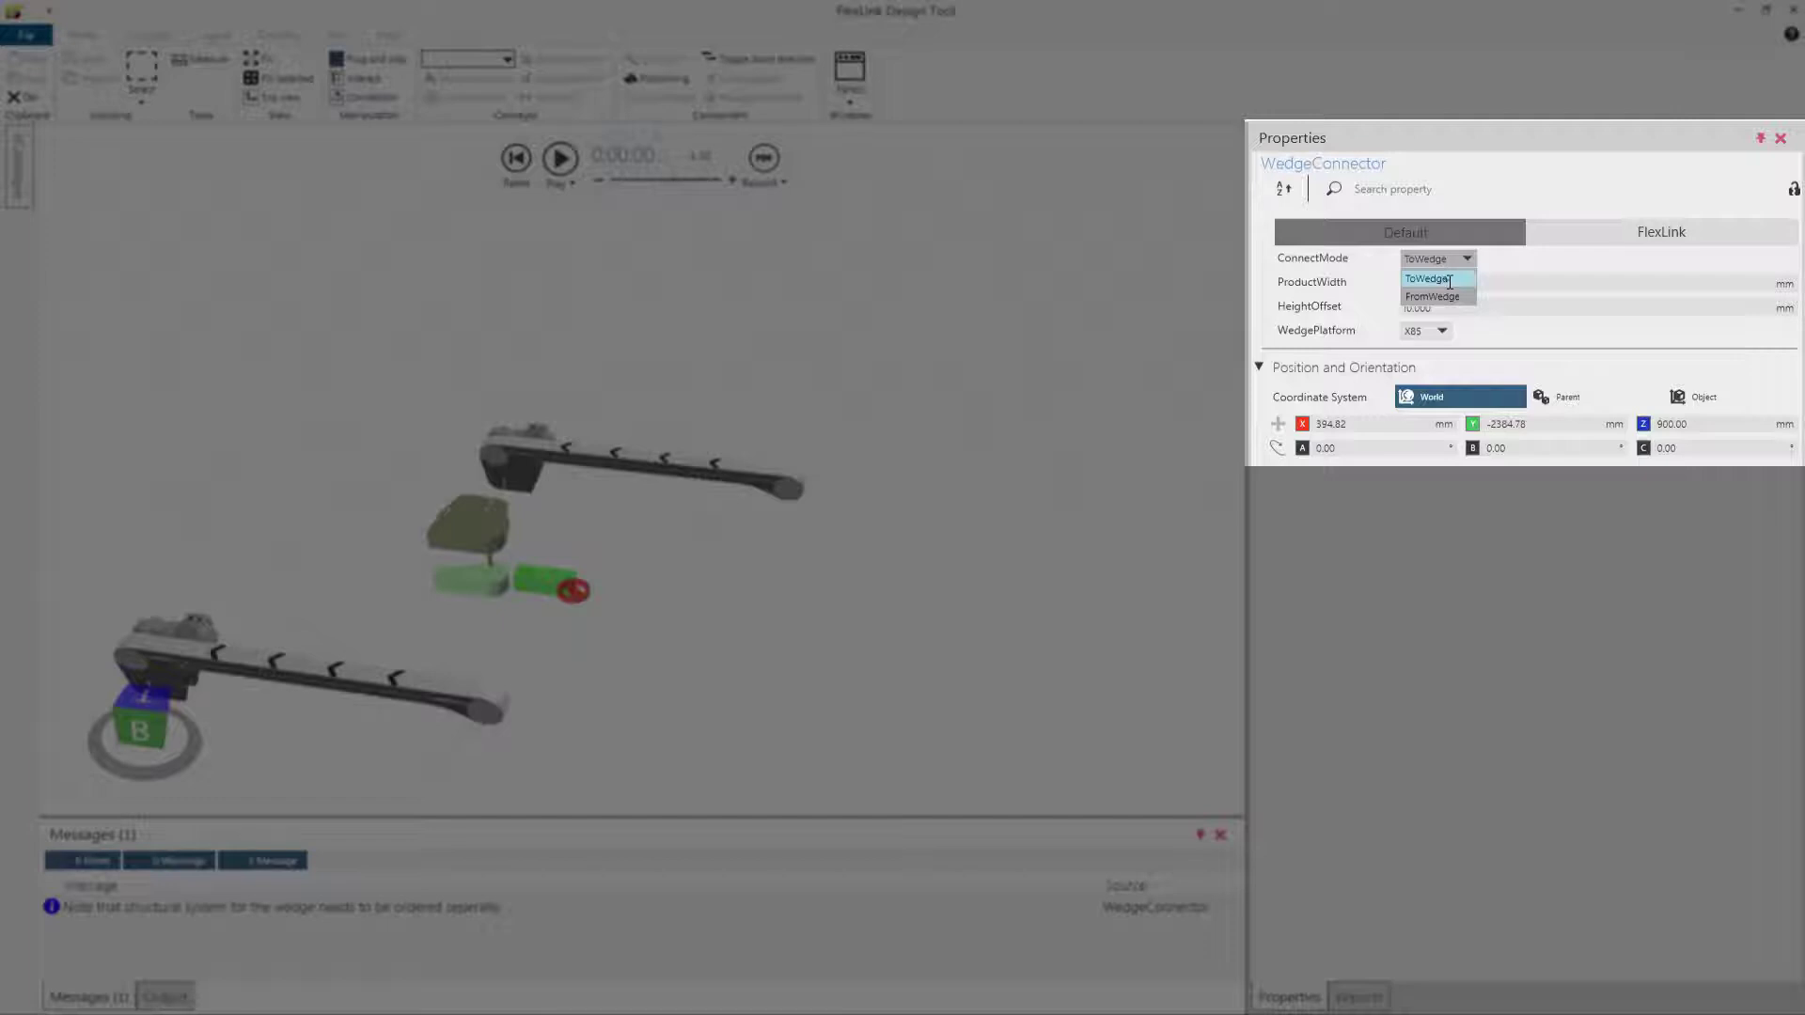
click(1429, 279)
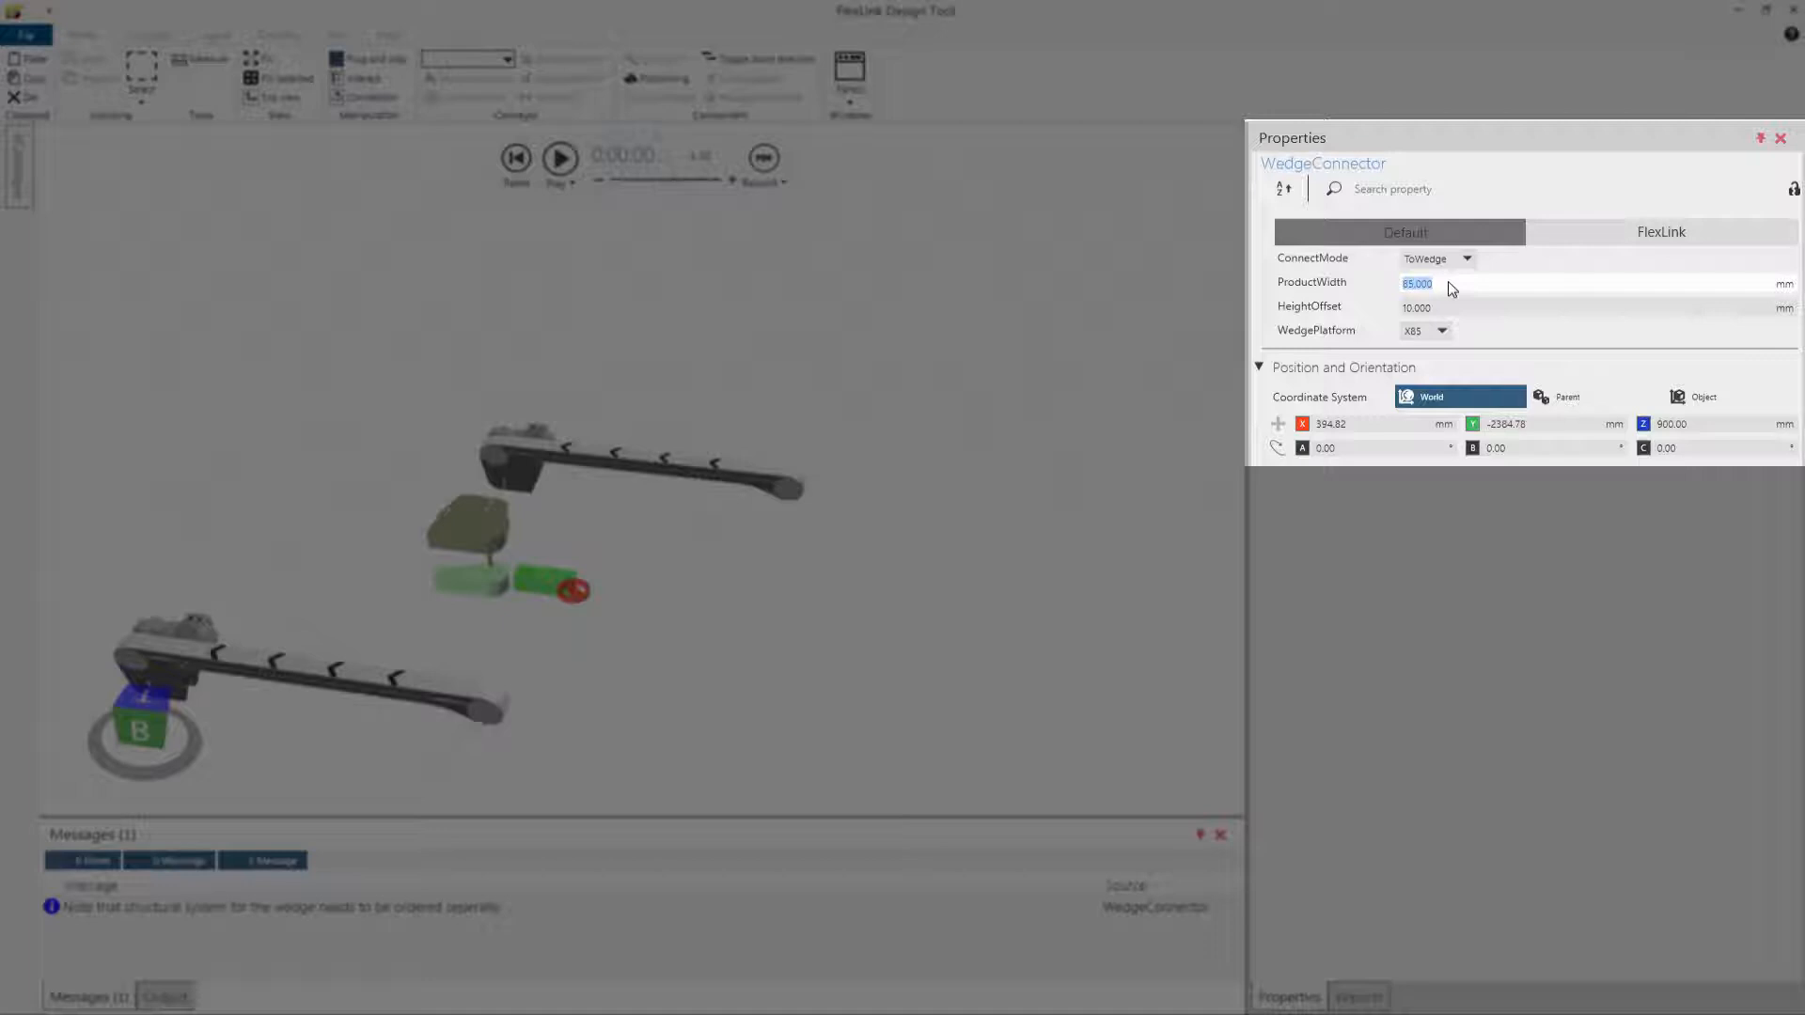
text(60)
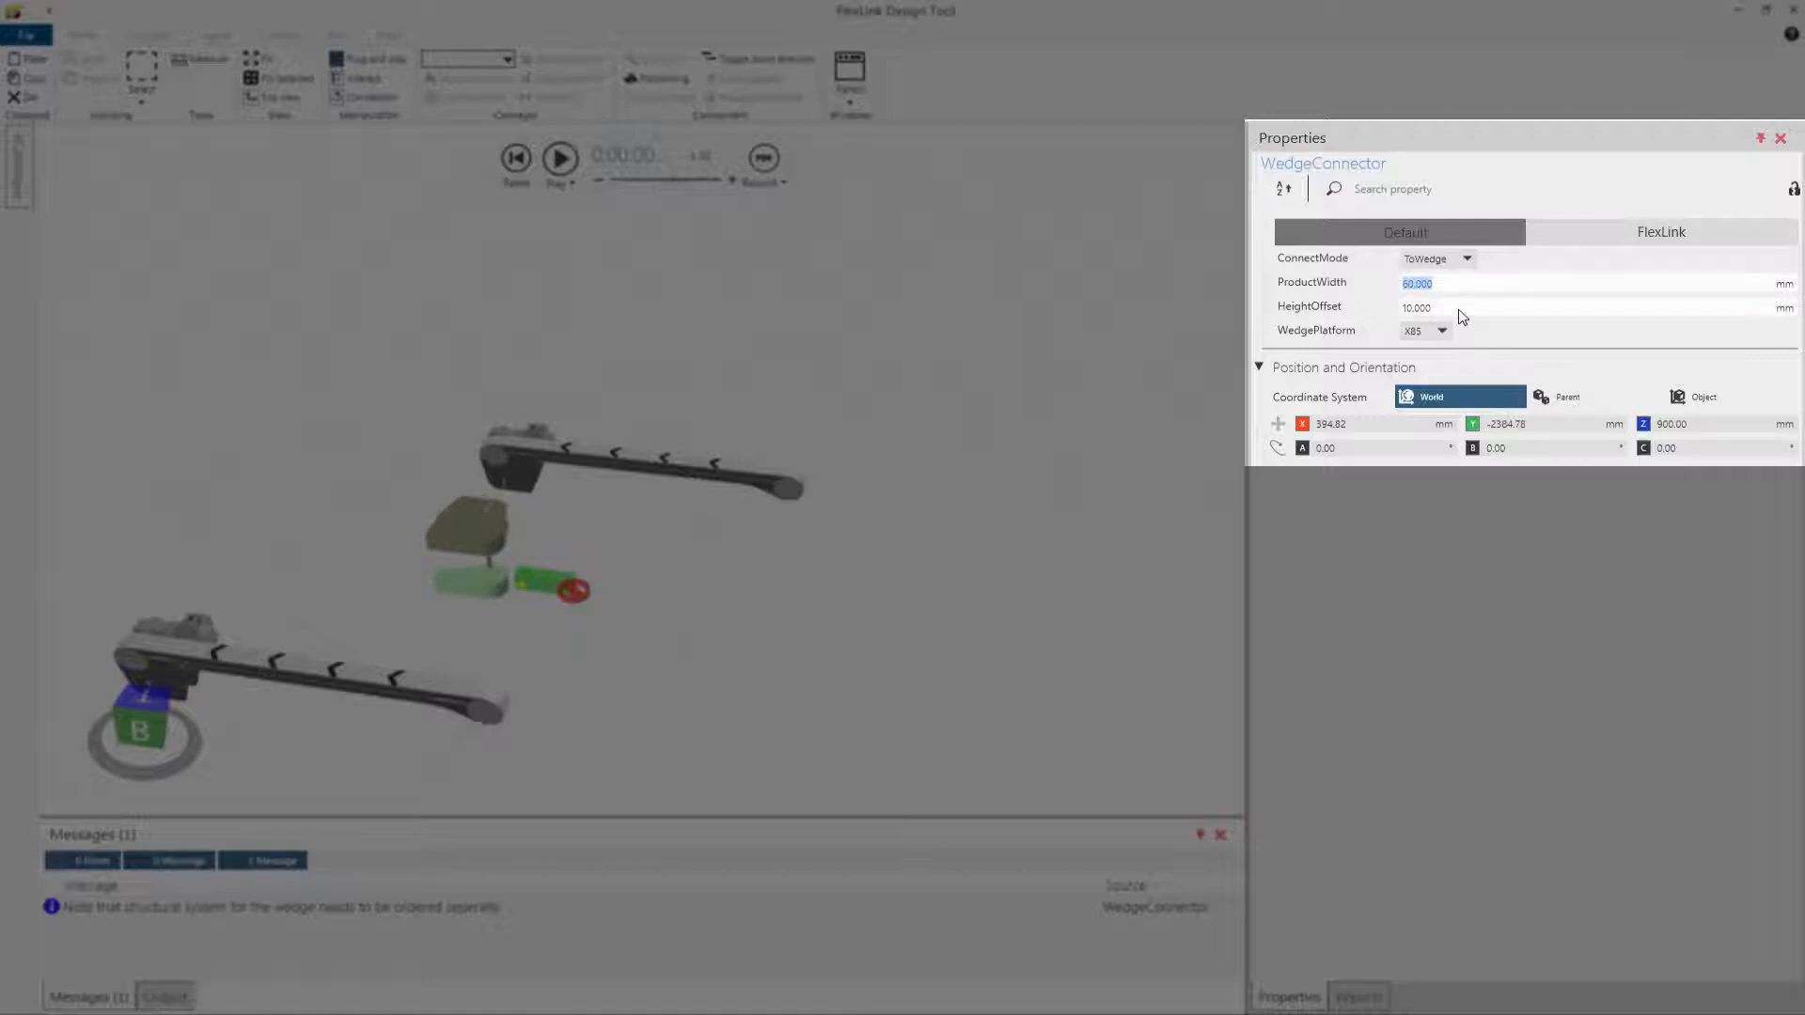
click(1416, 308)
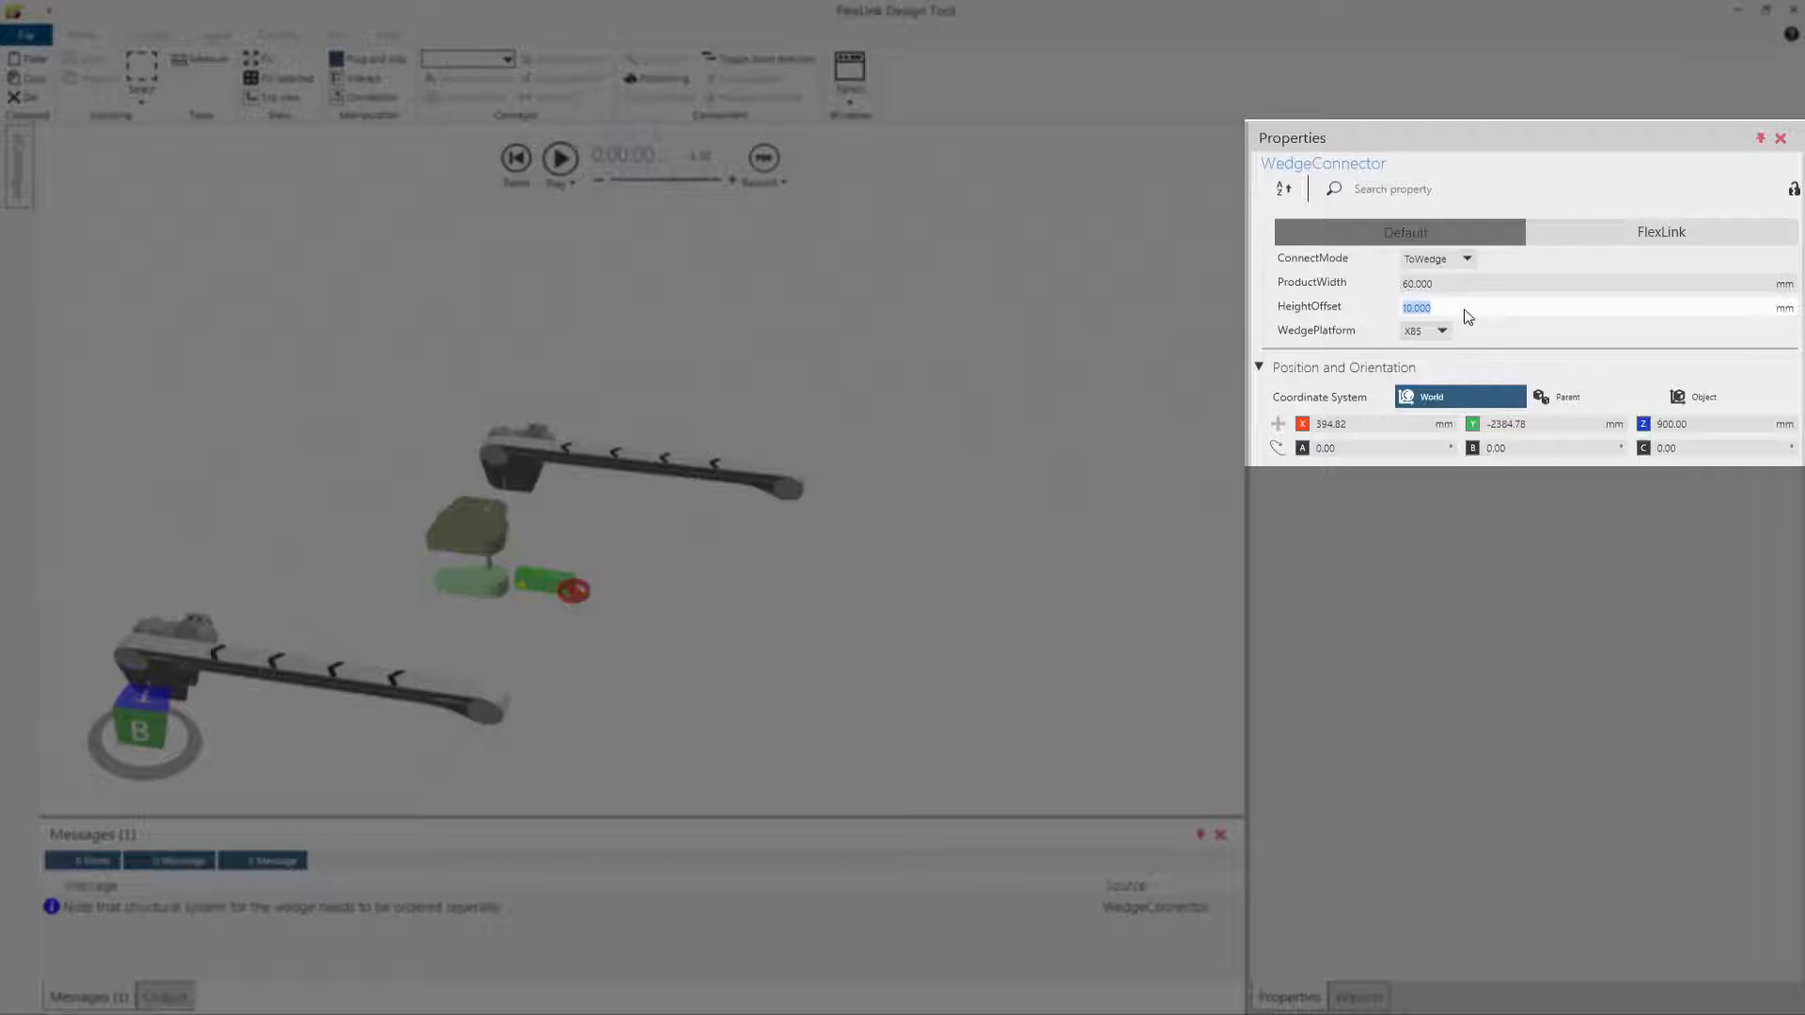
mouse_move(1486, 337)
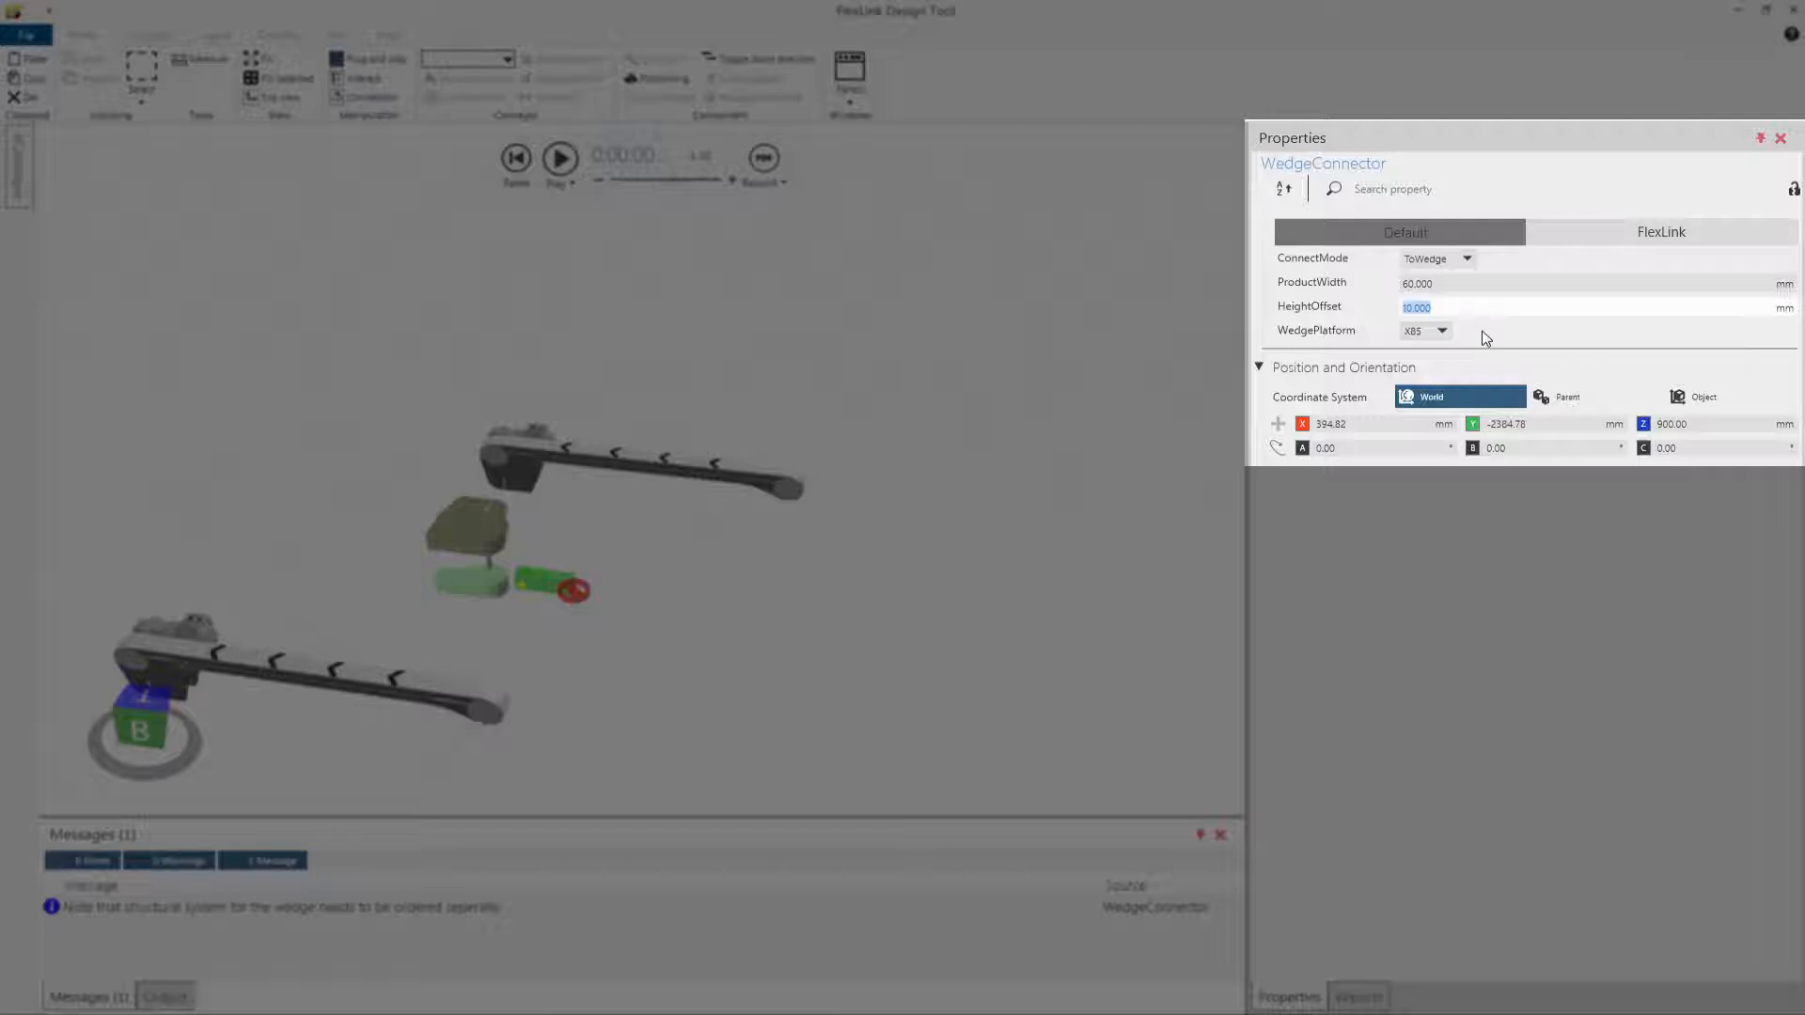
click(1441, 330)
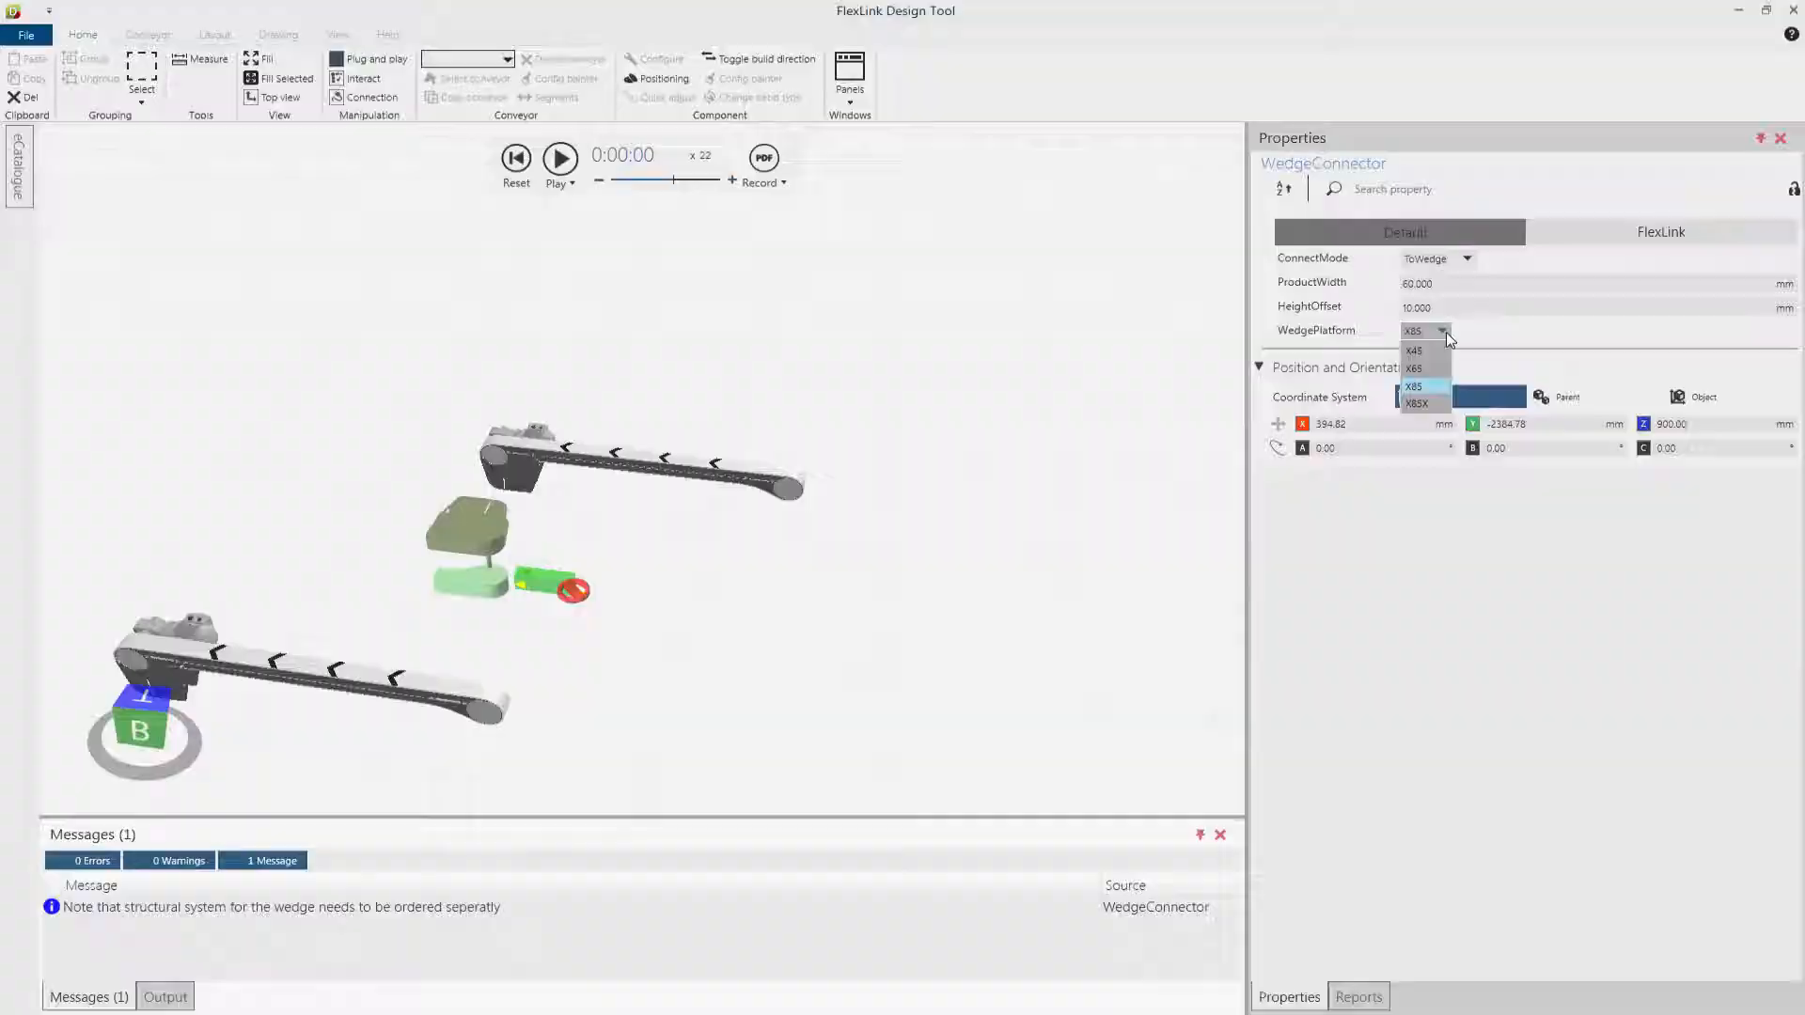
Step: Keep X85 as platform and build two curved conveyors from the connector, each topped with a drive unit
click(1414, 386)
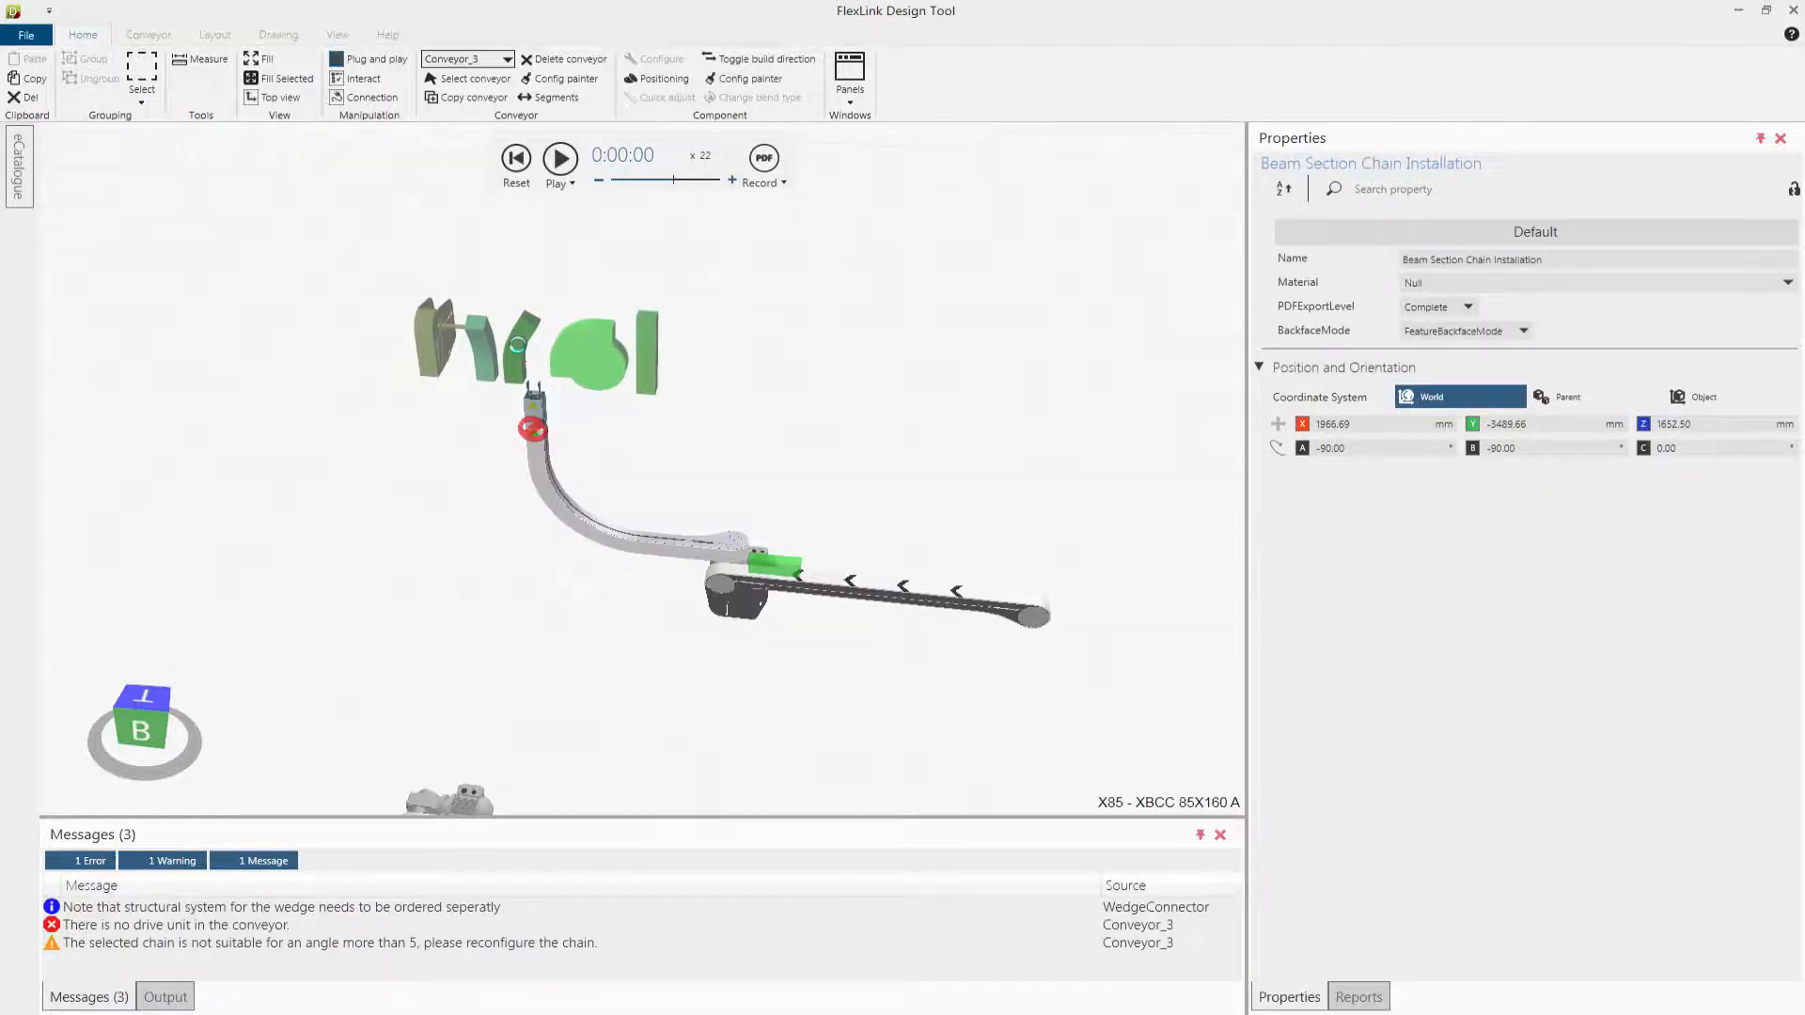
click(464, 446)
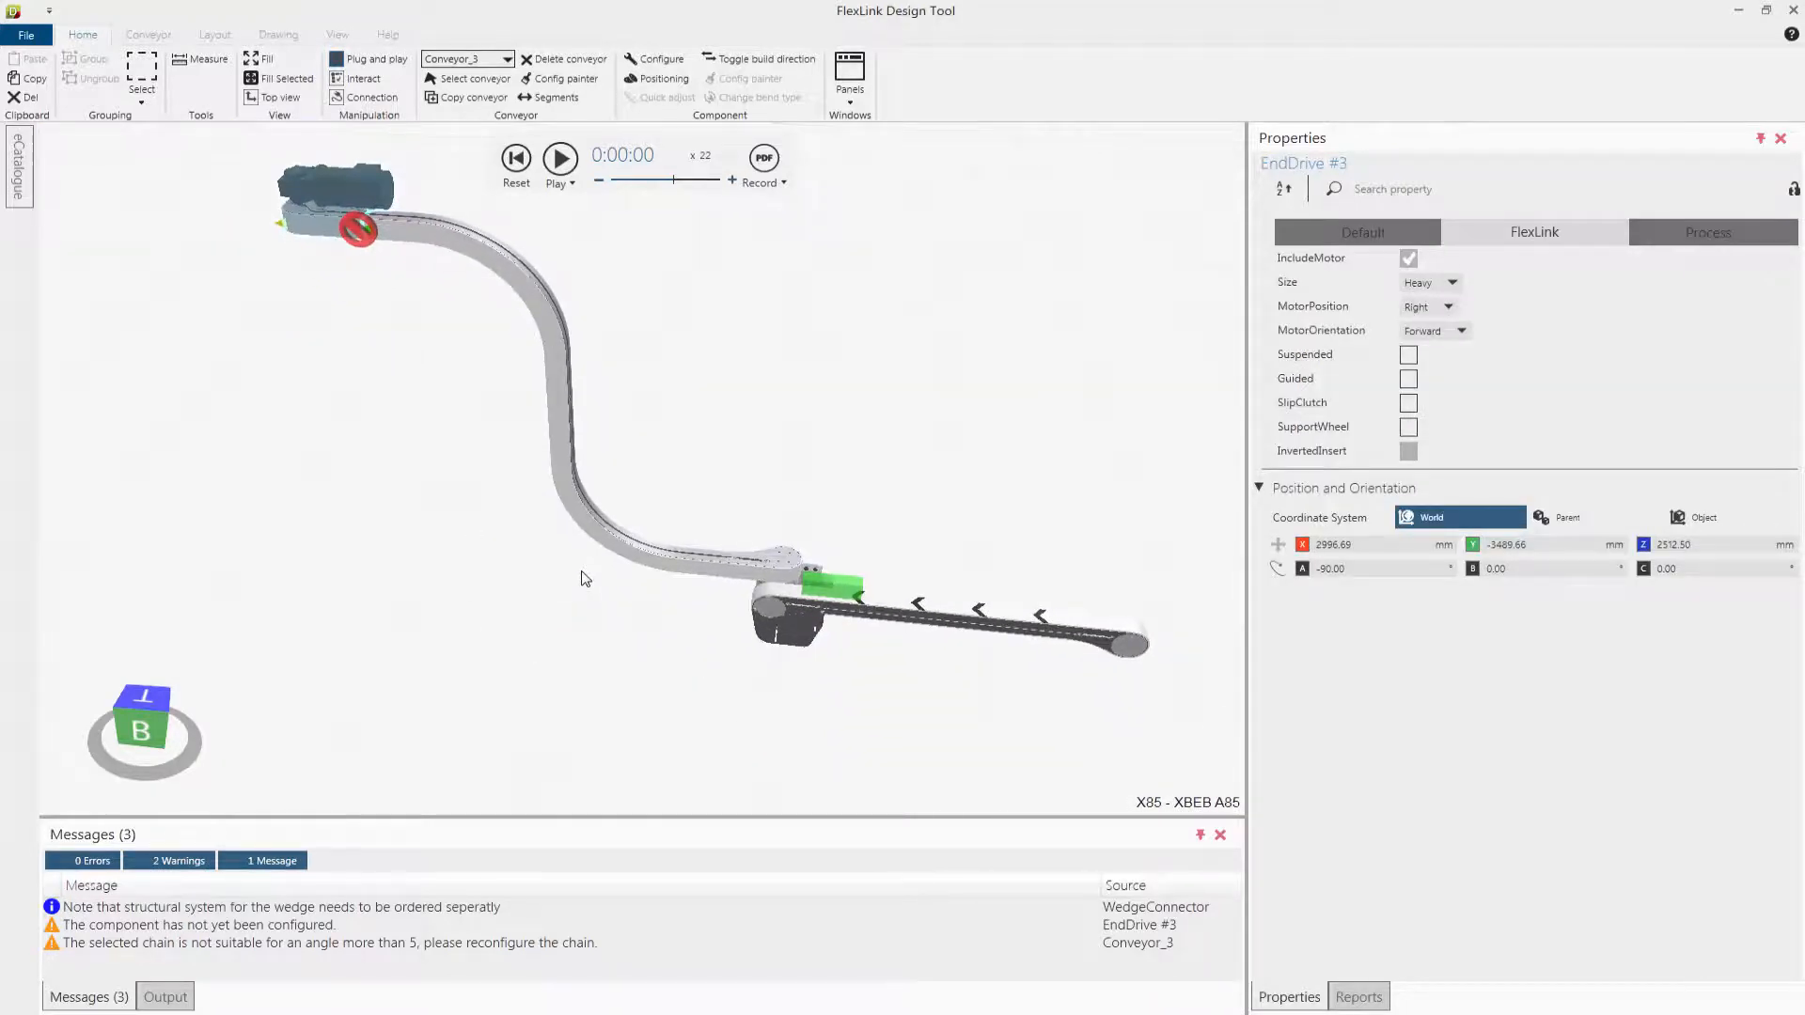
click(771, 599)
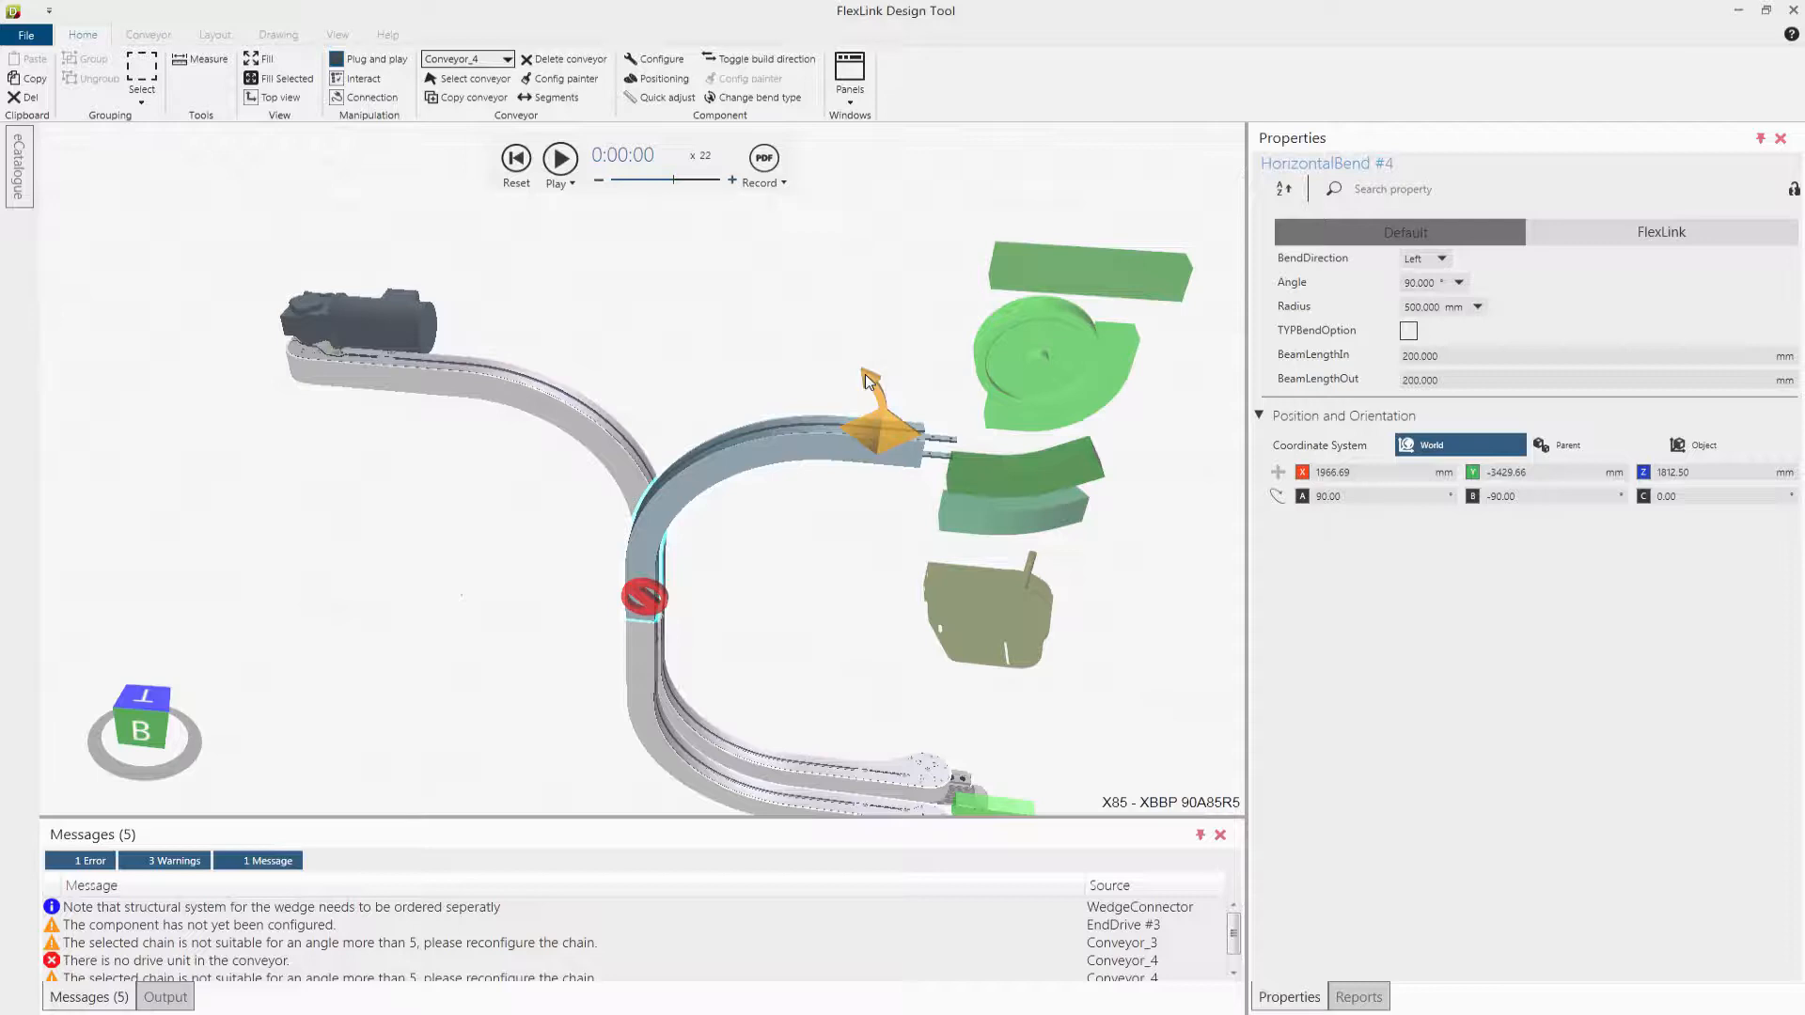
click(1425, 257)
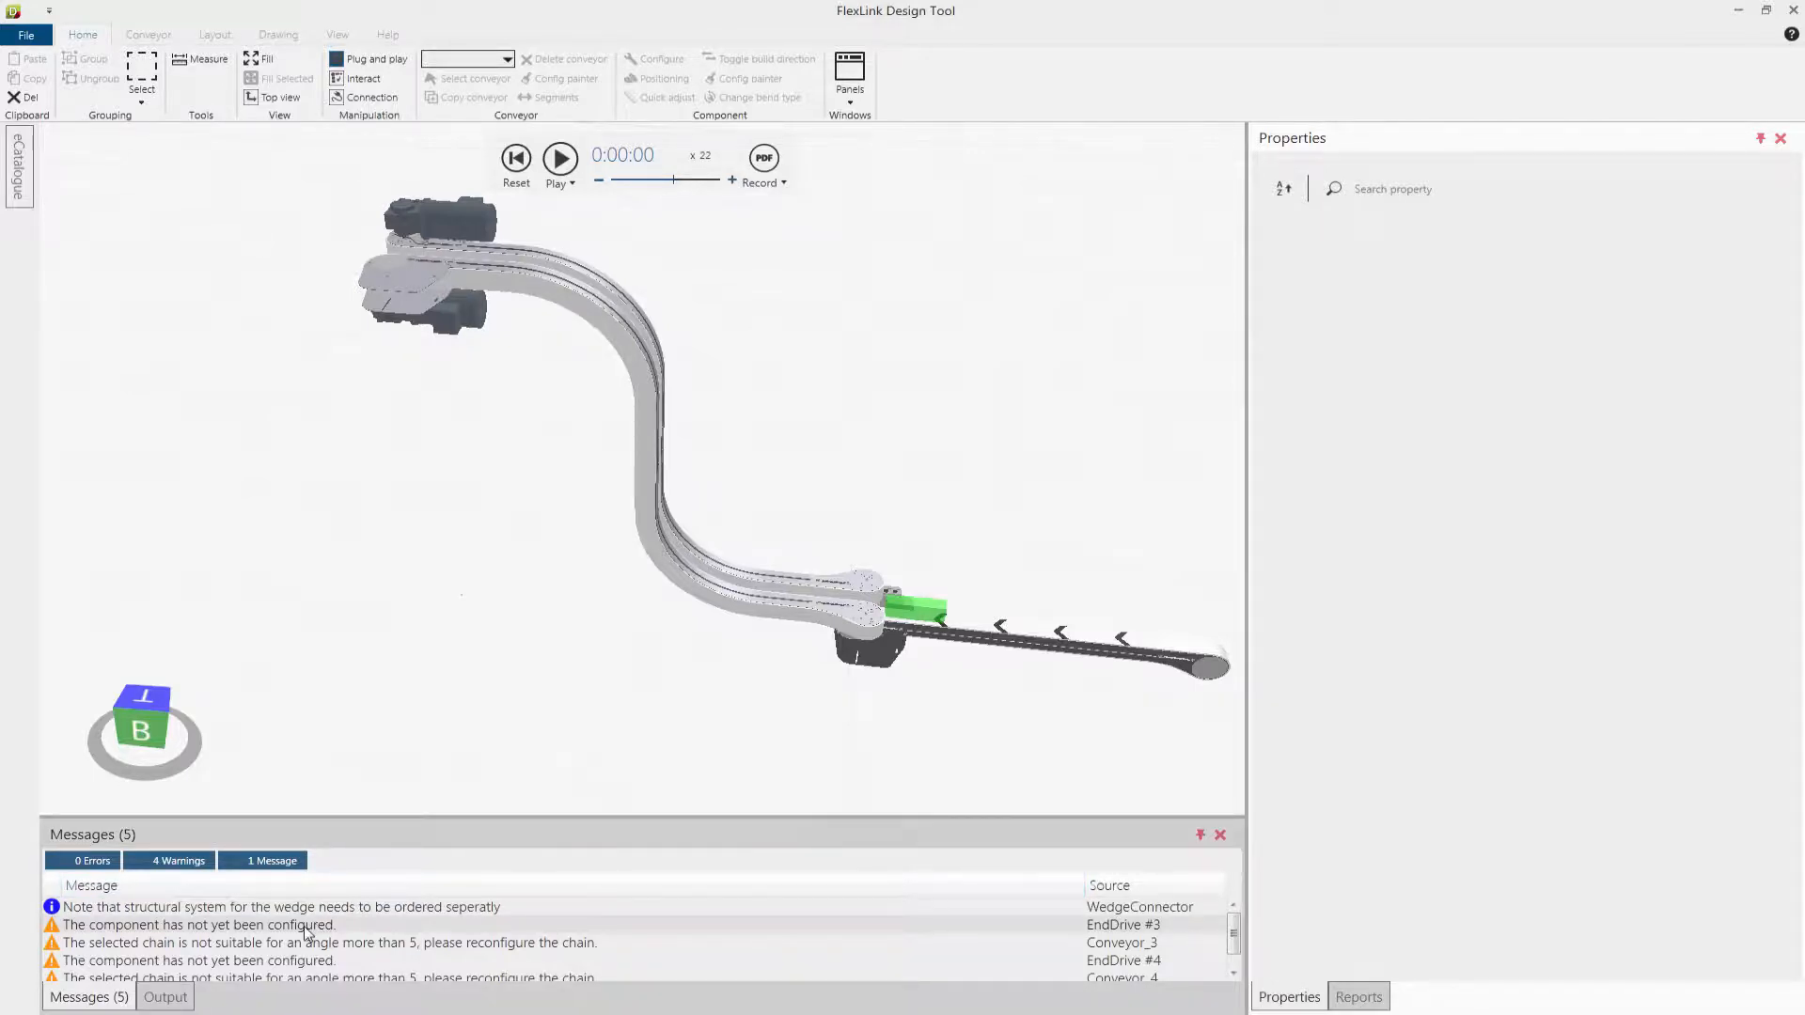
Step: Fix the unconfigured chain warning by choosing chain type XBTP 5A85, then place the receiving conveyor
click(437, 299)
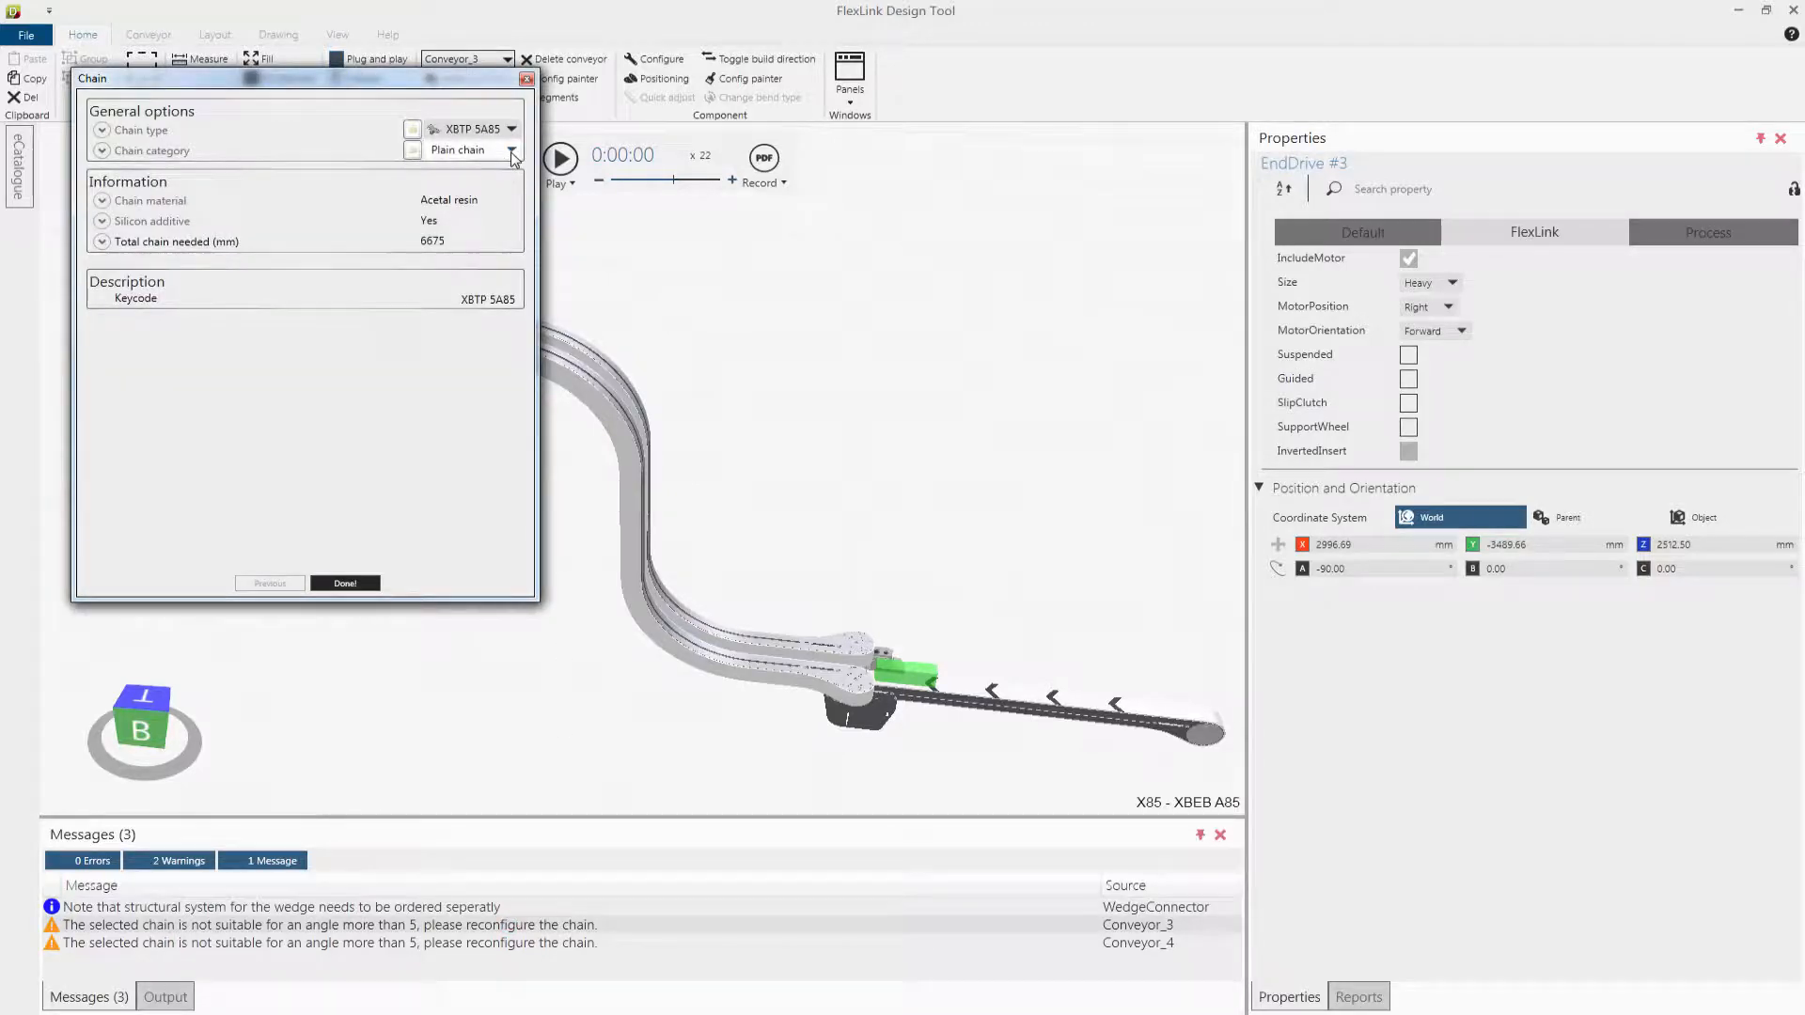
click(510, 149)
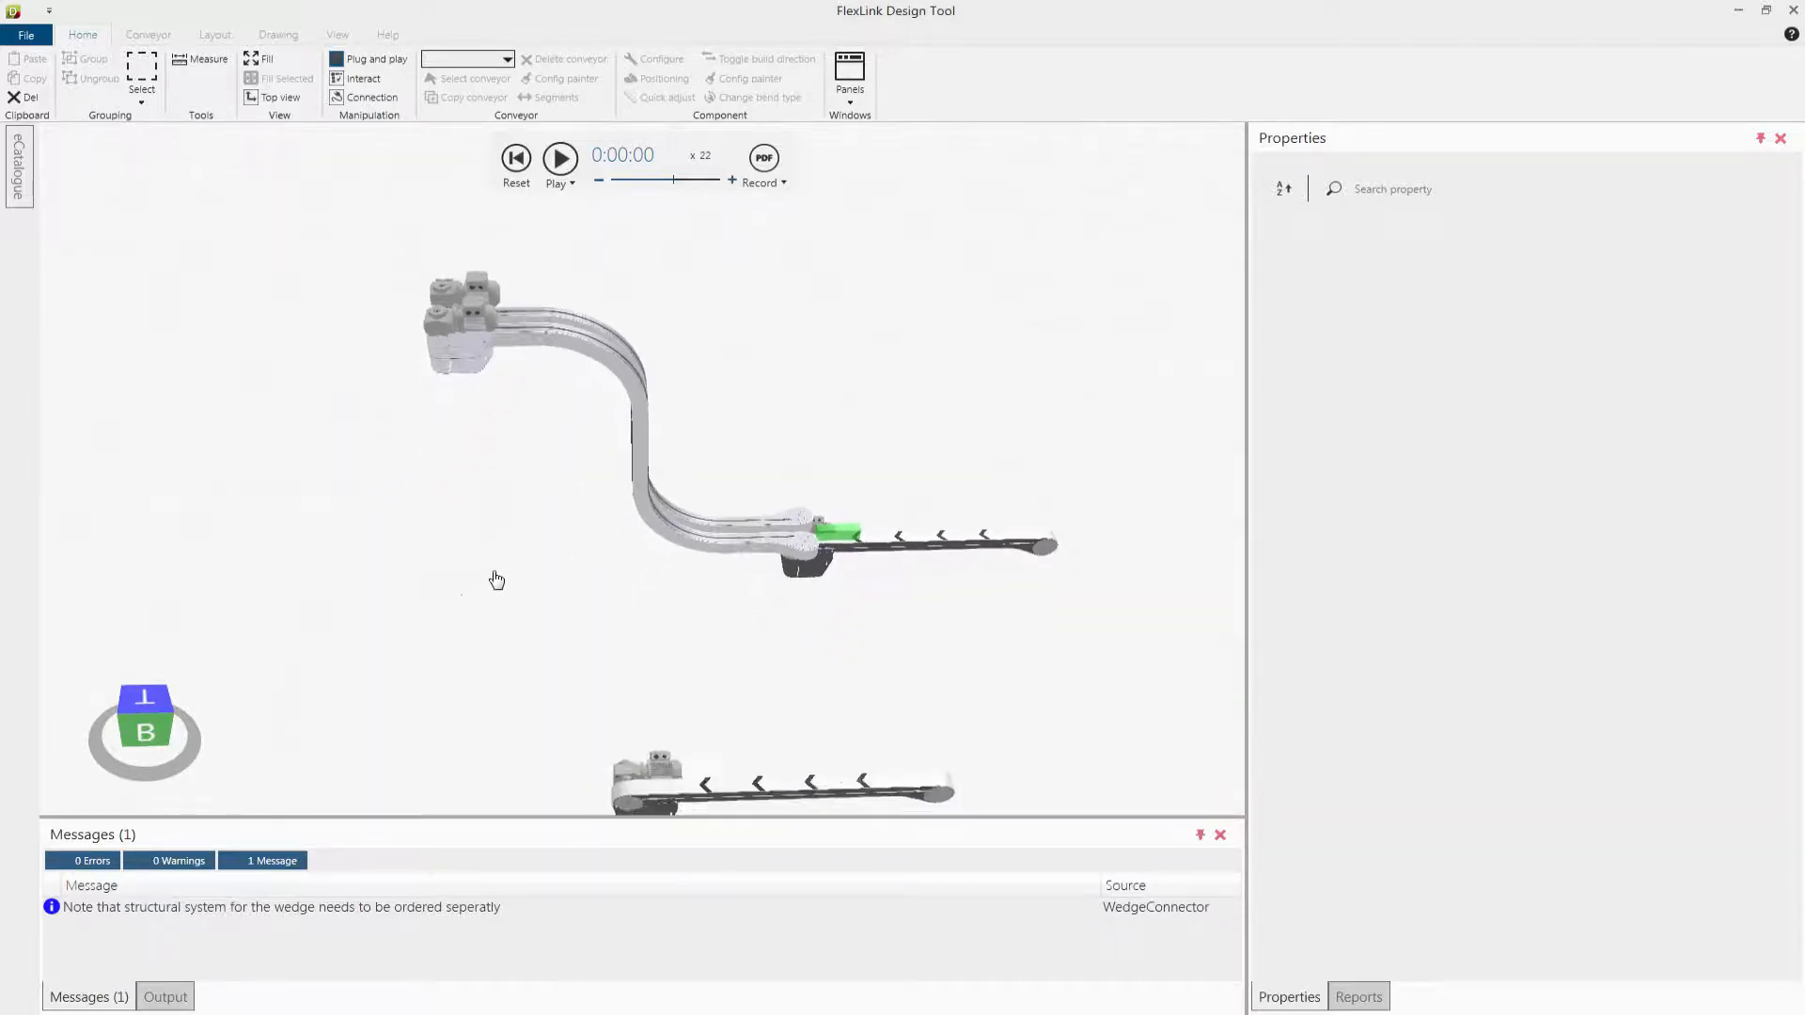
Step: Add a second wedge connector at the receiving conveyor's drive end and set it to FromWedge
click(647, 769)
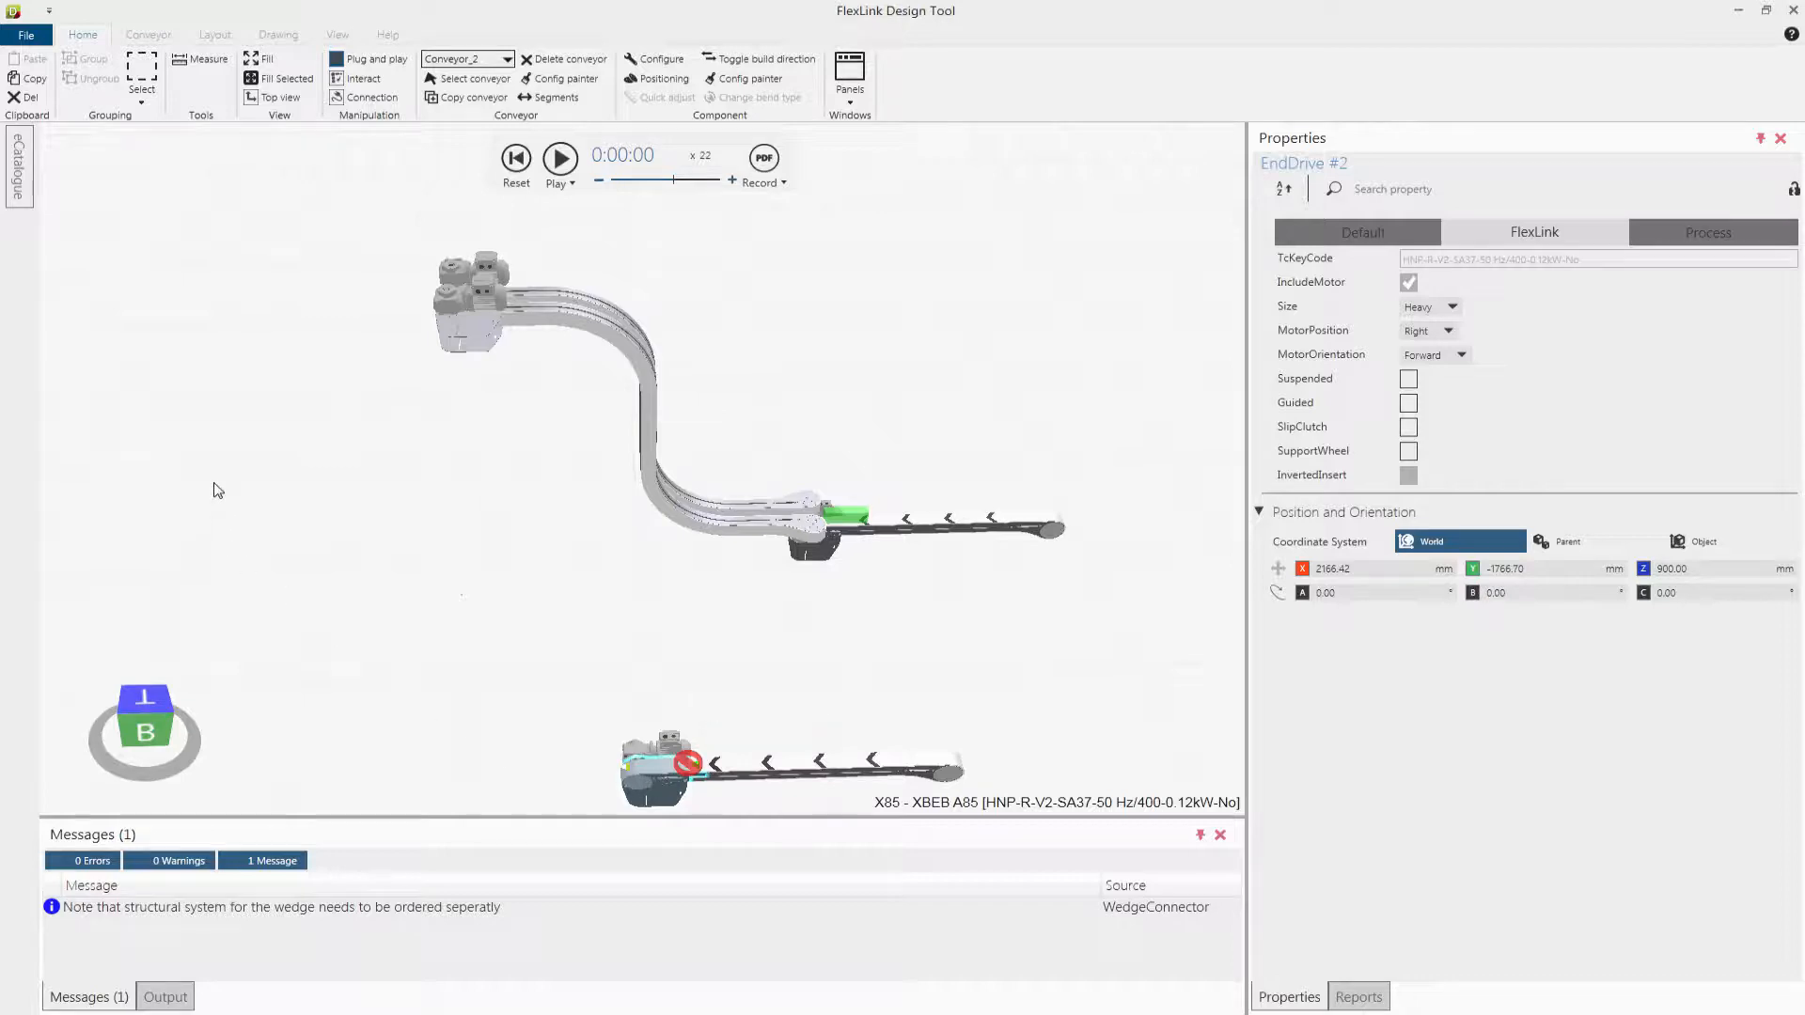
click(17, 161)
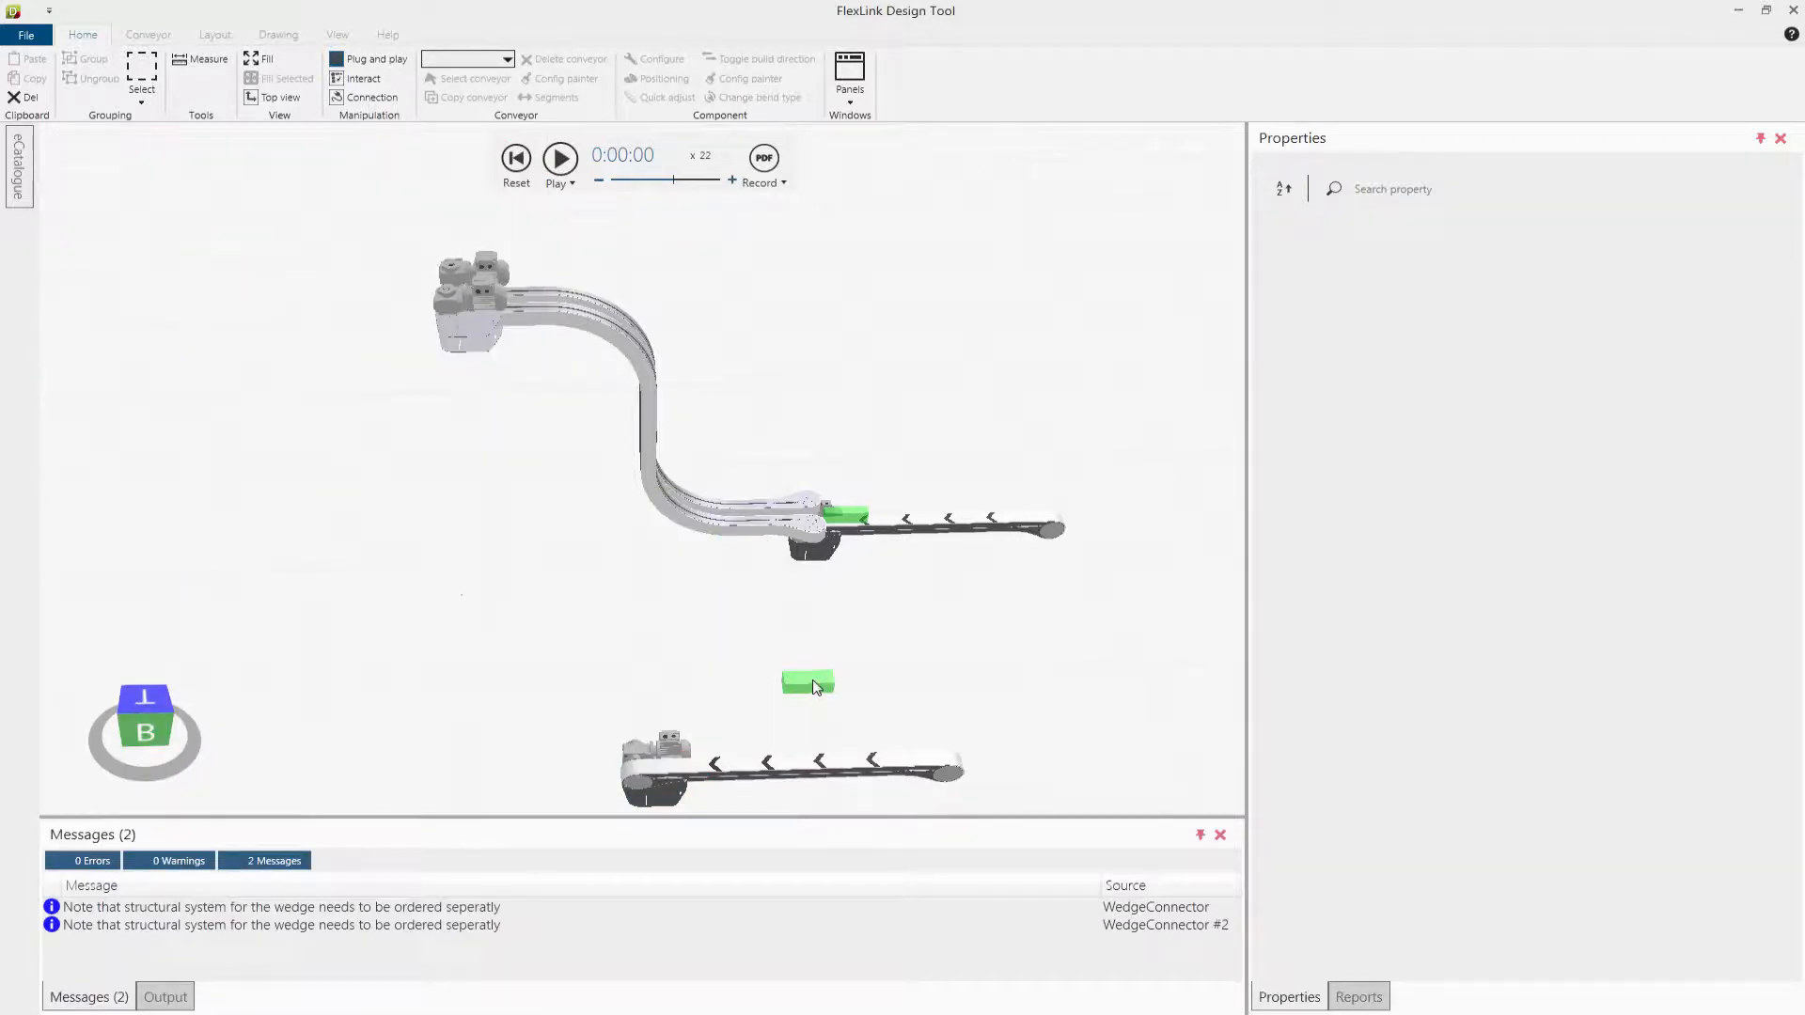
click(809, 683)
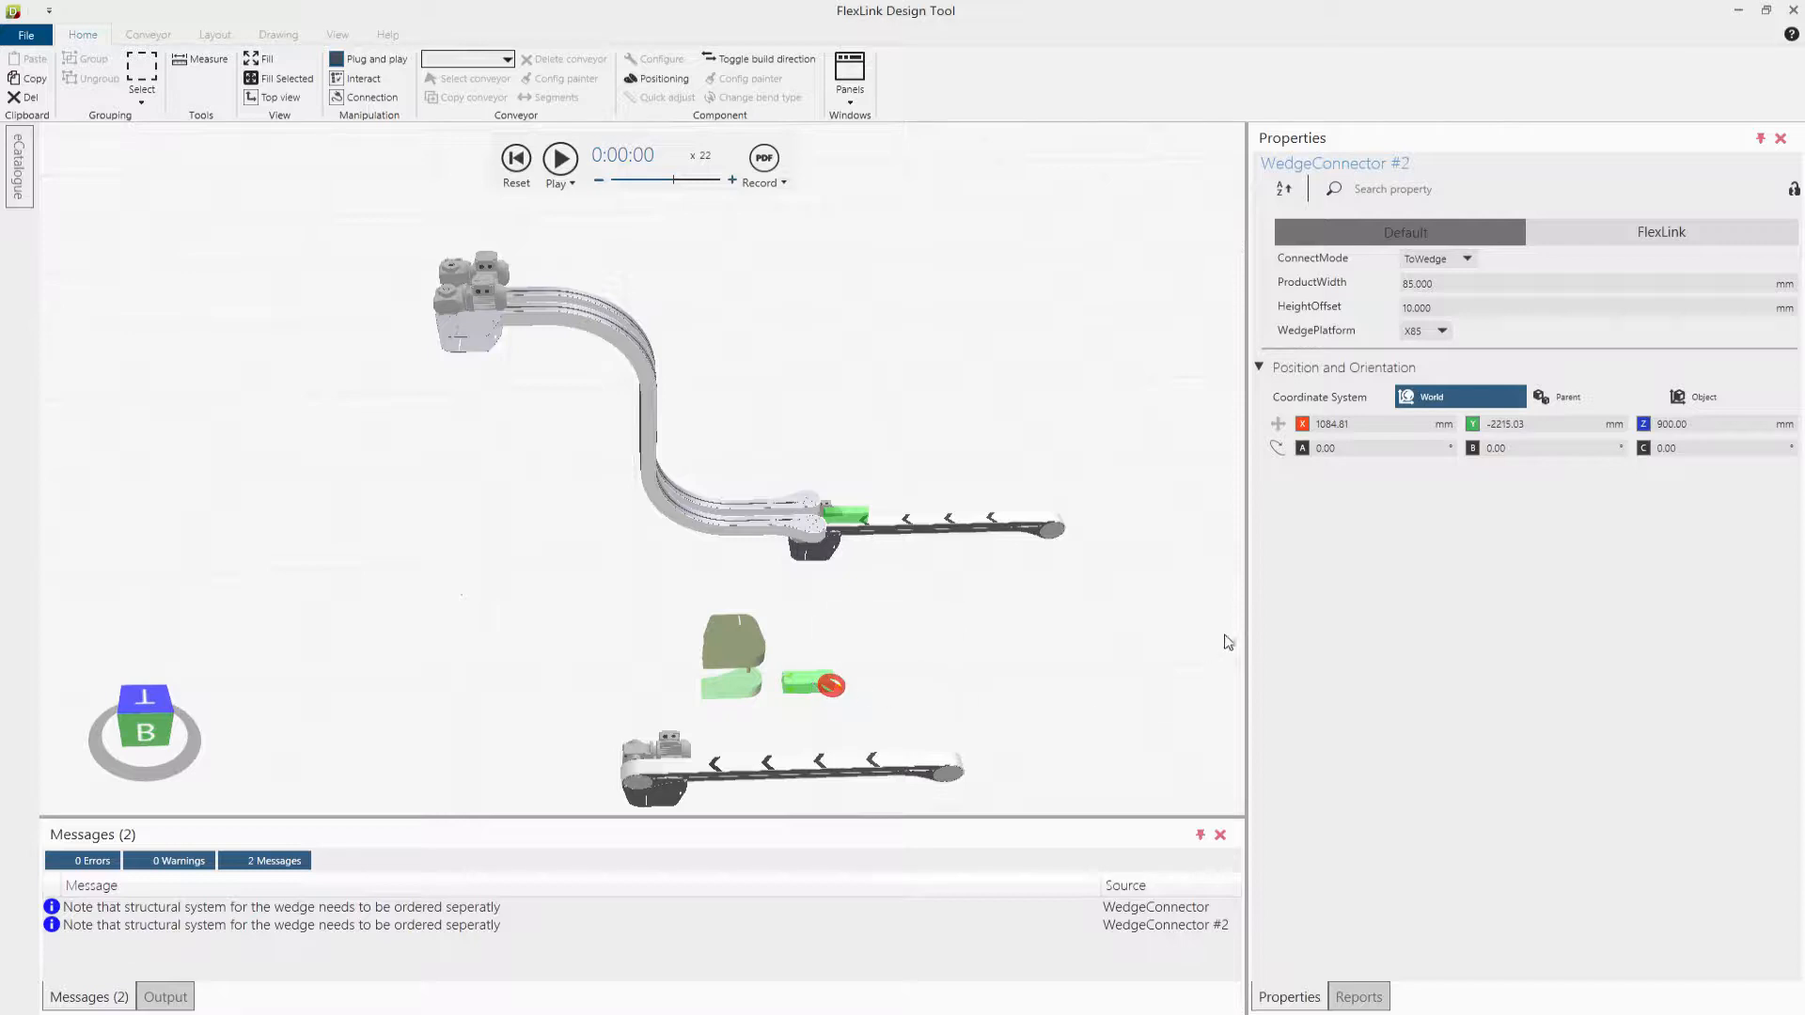
mouse_move(1467, 259)
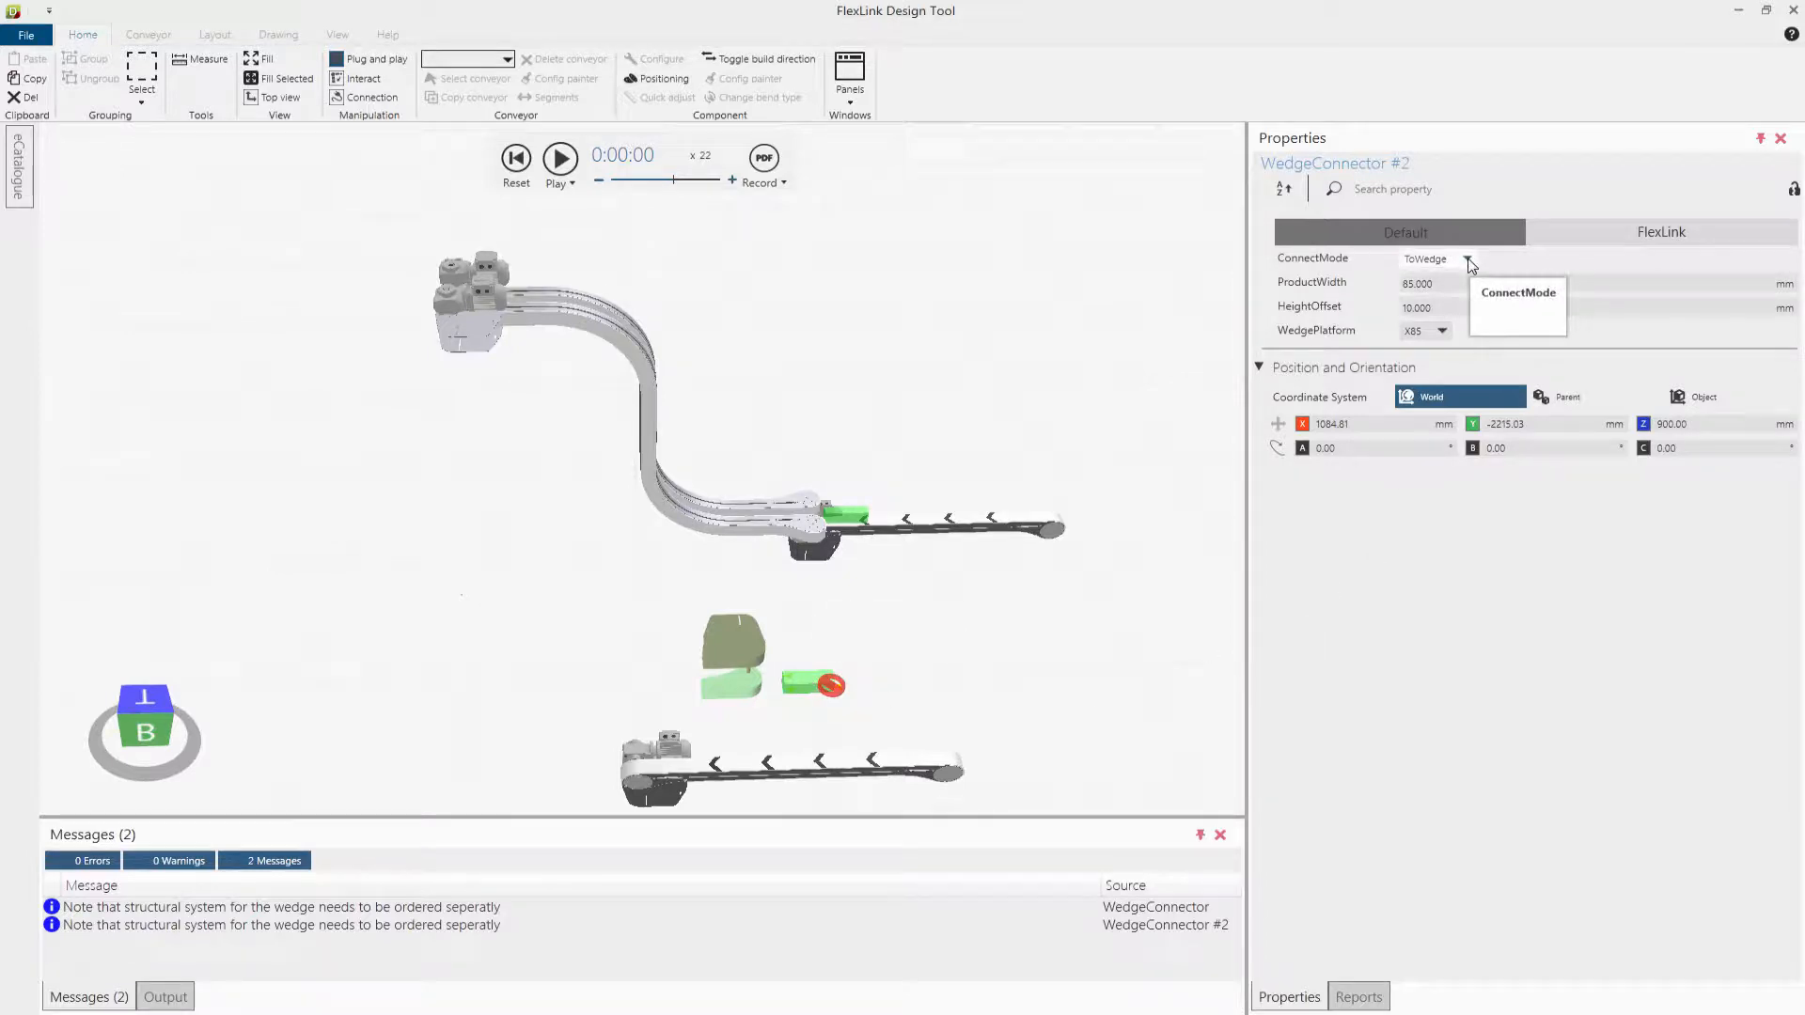
click(1467, 257)
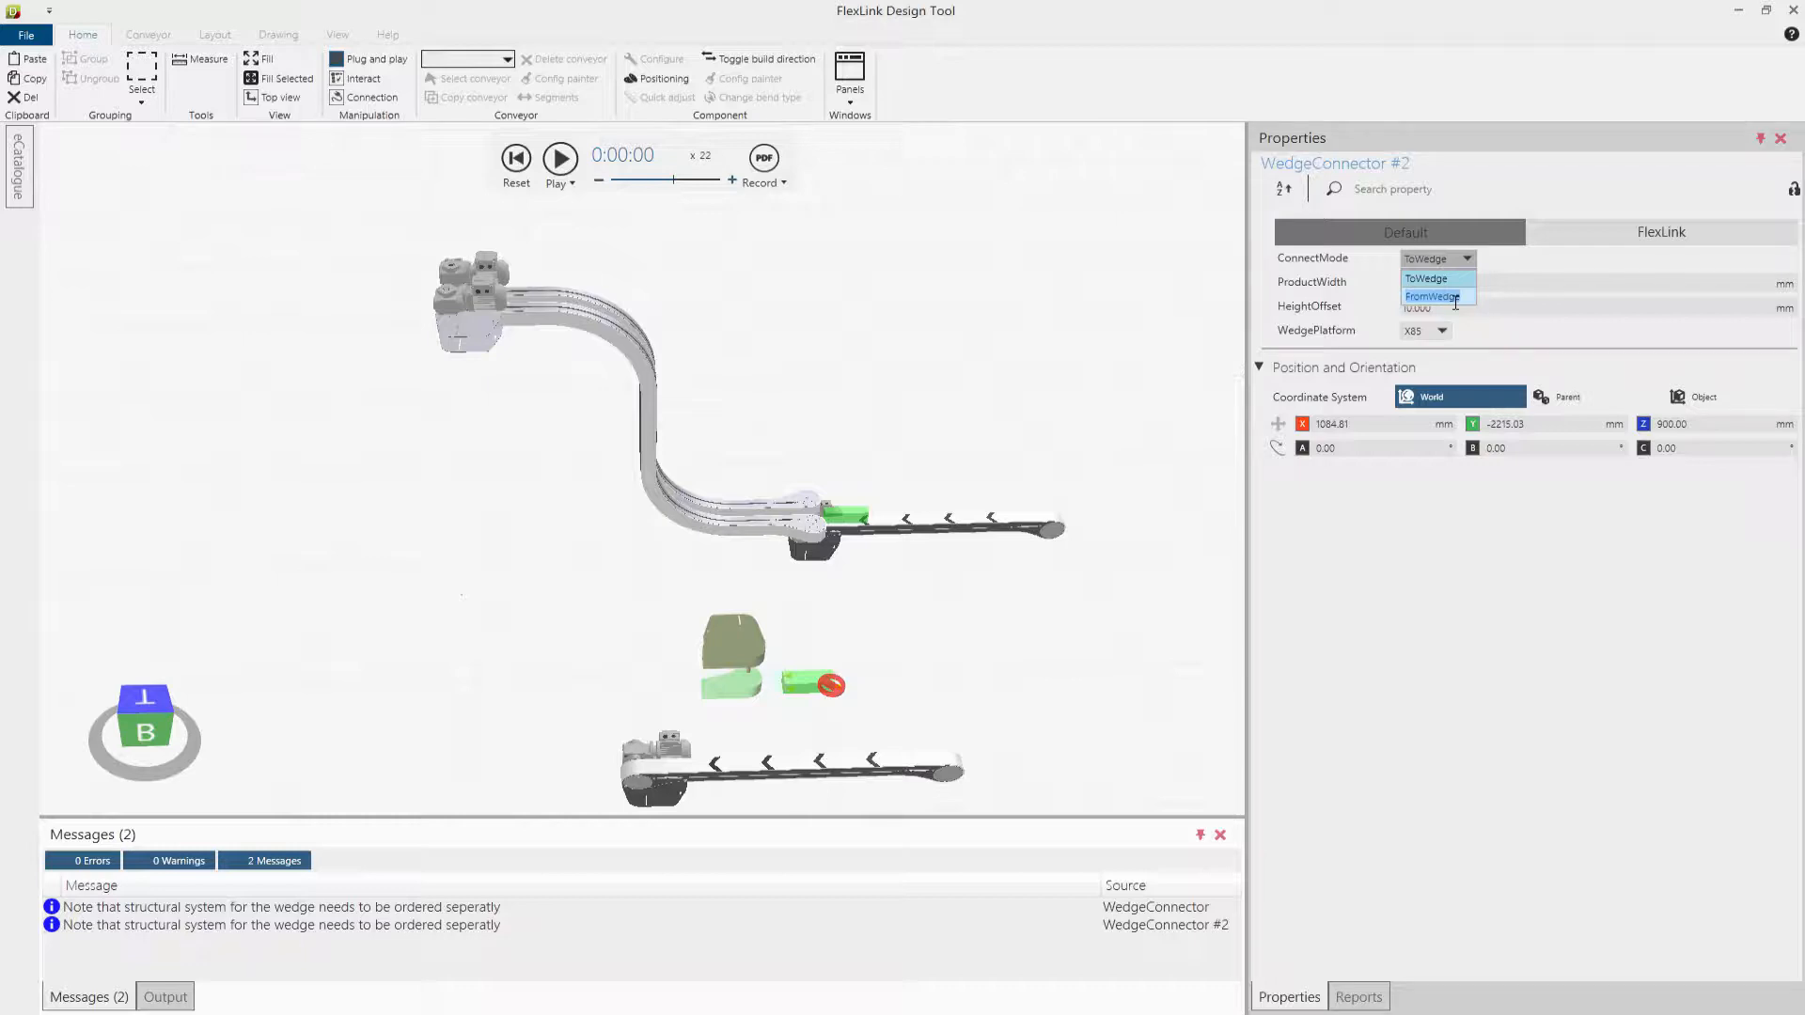
click(1433, 296)
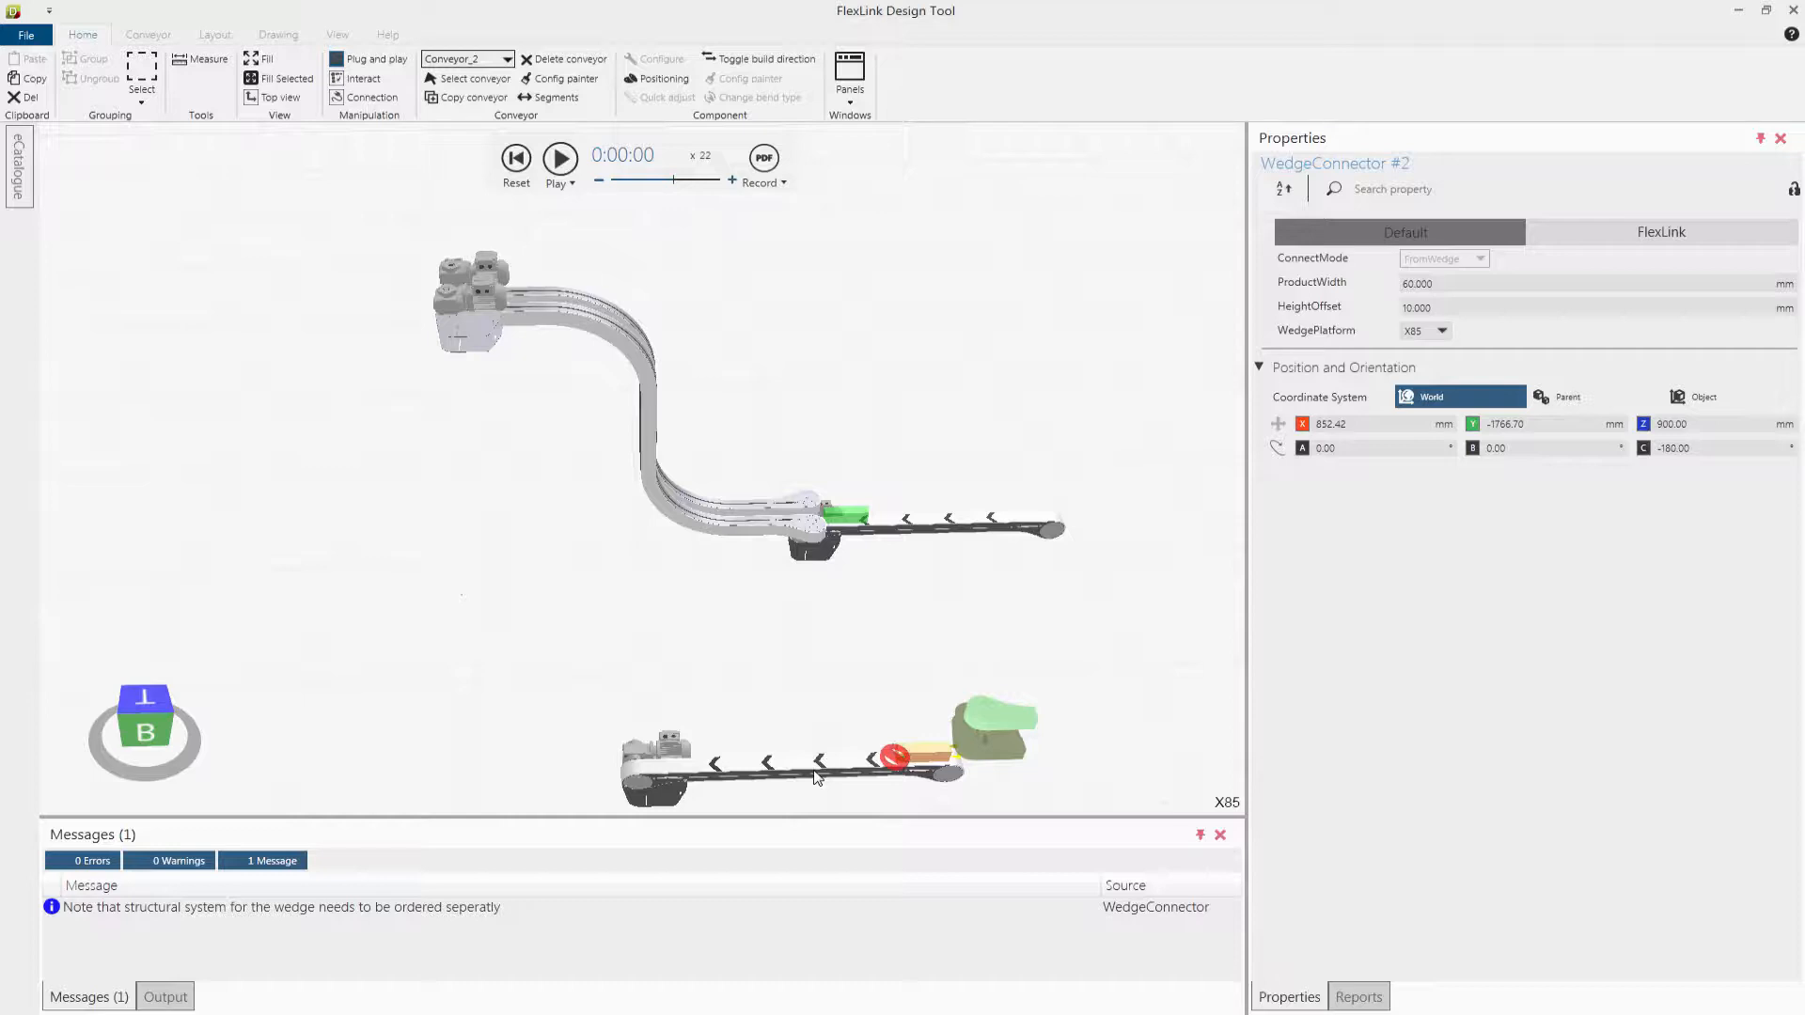
Step: Move the receiving conveyor onto the curved conveyors' end drives and confirm Guided = True
click(795, 765)
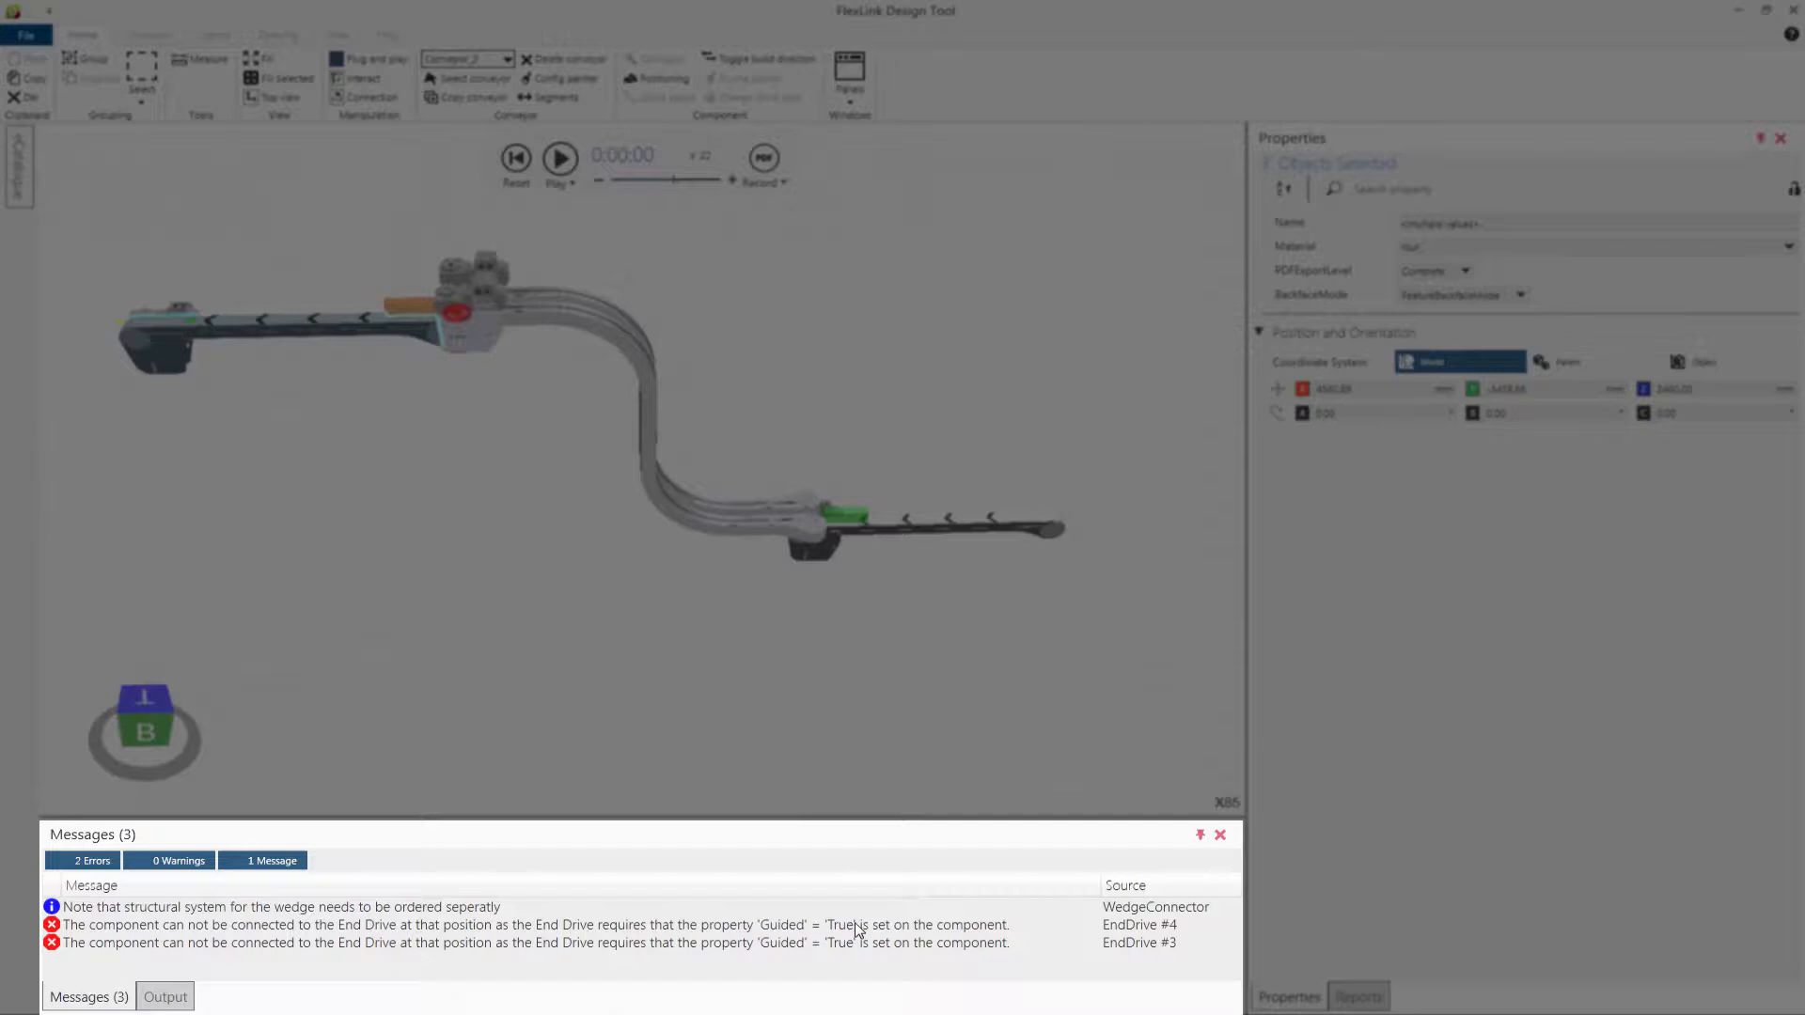
mouse_move(926, 933)
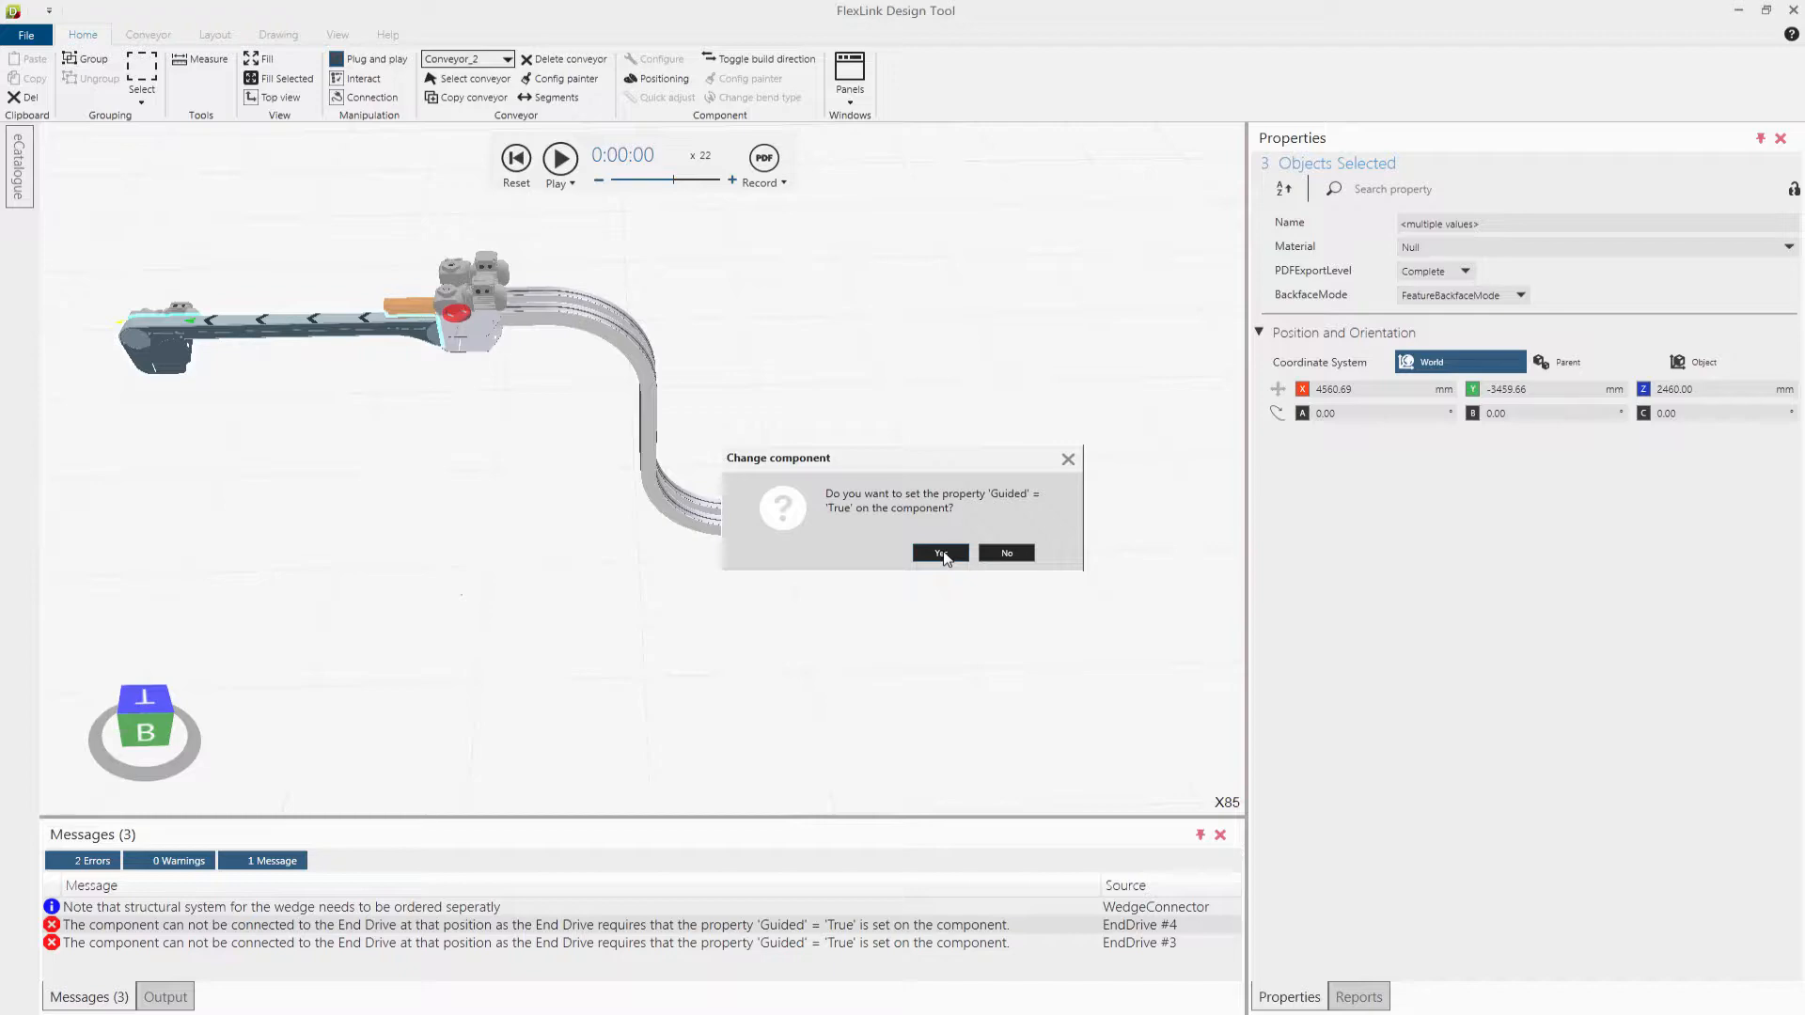
click(938, 554)
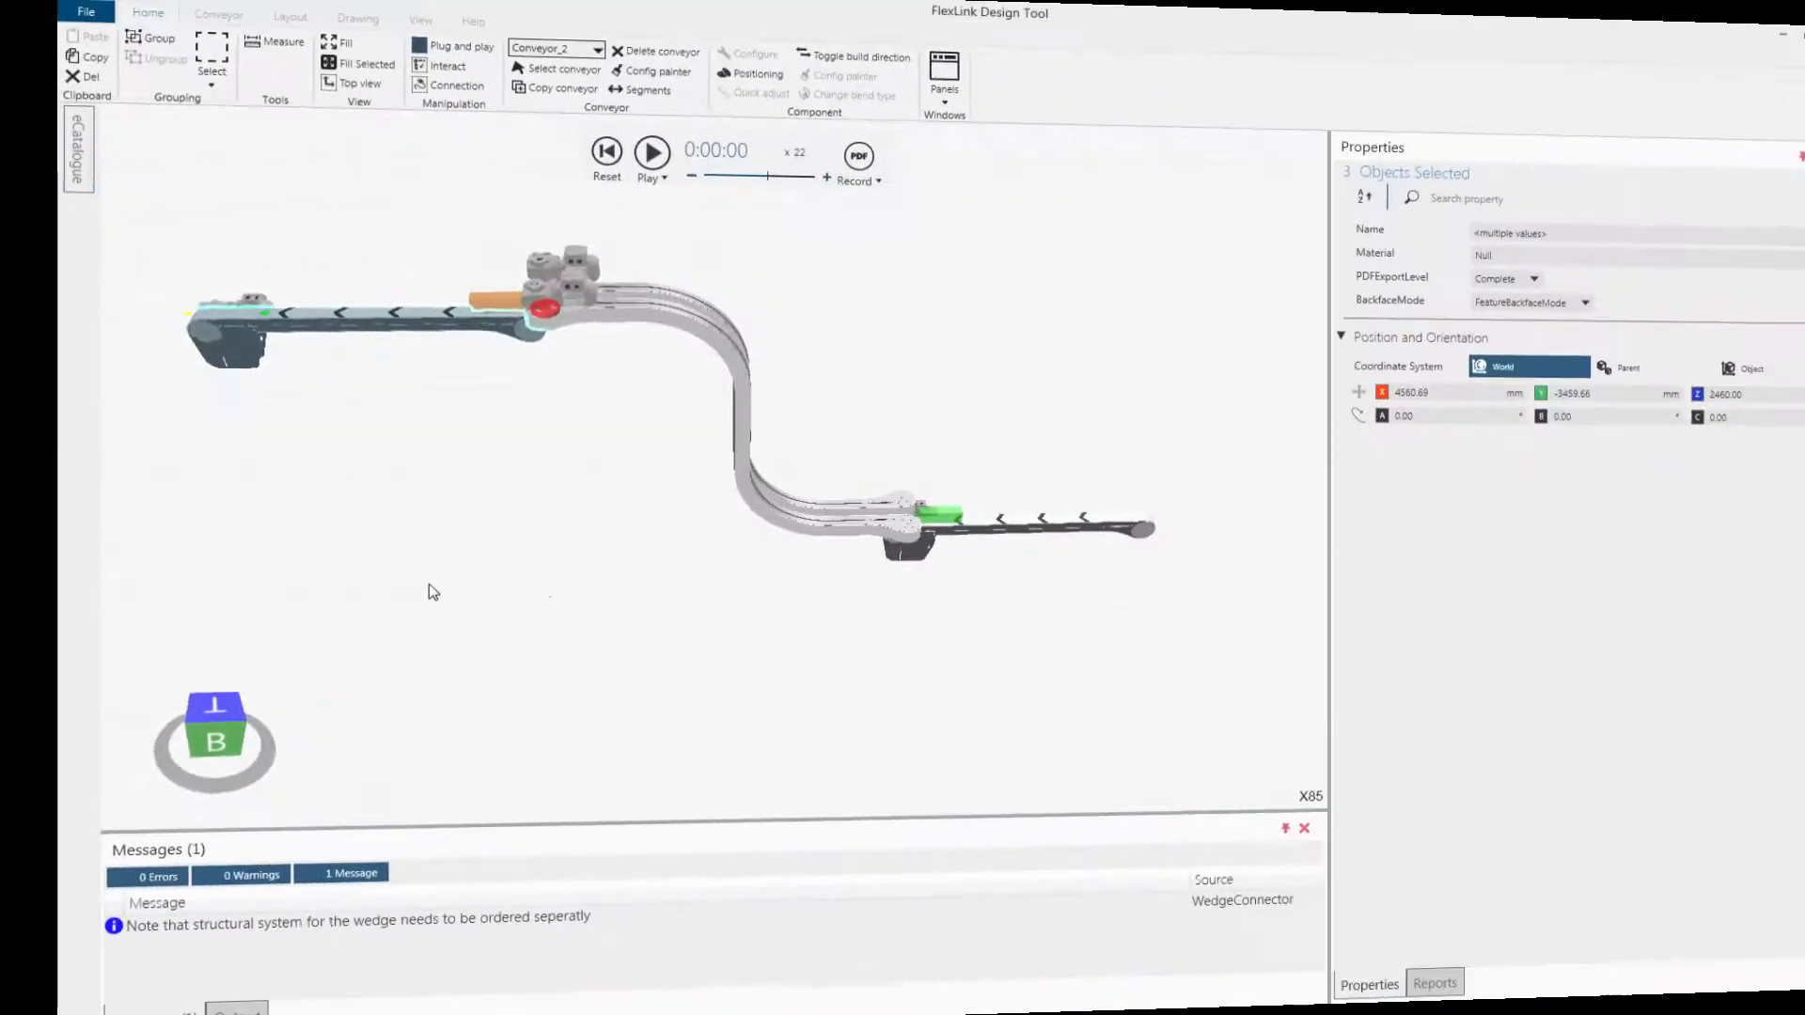